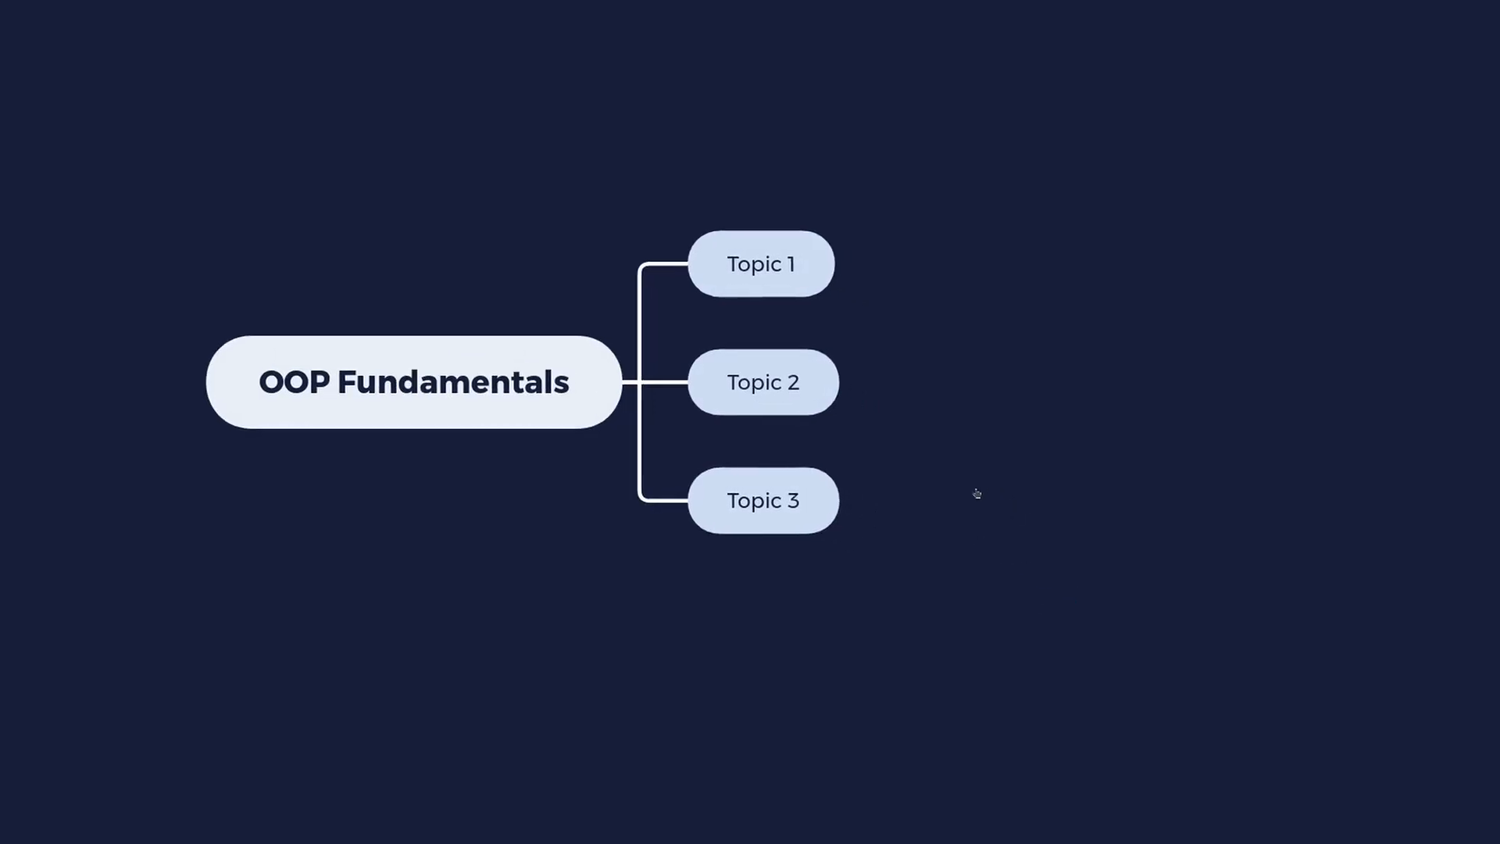
Step: Rename the first branch from Topic 1 to 'Polymorphism' and commit the label
{"action": "left_click", "coordinate": [760, 264]}
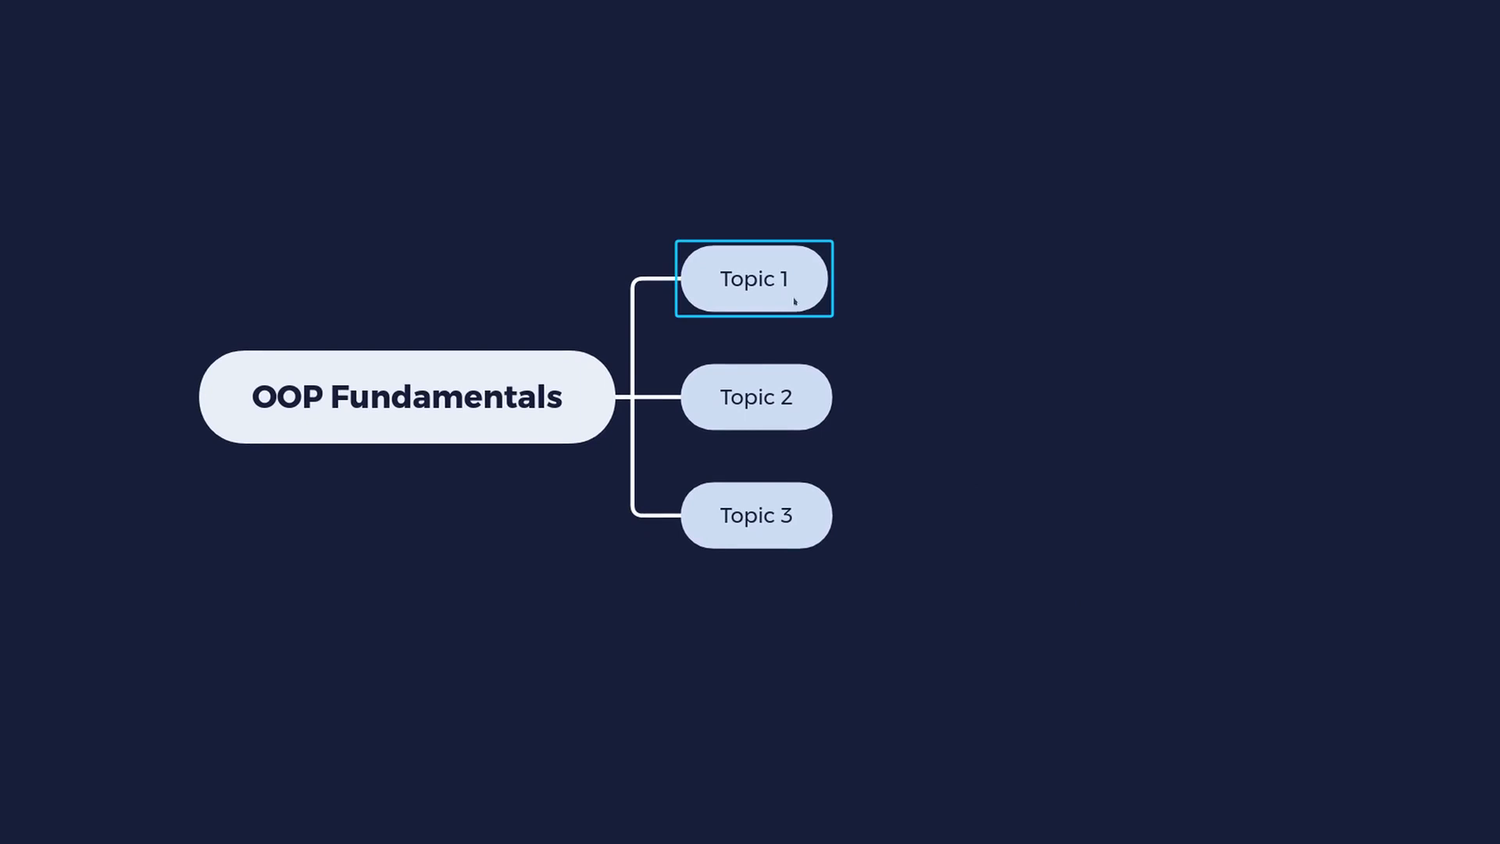
{"action": "mouse_move", "coordinate": [1184, 514]}
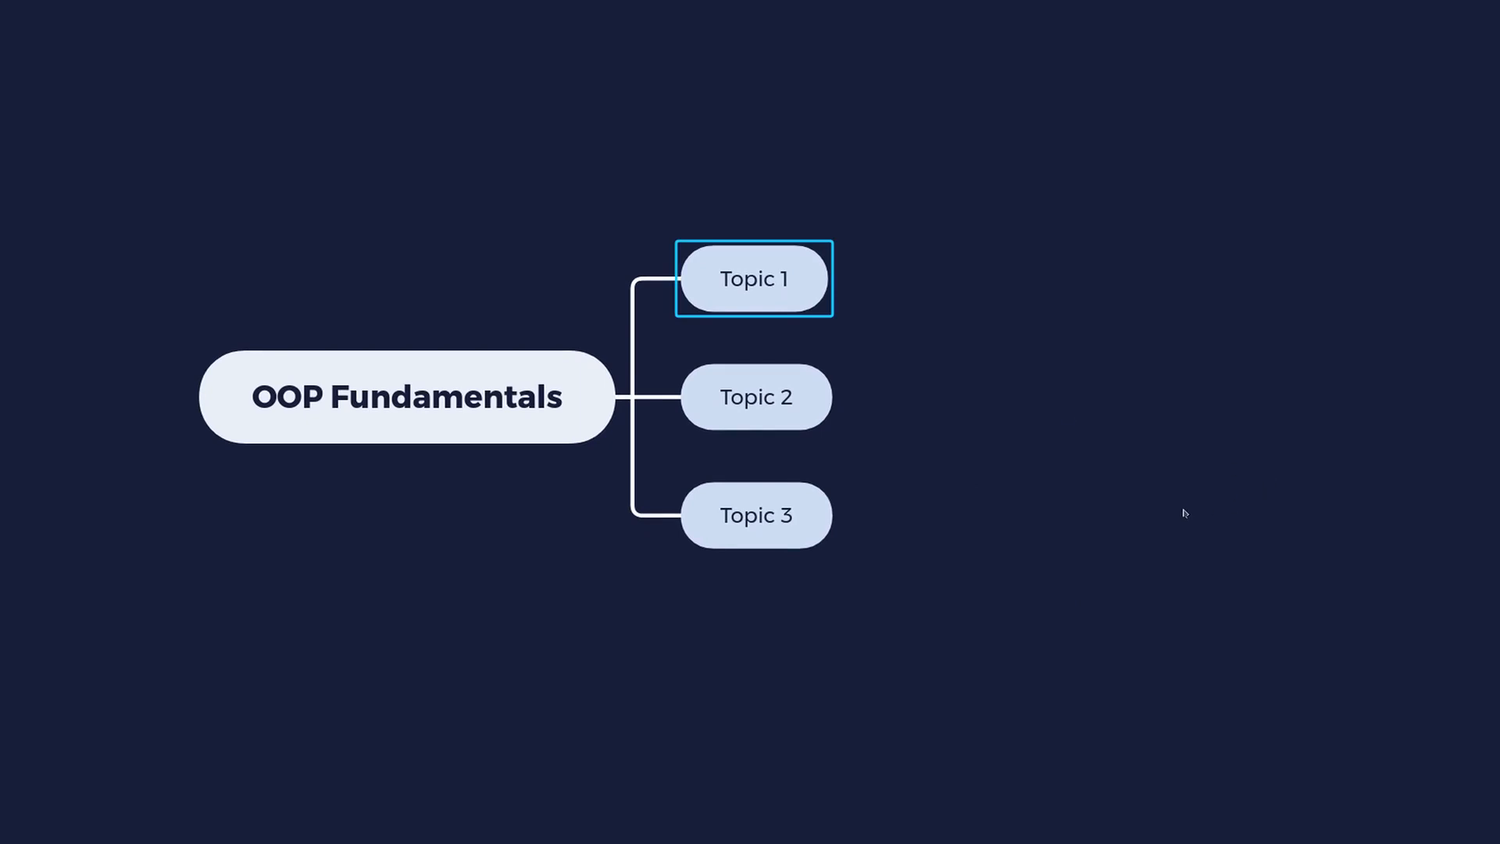
{"action": "left_click", "coordinate": [405, 396]}
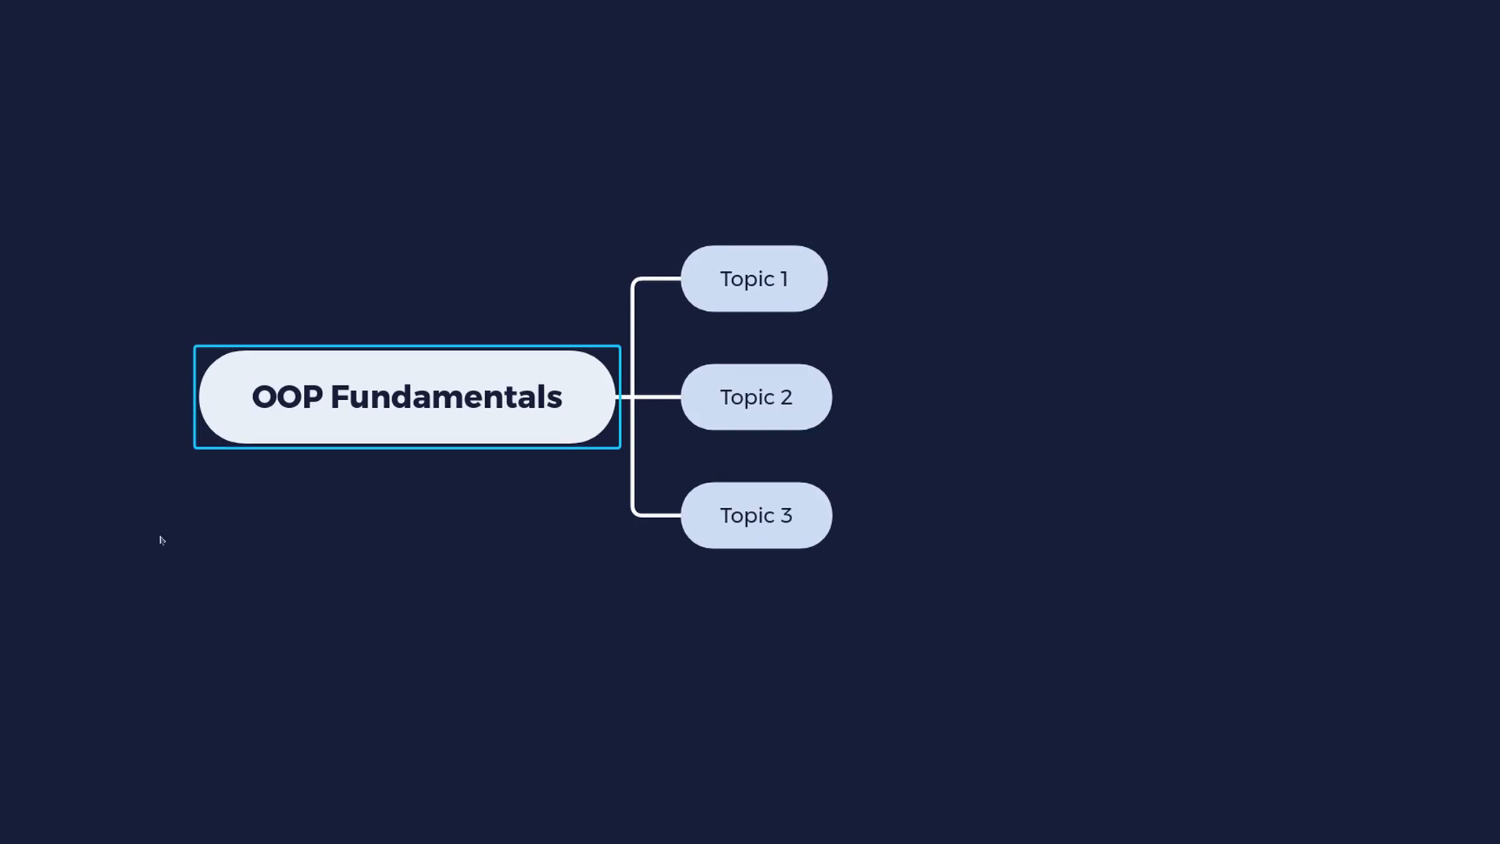
{"action": "mouse_move", "coordinate": [289, 421]}
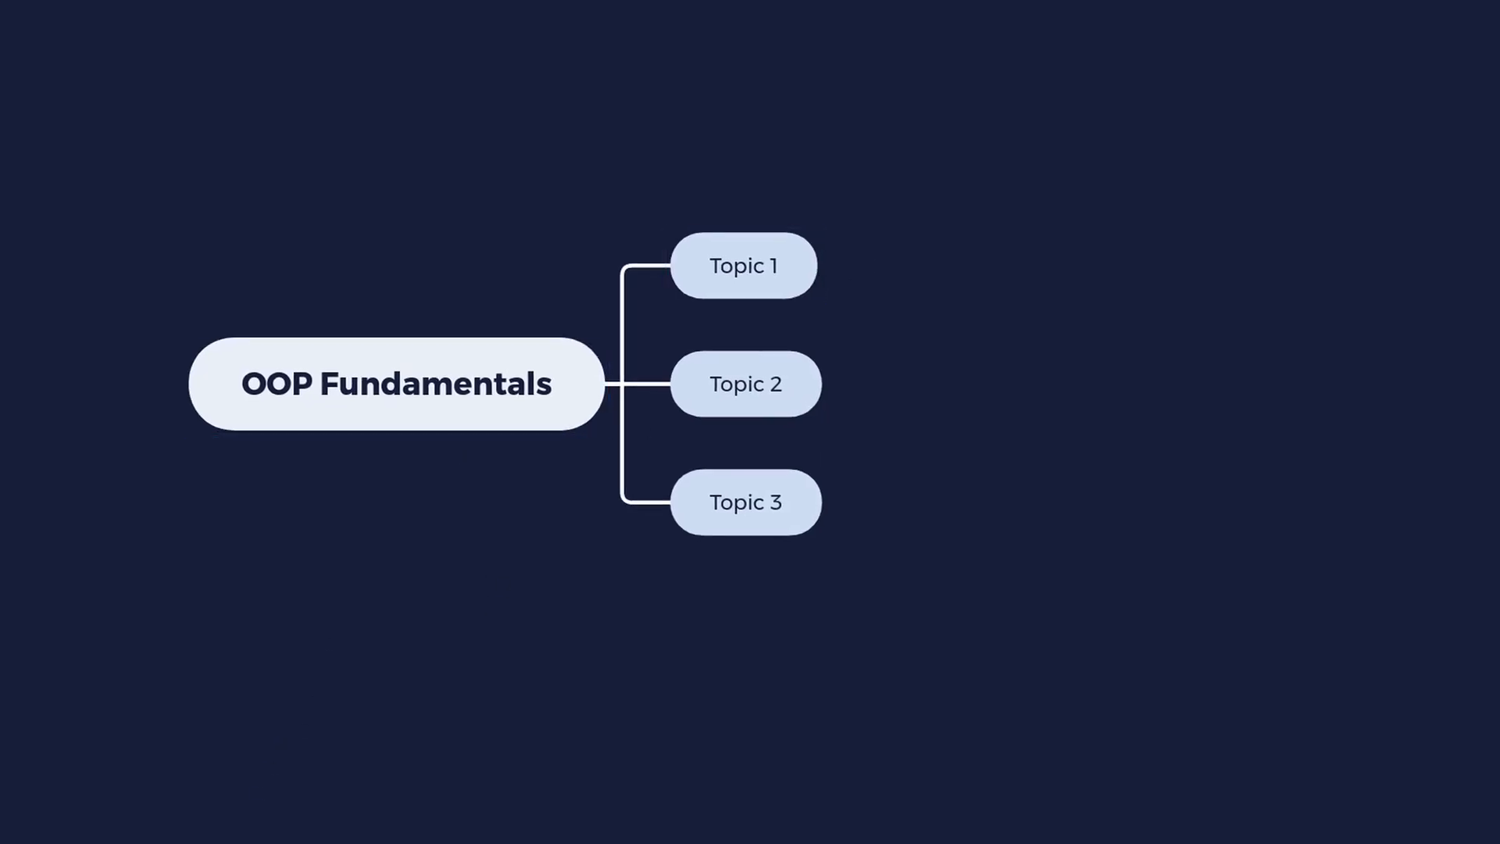
{"action": "left_click", "coordinate": [745, 265]}
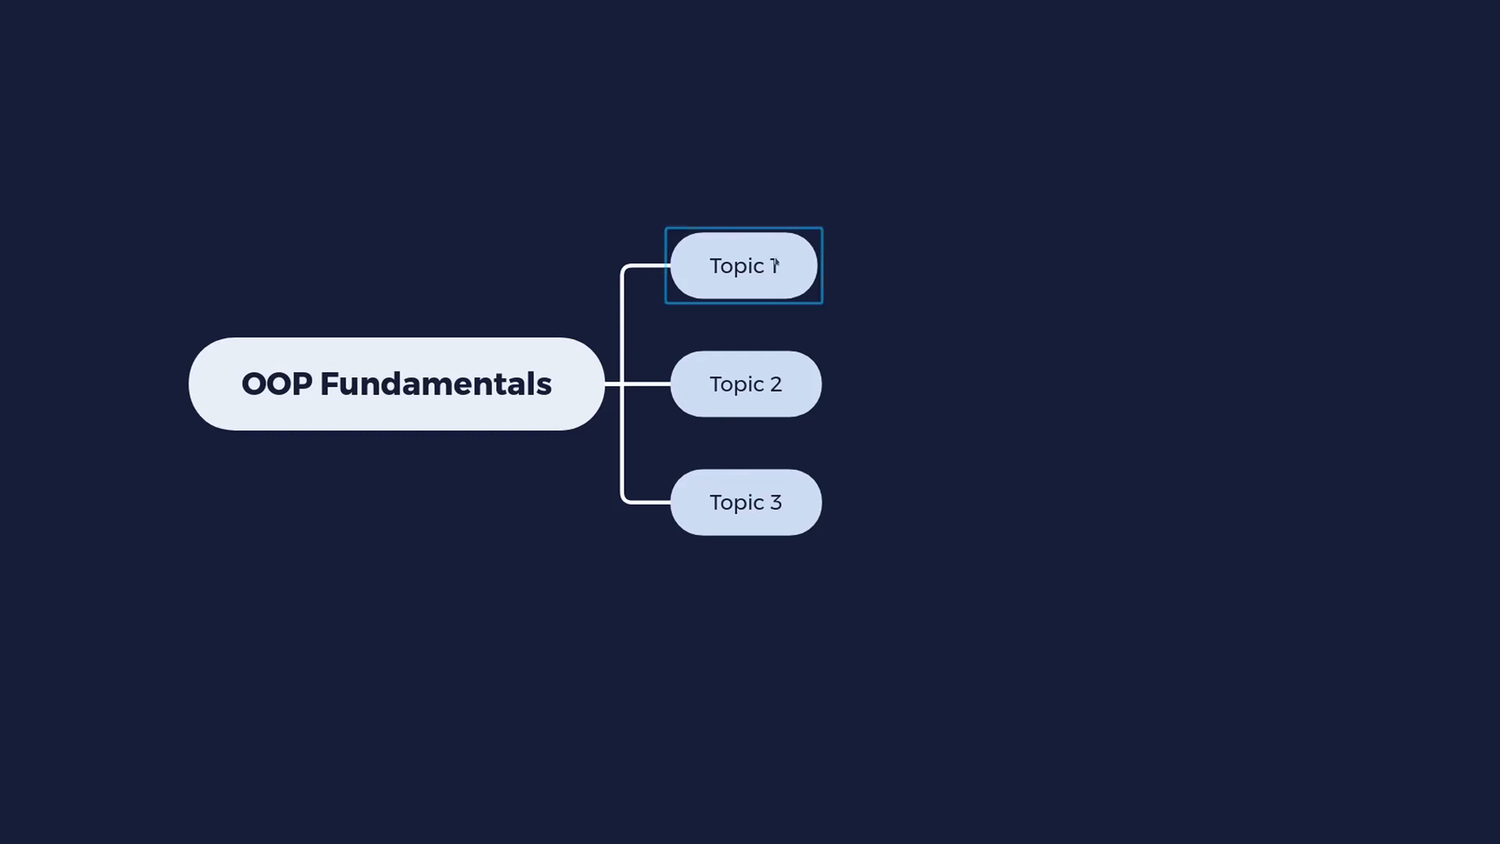
{"action": "type", "text": "P"}
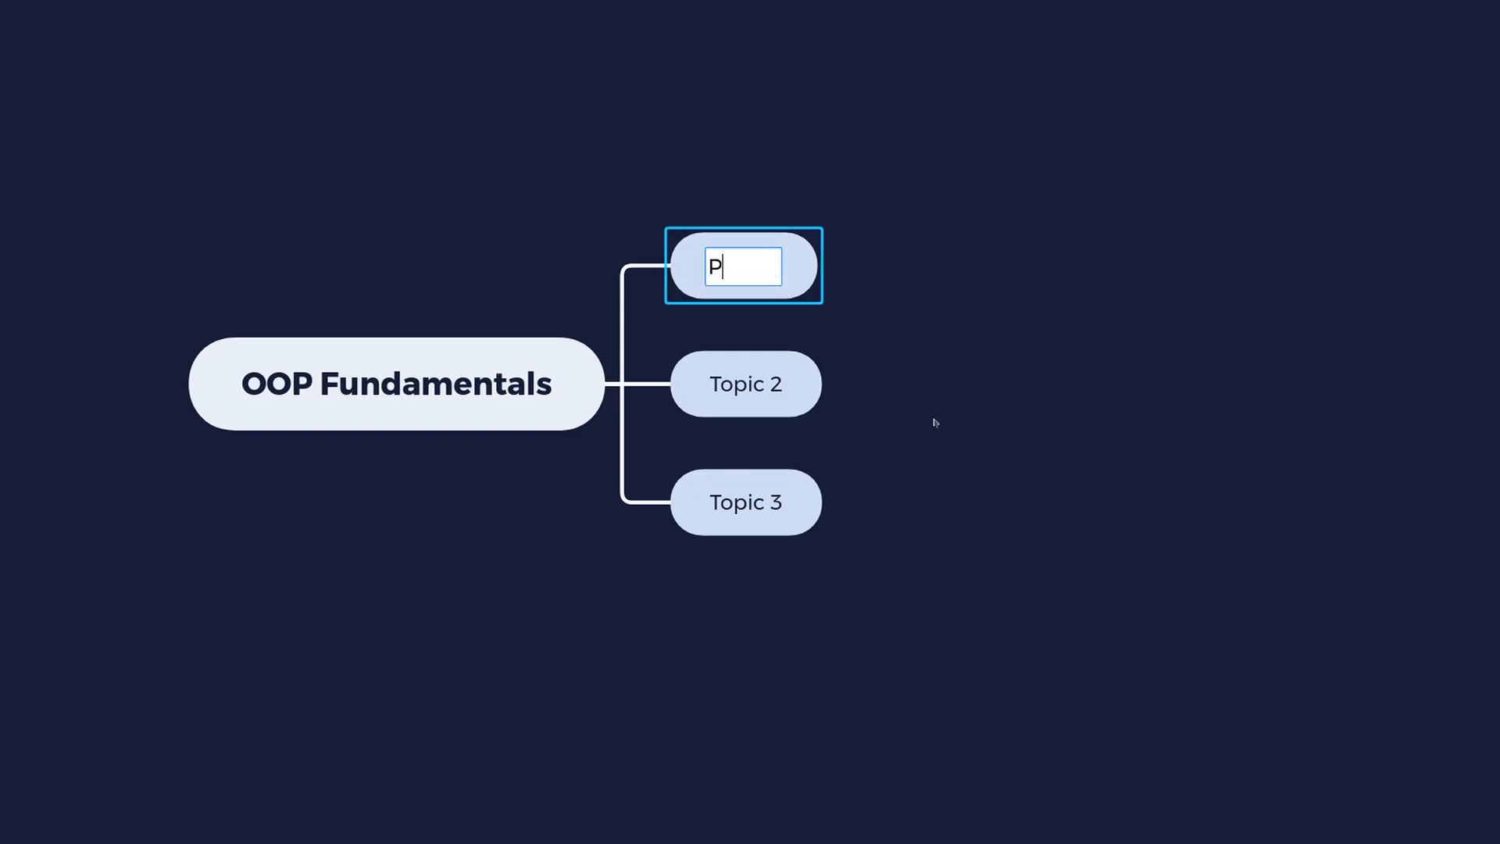
{"action": "type", "text": "olymor"}
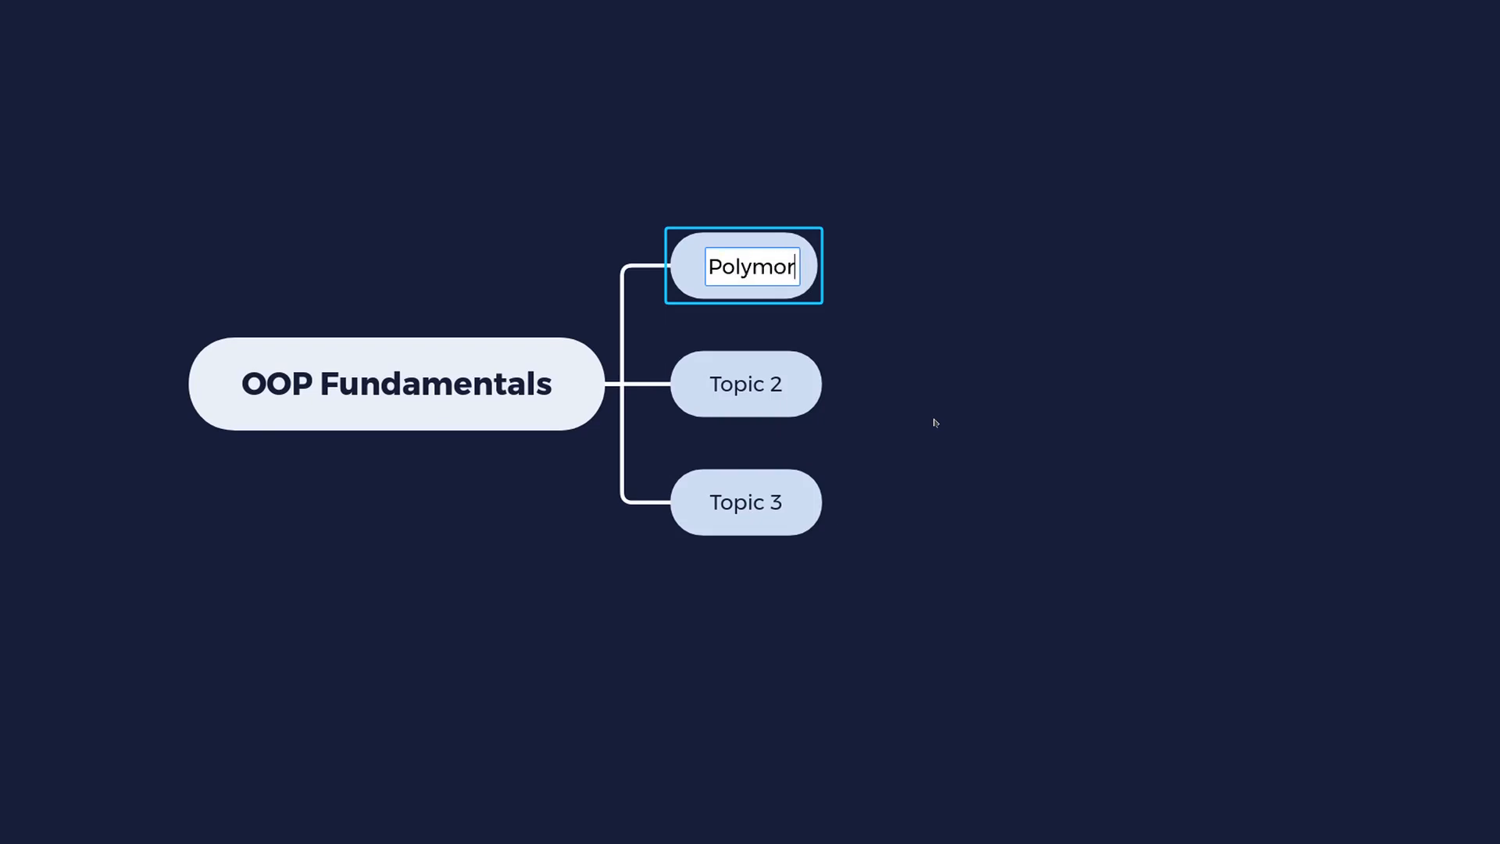
{"action": "type", "text": "phism+"}
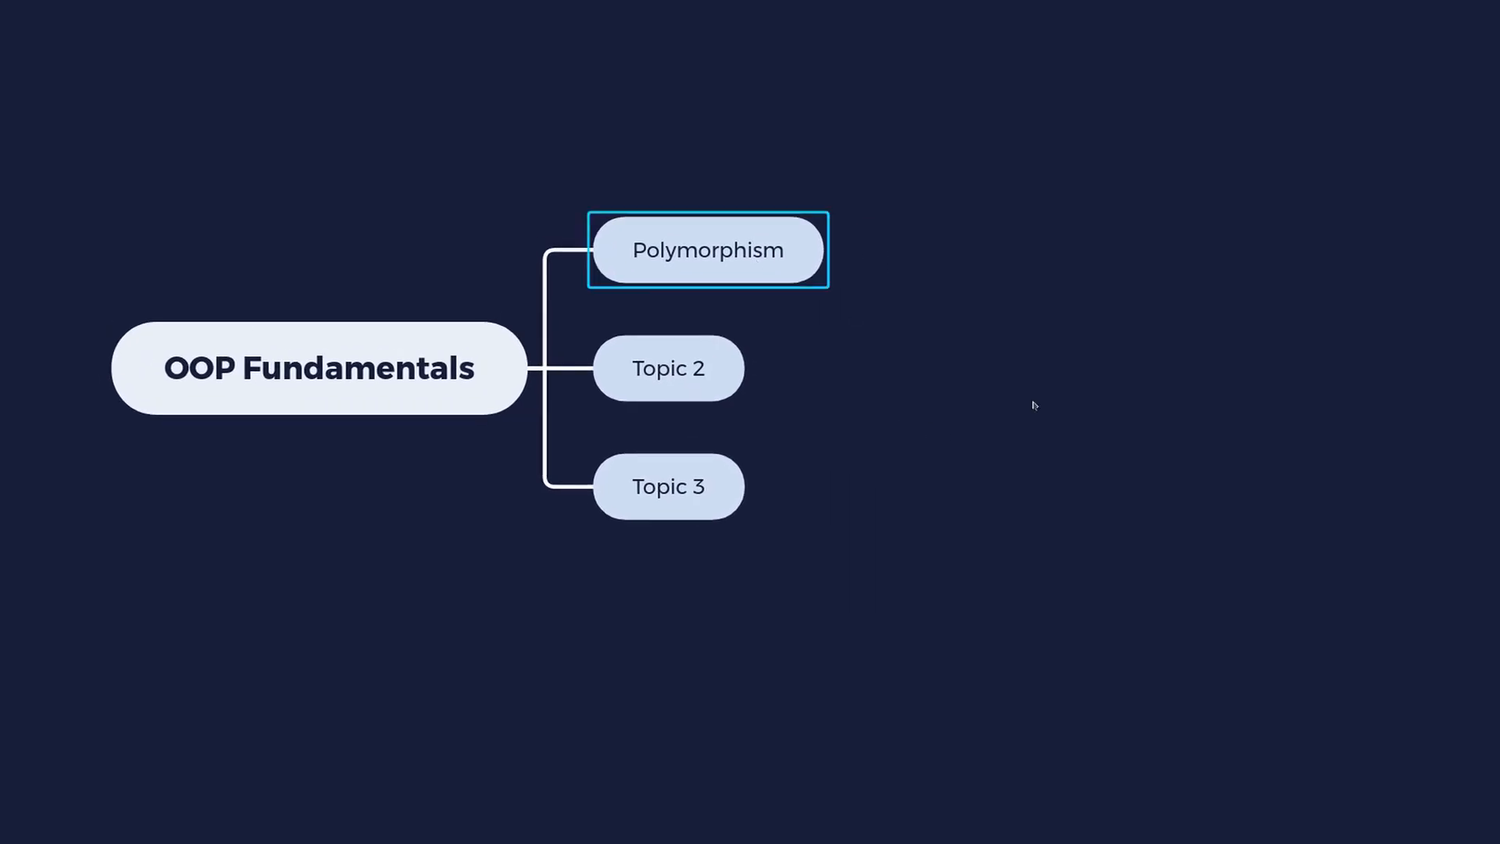
{"action": "mouse_move", "coordinate": [1175, 549]}
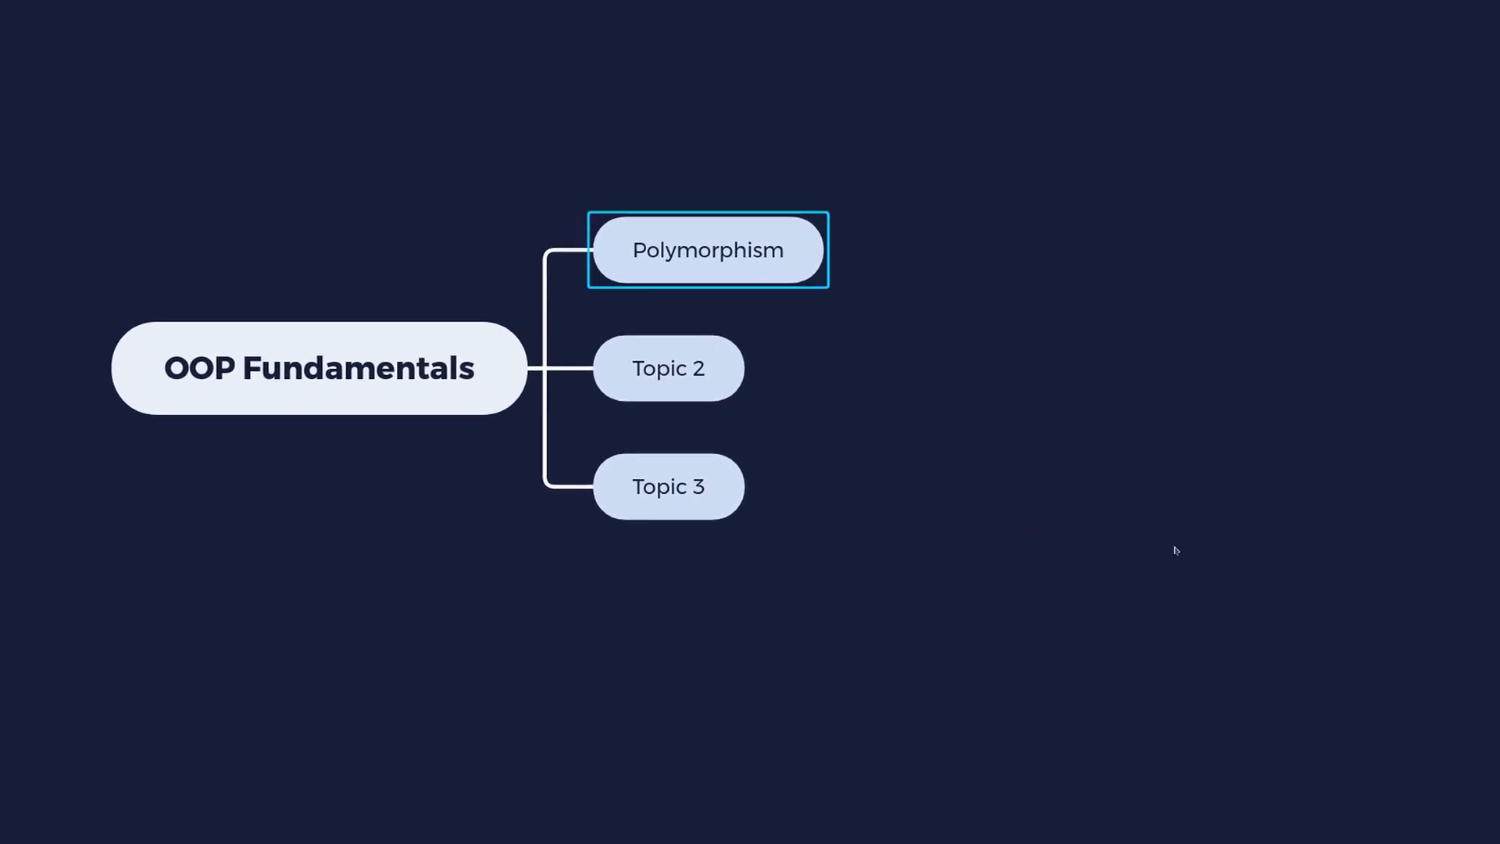
{"action": "mouse_move", "coordinate": [983, 413]}
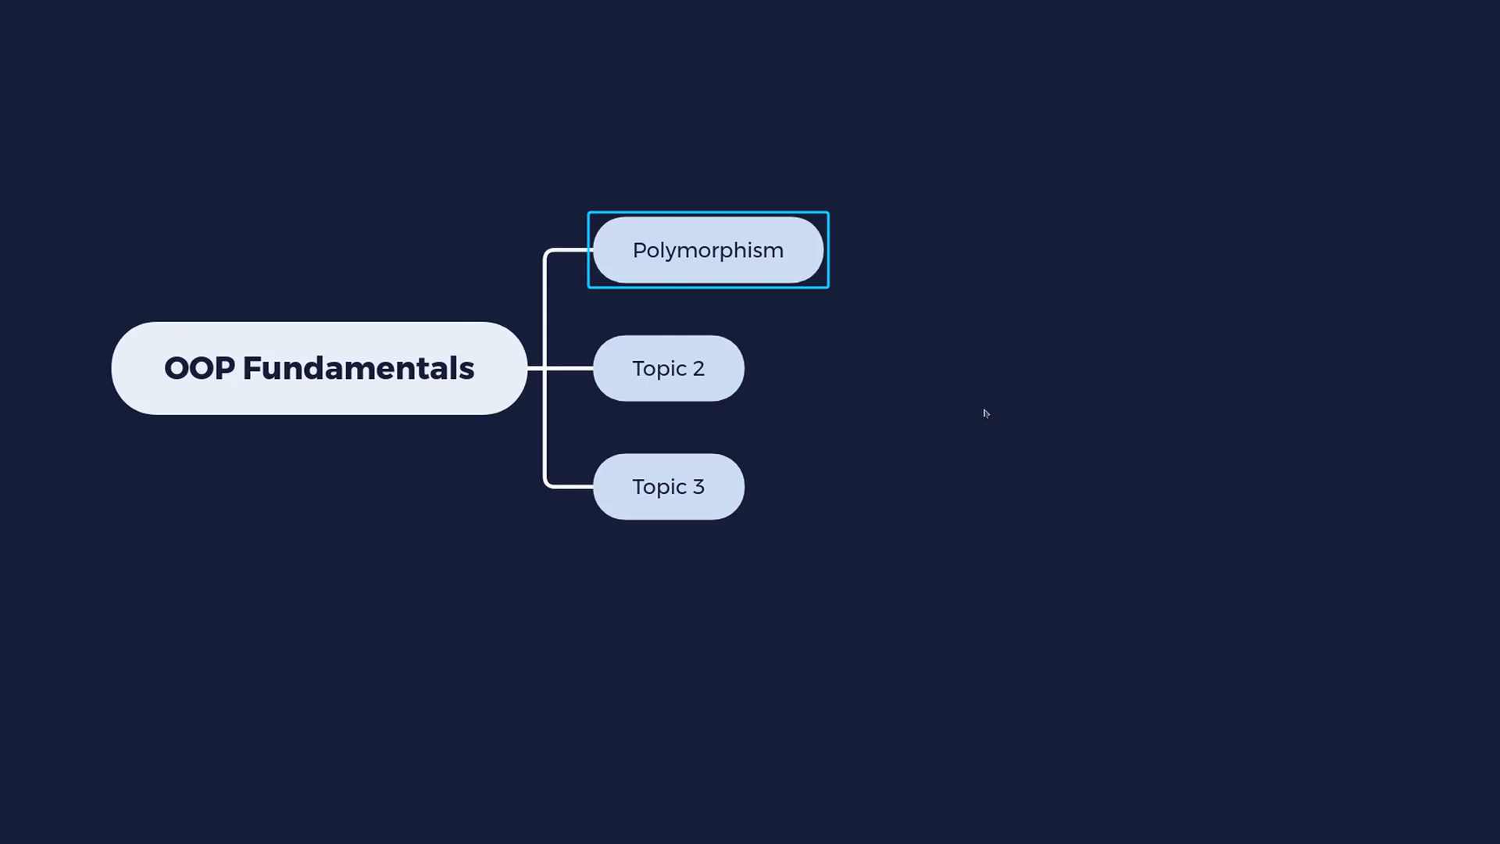
{"action": "mouse_move", "coordinate": [988, 404]}
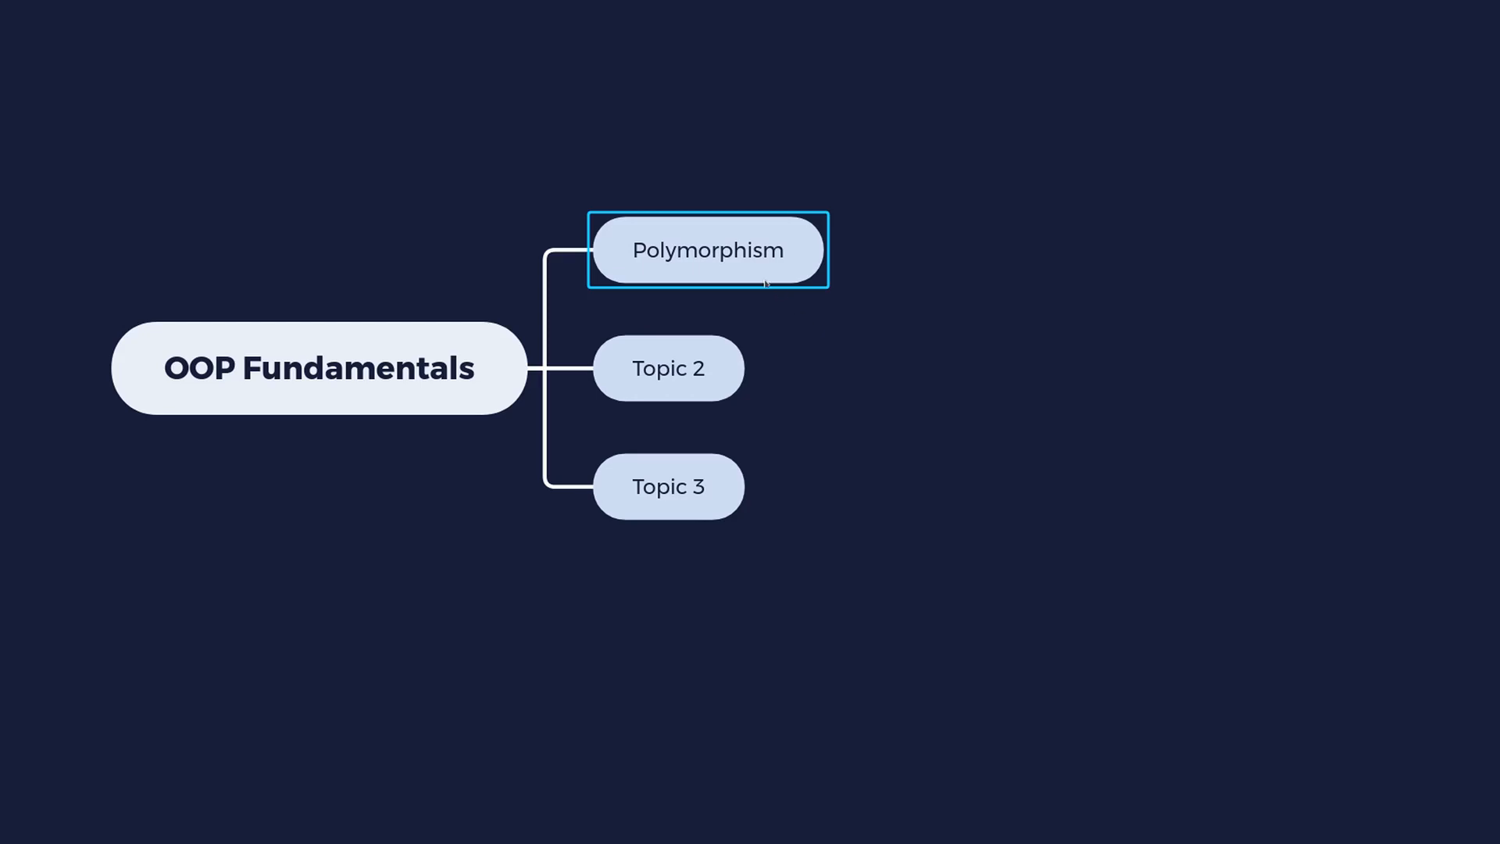
{"action": "mouse_move", "coordinate": [769, 352]}
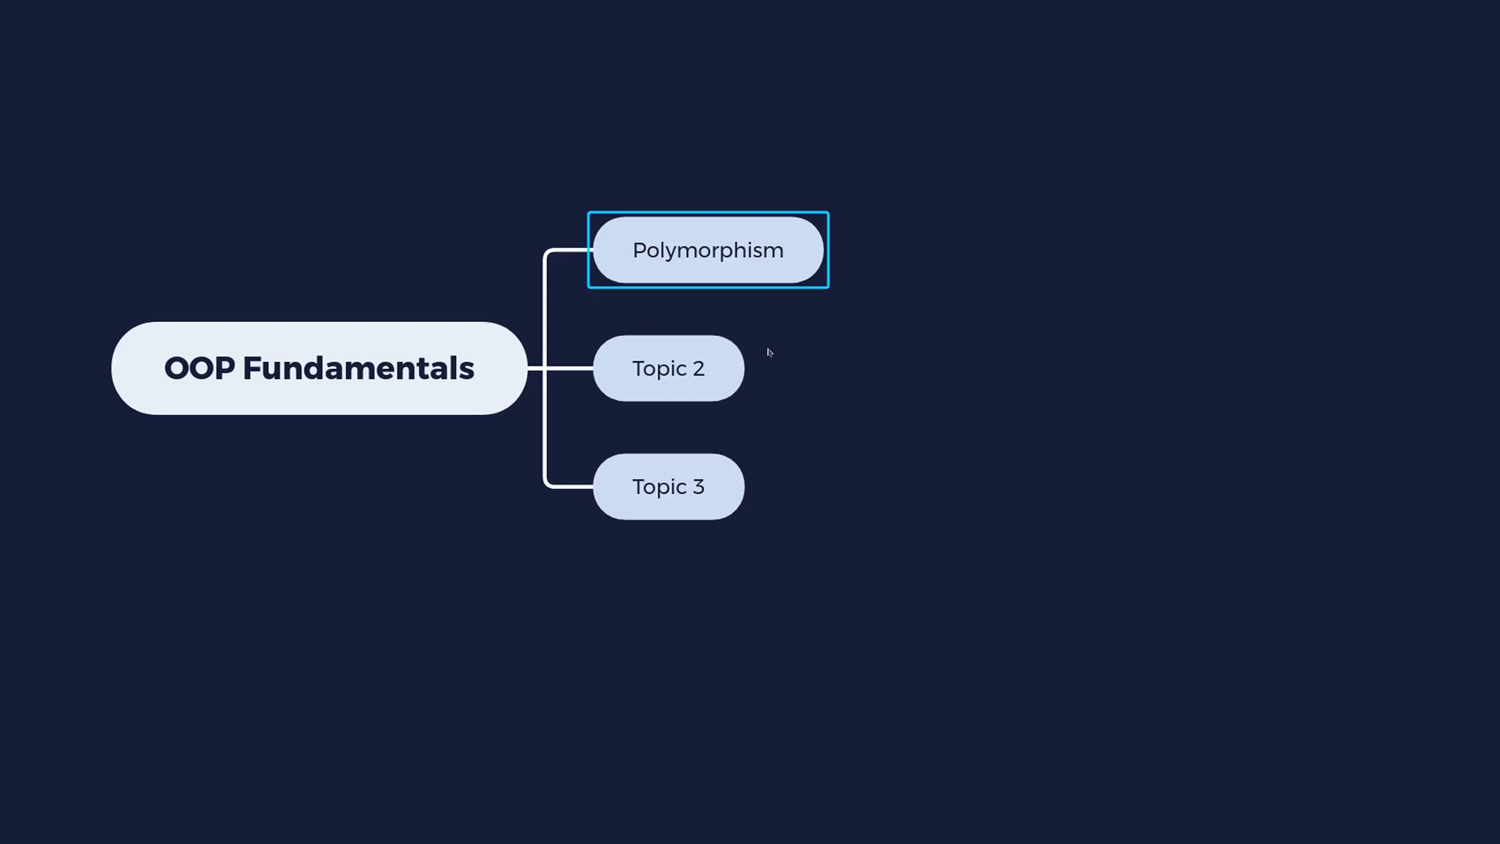
{"action": "mouse_move", "coordinate": [831, 400]}
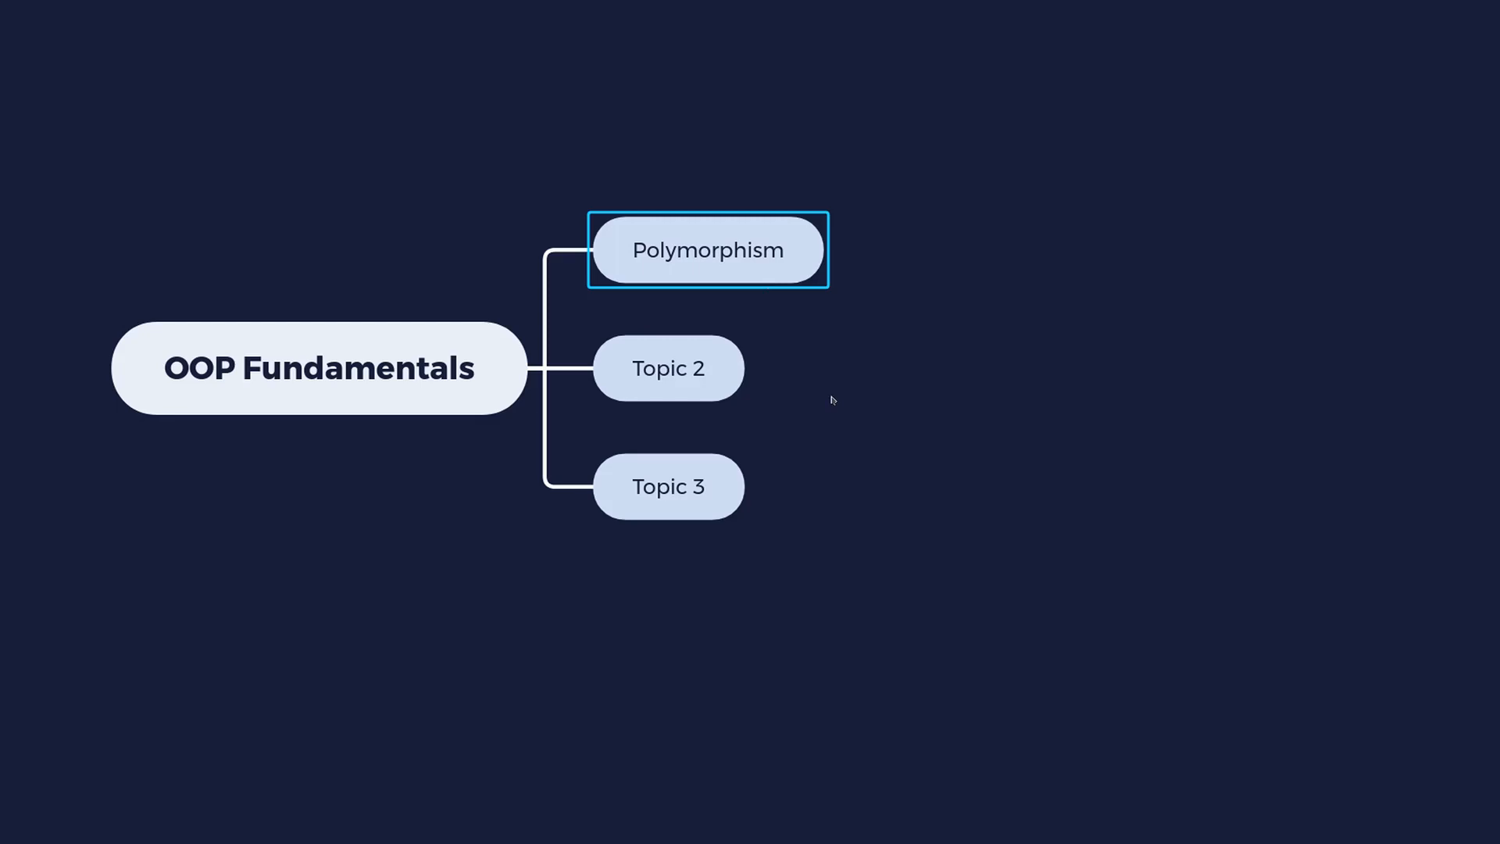
{"action": "mouse_move", "coordinate": [823, 396]}
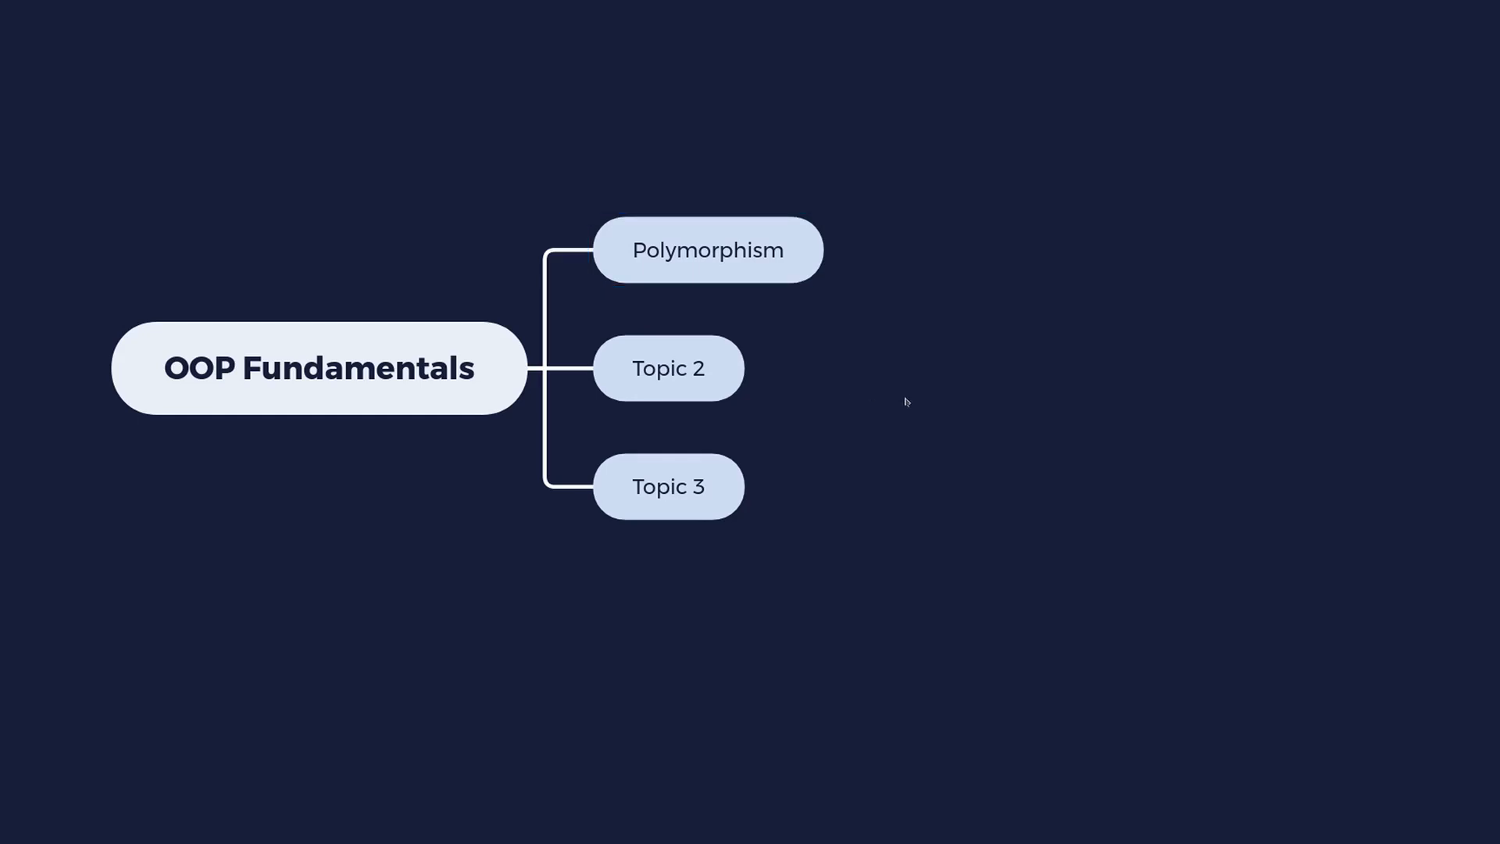
{"action": "mouse_move", "coordinate": [898, 445]}
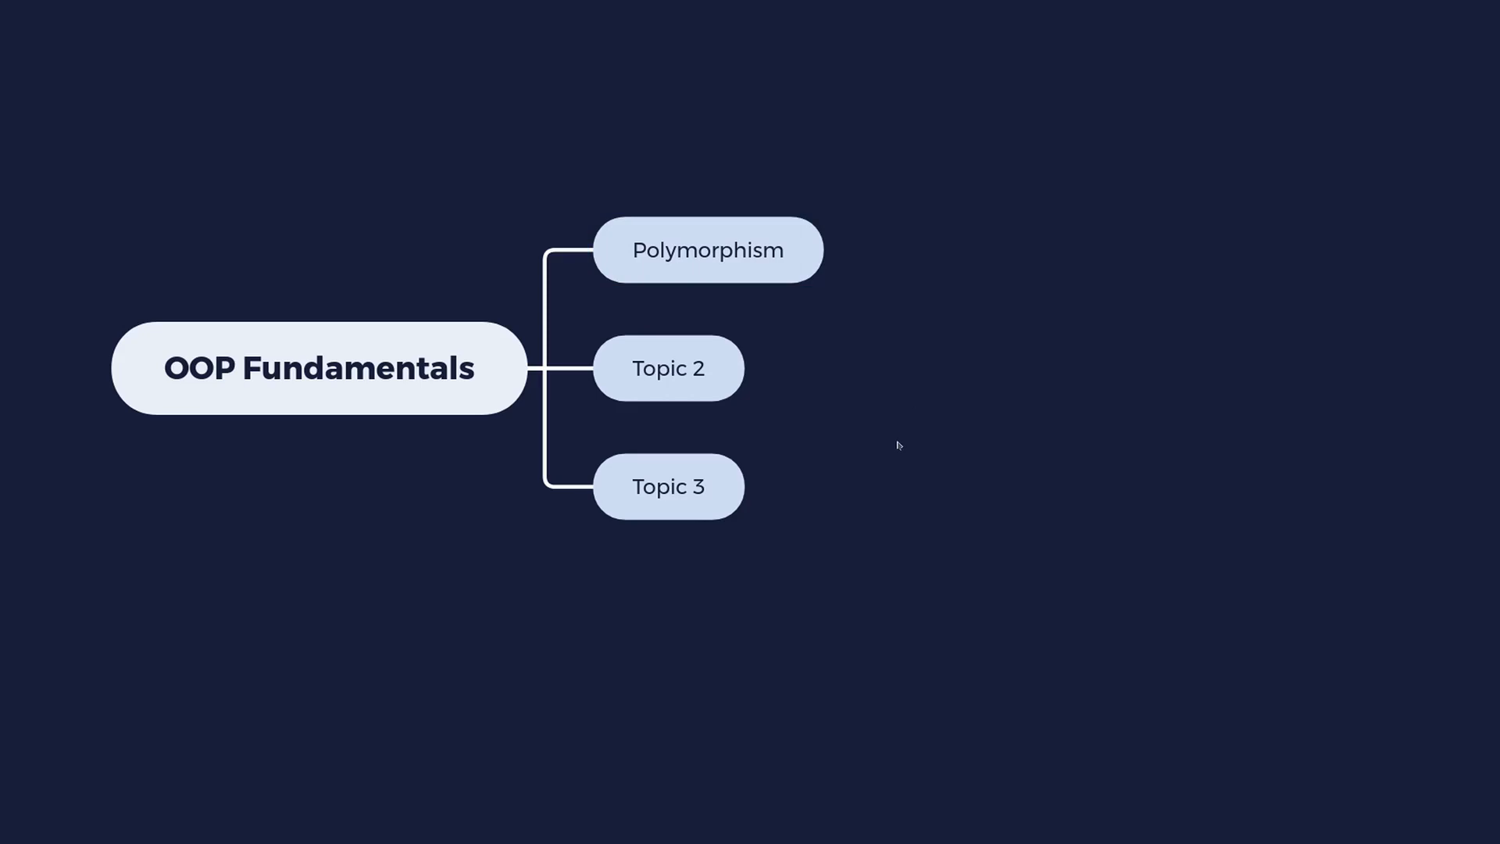
Step: Select Polymorphism, then open the Topic 2 label for editing
{"action": "left_click", "coordinate": [707, 250]}
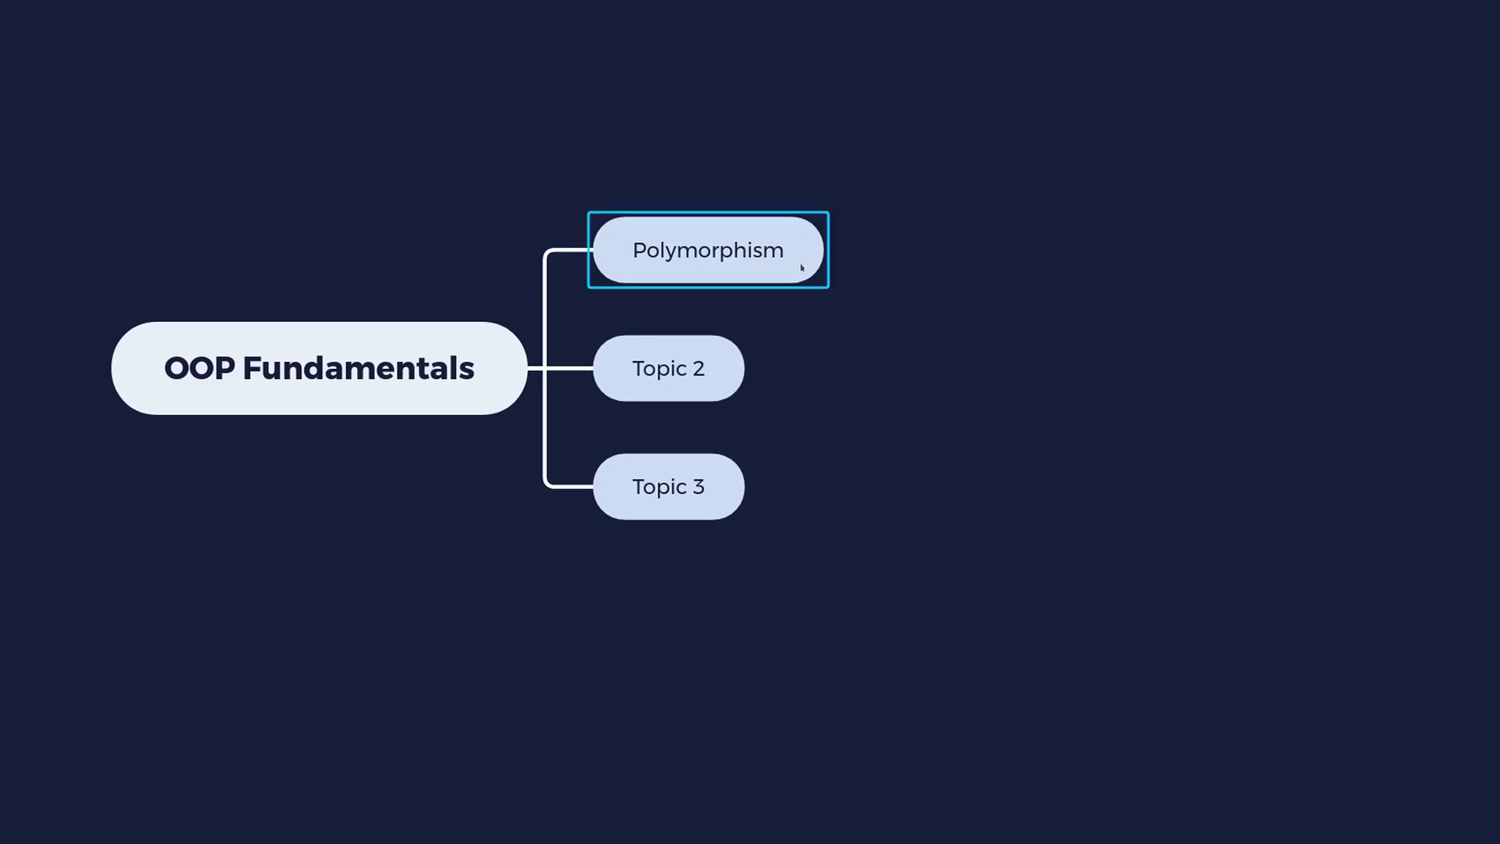
{"action": "mouse_move", "coordinate": [946, 431]}
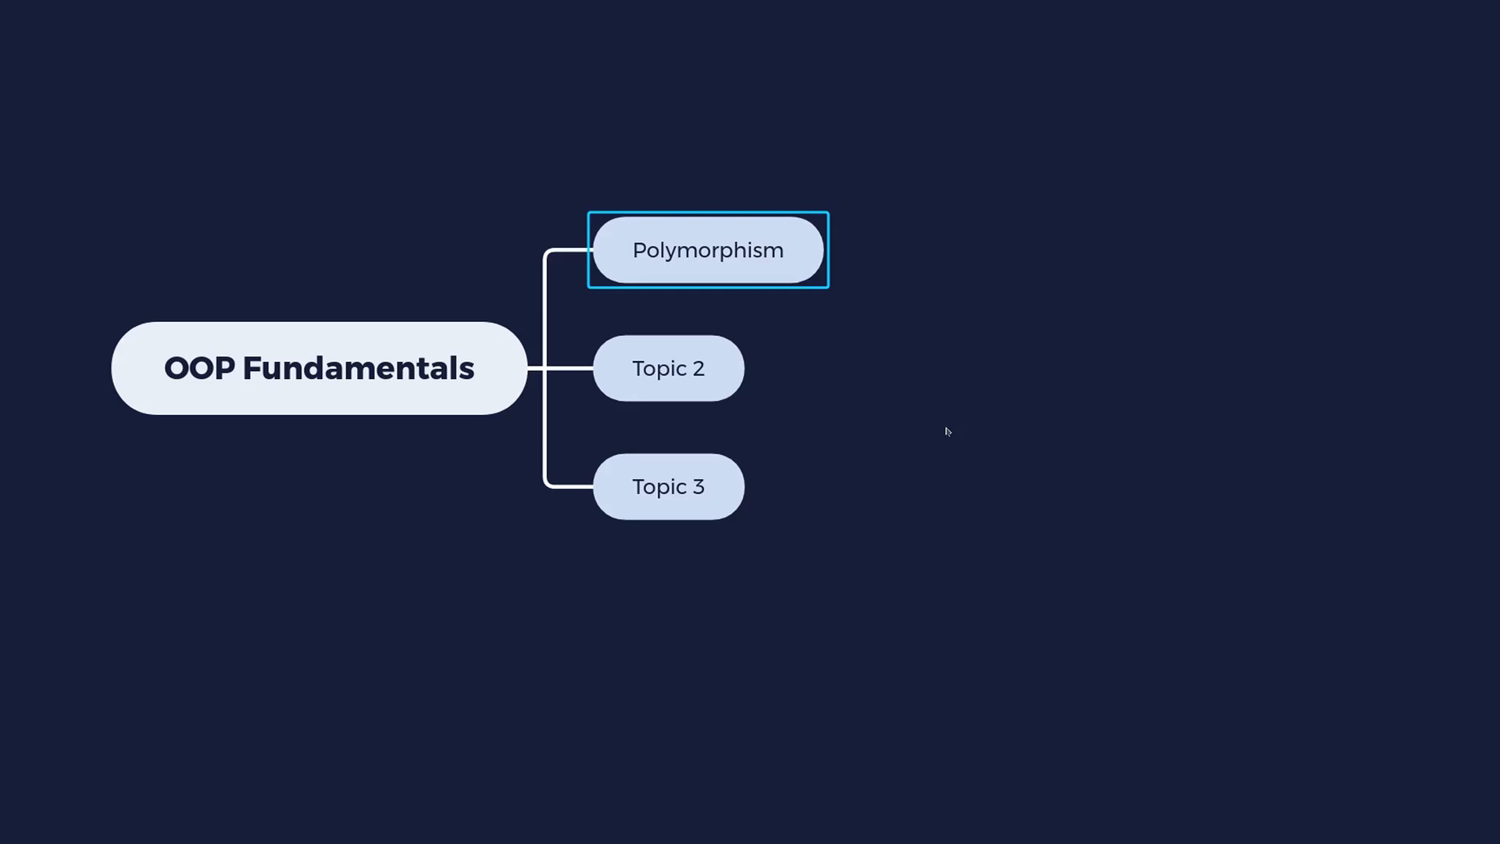
{"action": "mouse_move", "coordinate": [316, 644]}
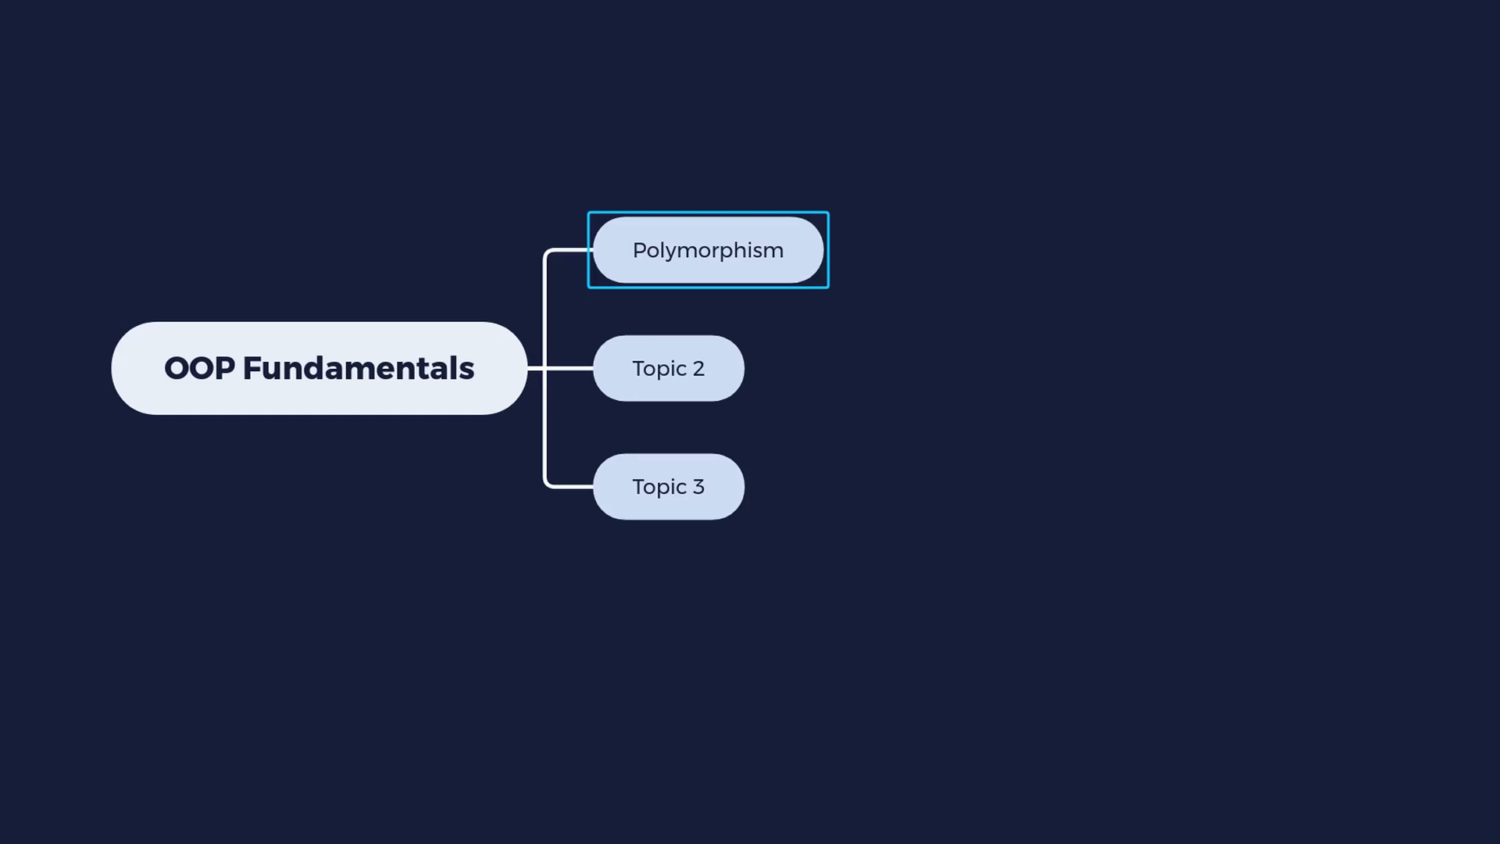
{"action": "double_click", "coordinate": [668, 368]}
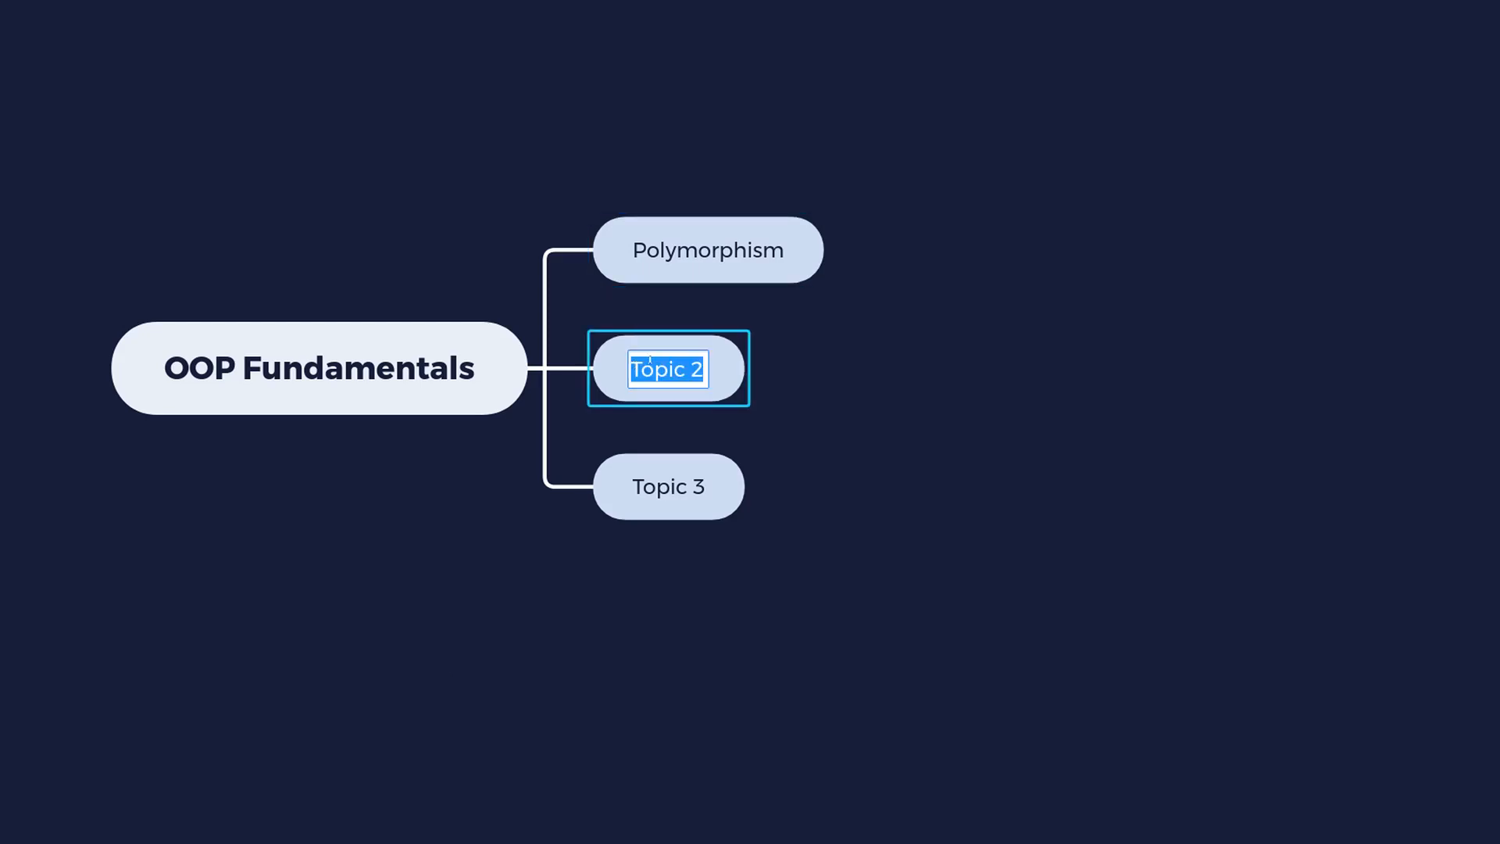
Step: Type 'Inheritance' over the Topic 2 label and click the canvas to commit
{"action": "type", "text": "Inheritance"}
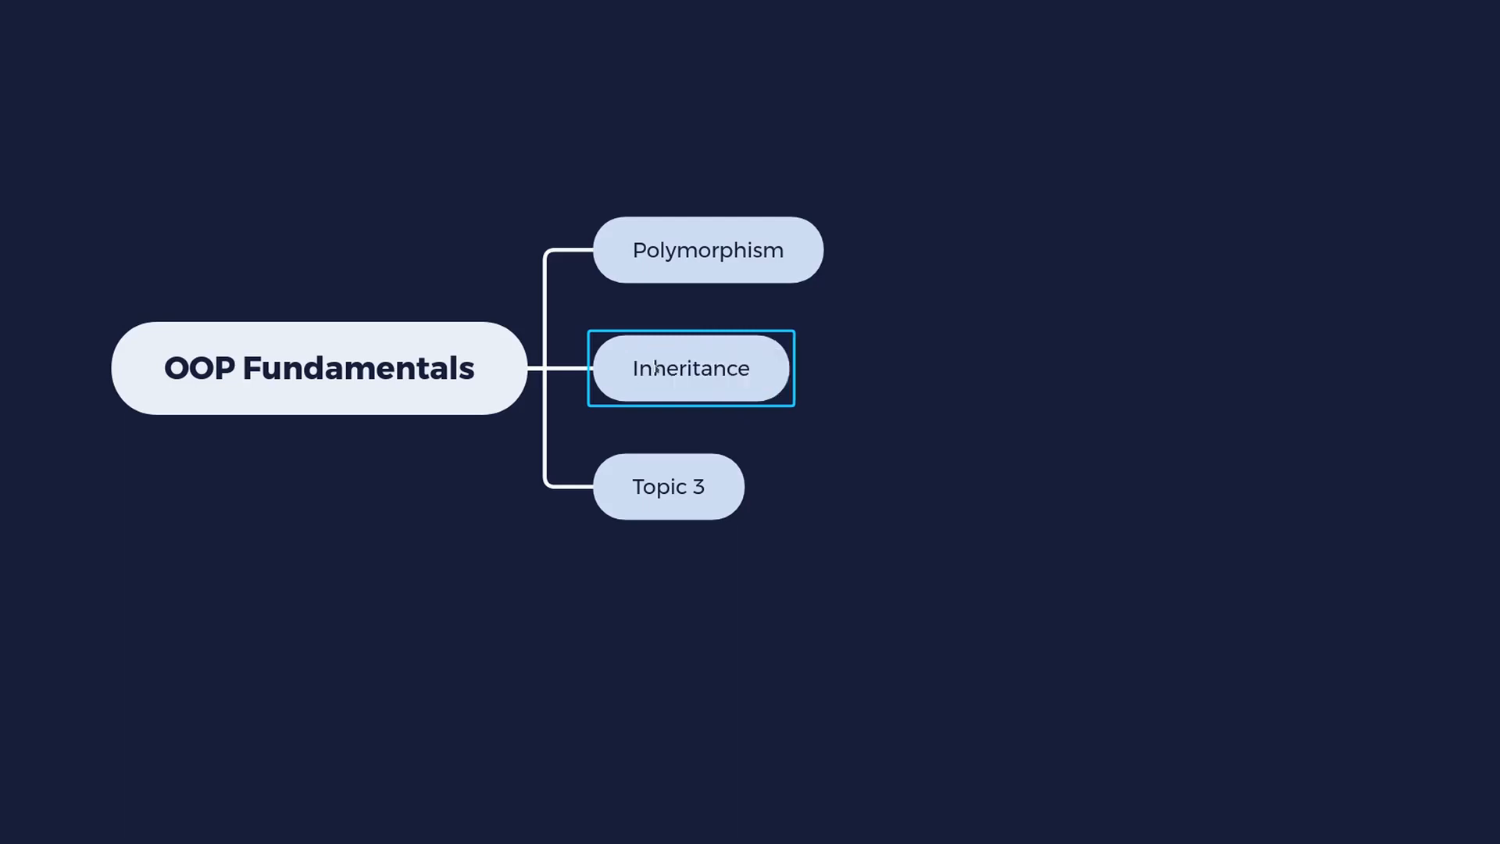
{"action": "left_click", "coordinate": [319, 368]}
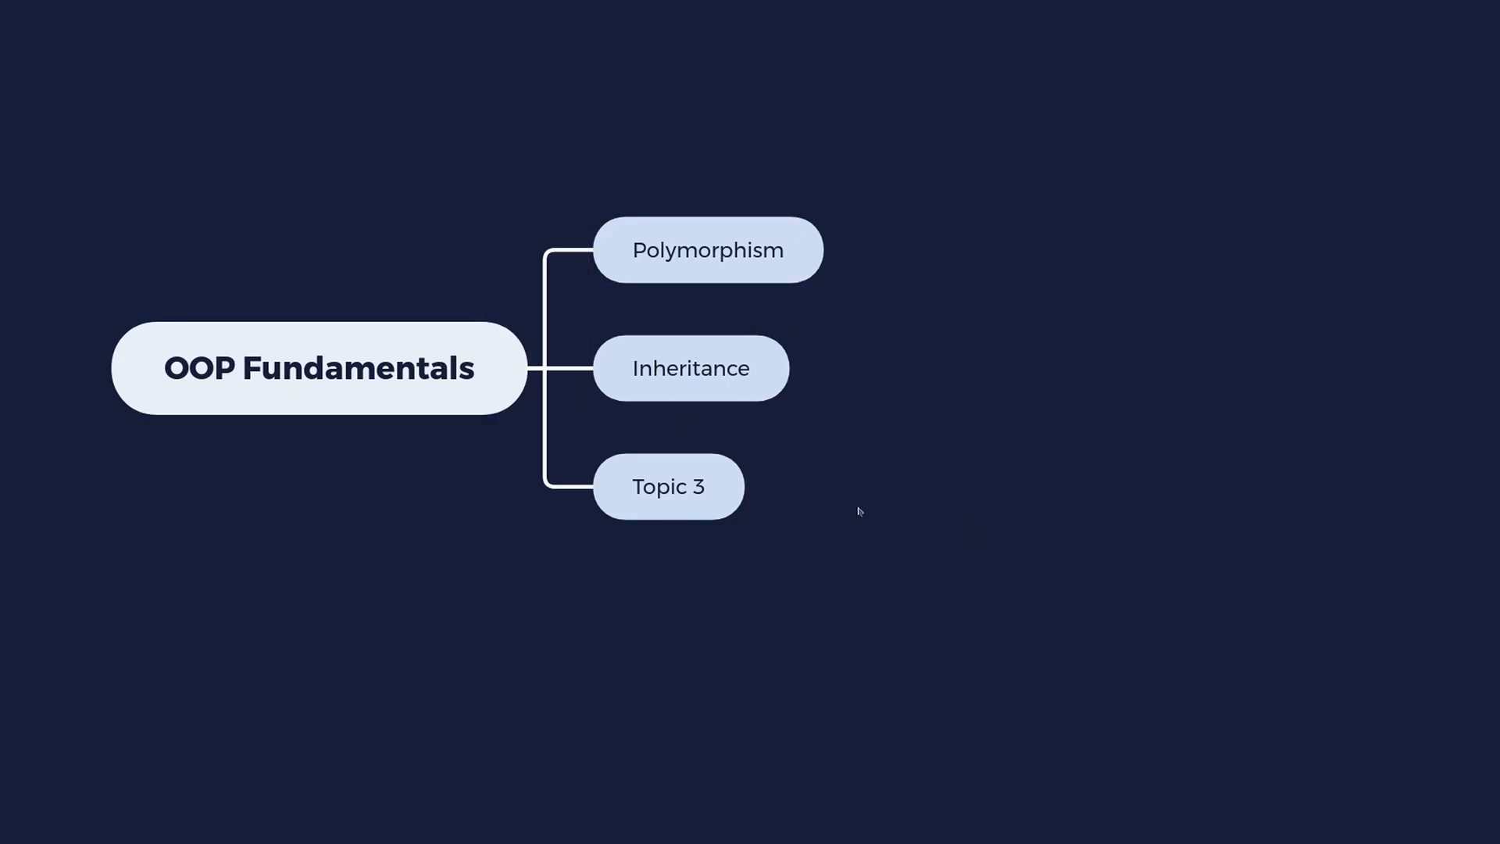
{"action": "left_click", "coordinate": [319, 368]}
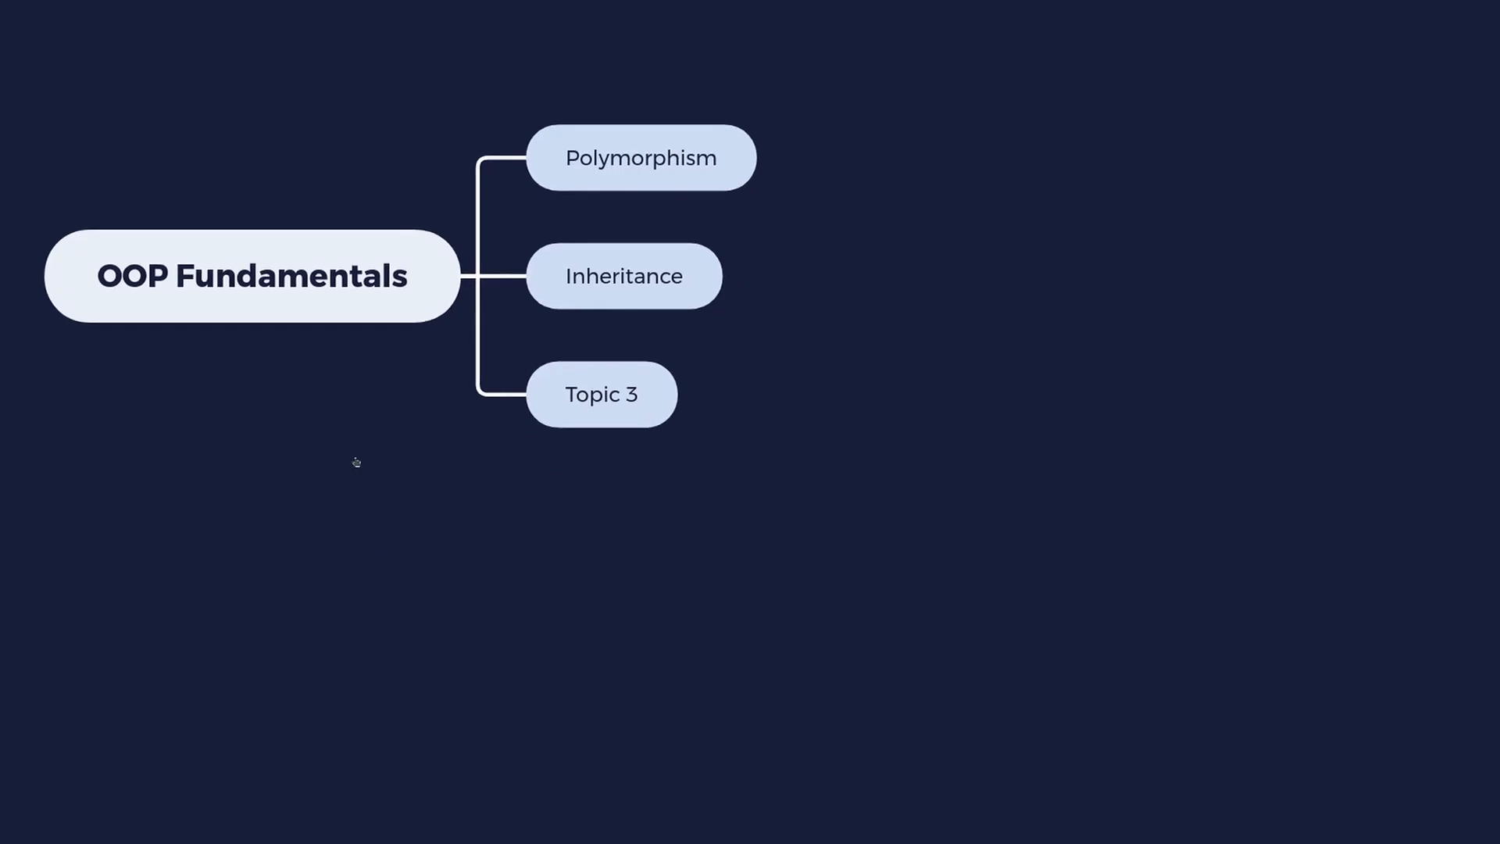
Step: Select the Inheritance branch, then the Topic 3 branch to start renaming it
{"action": "left_click", "coordinate": [623, 290]}
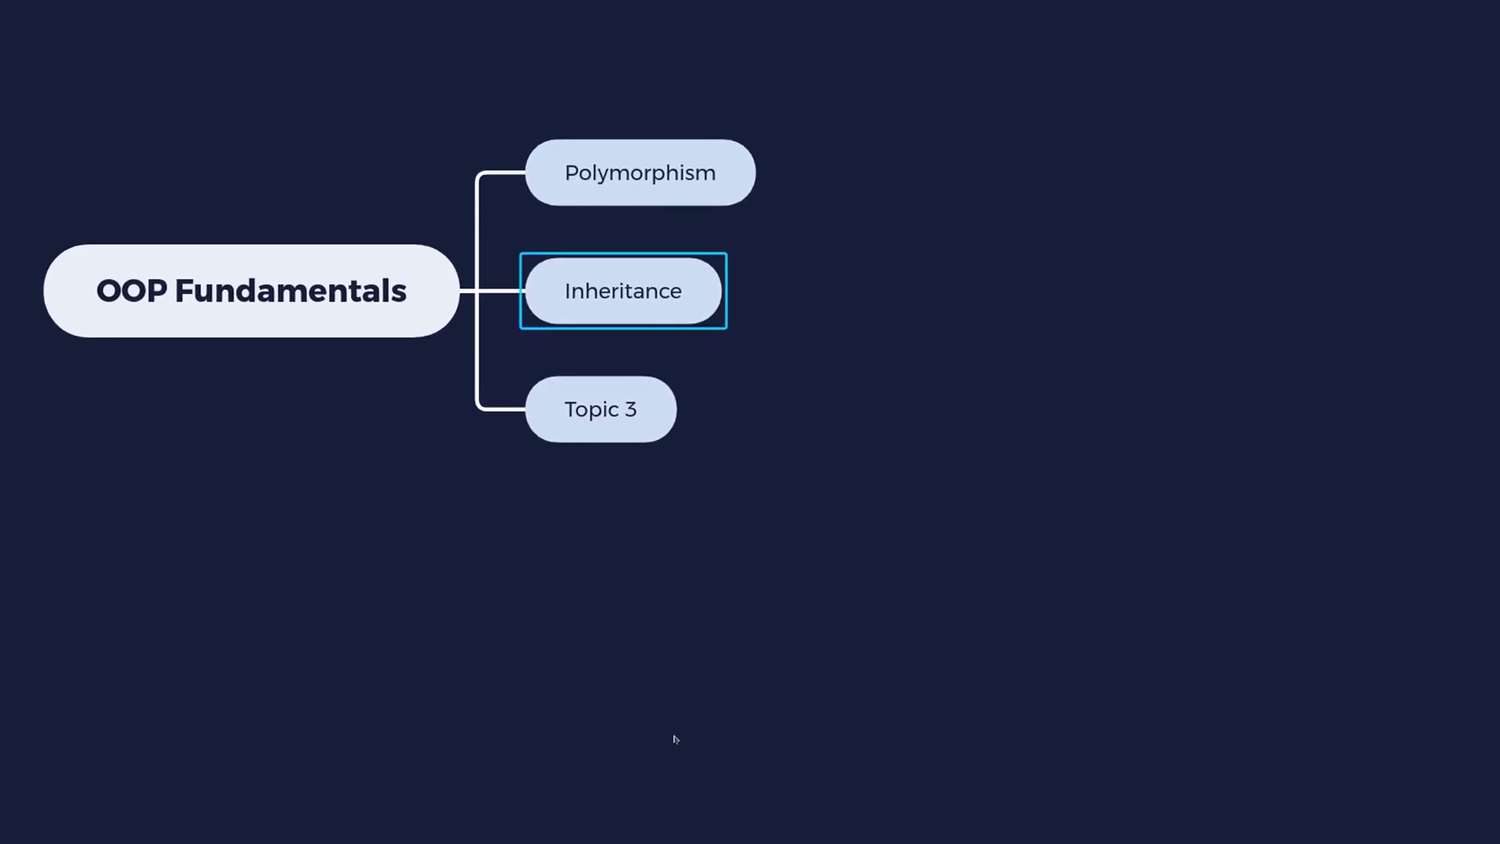
{"action": "left_click", "coordinate": [600, 409]}
{"action": "type", "text": "C"}
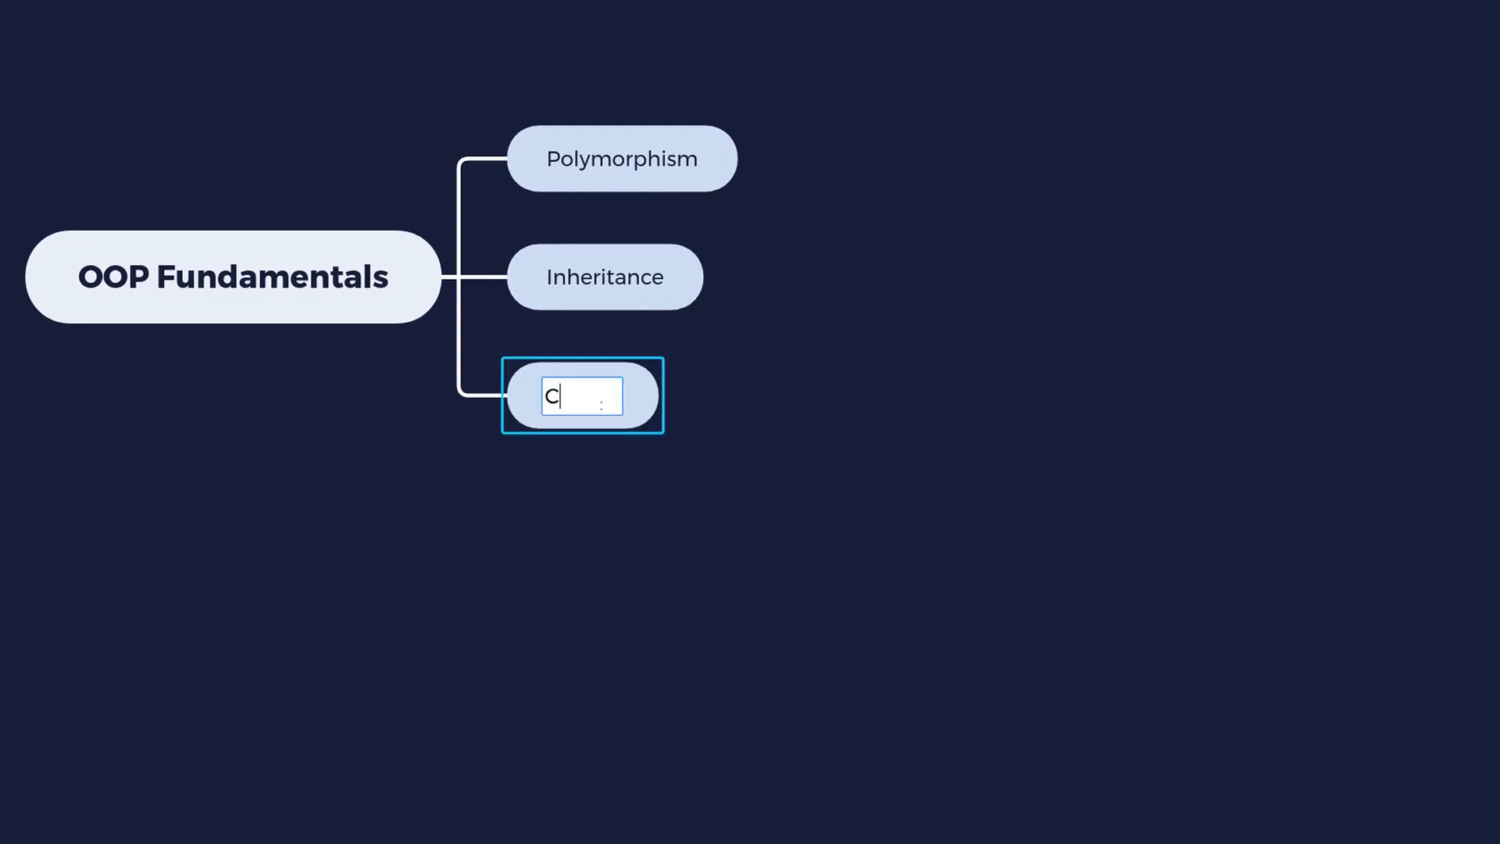
Step: Finish the third branch label as 'Composition'; leave the OOP Fundamentals title unchanged
{"action": "type", "text": "omposition"}
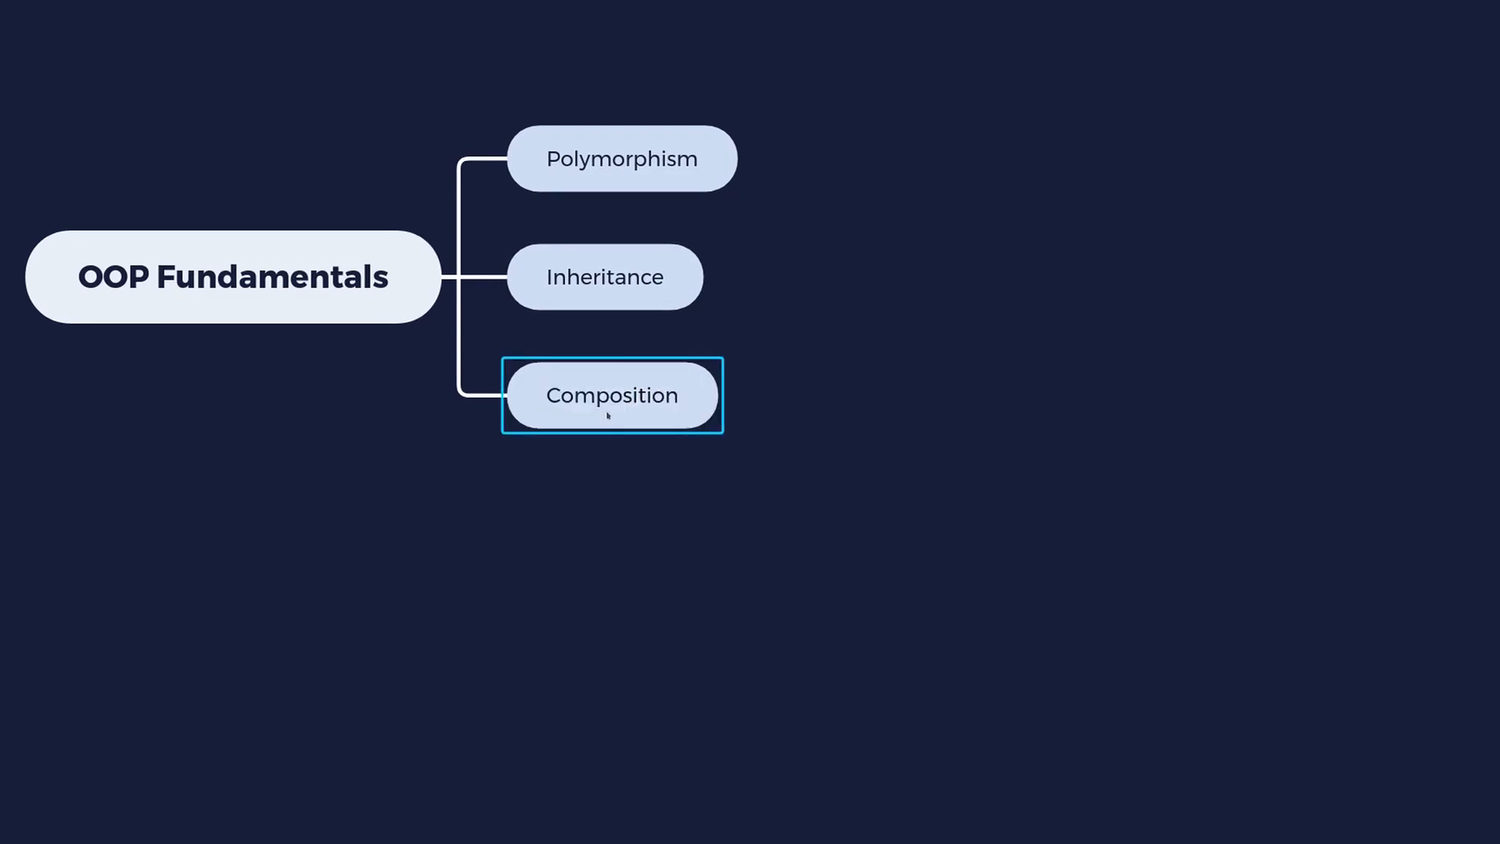
{"action": "mouse_move", "coordinate": [719, 604]}
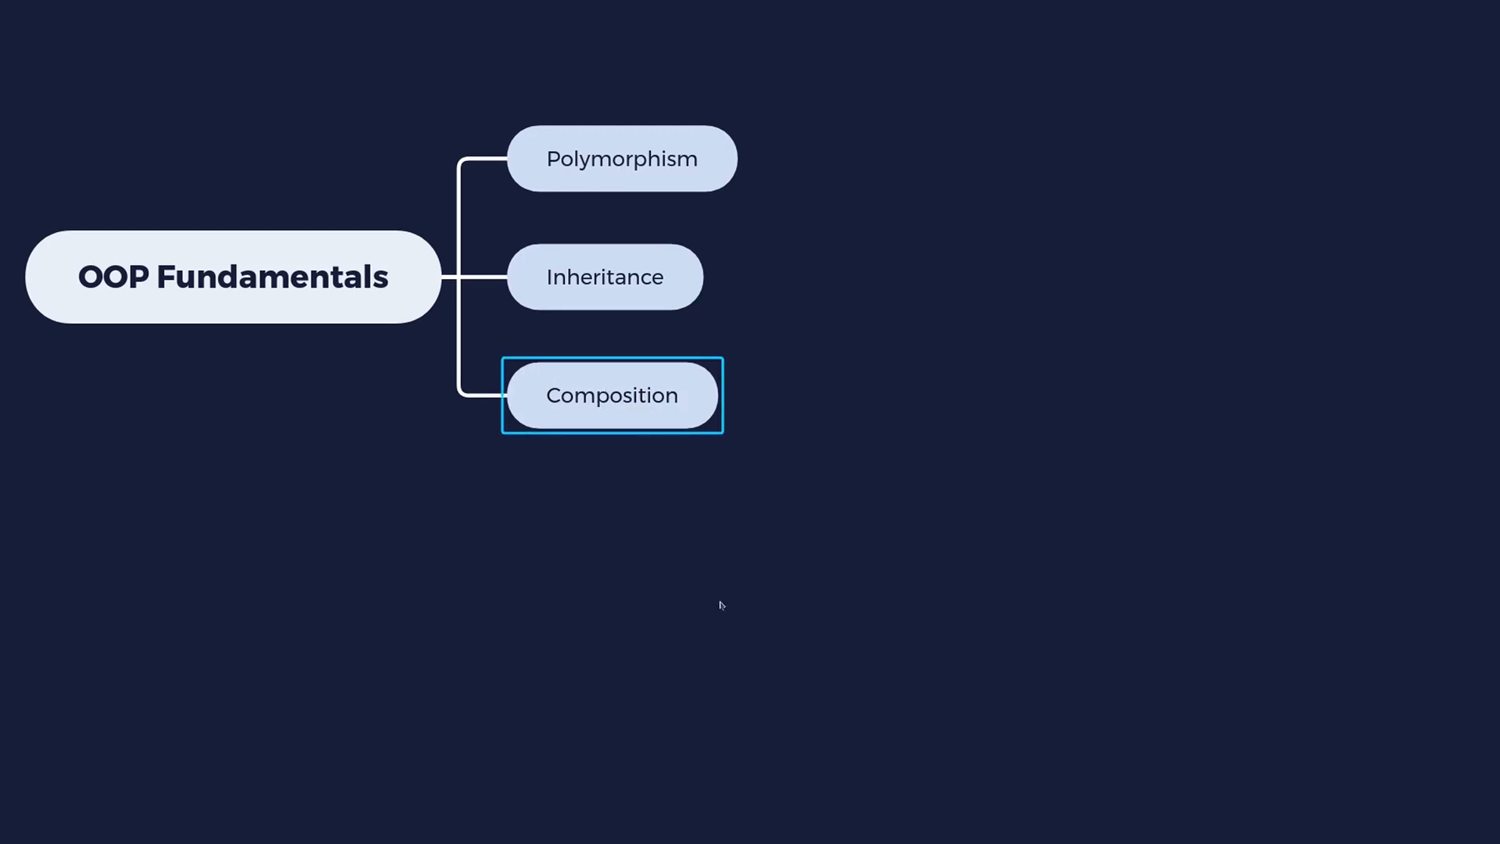
{"action": "mouse_move", "coordinate": [717, 631]}
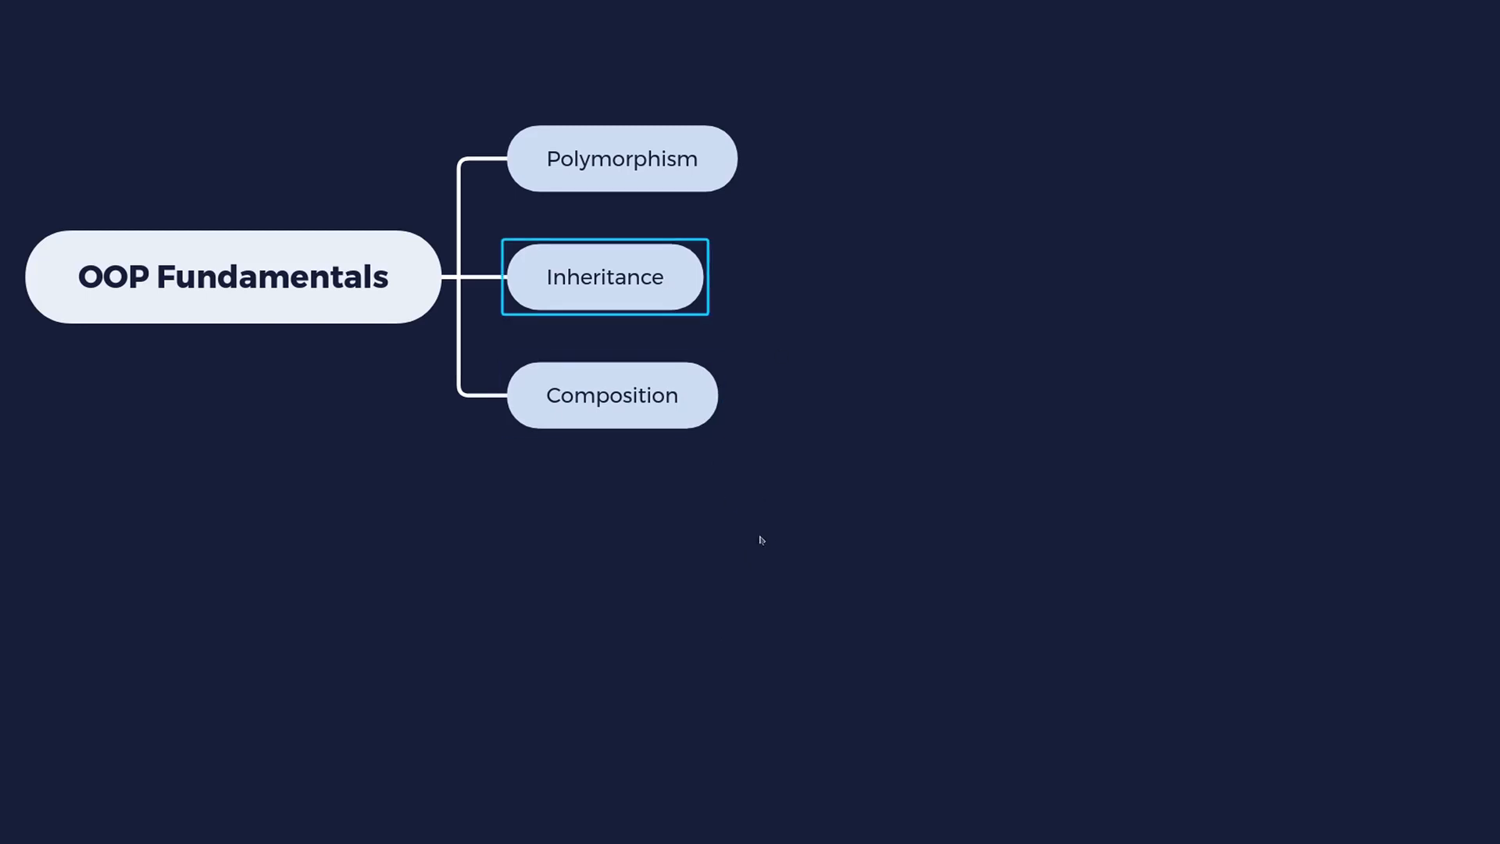
{"action": "mouse_move", "coordinate": [746, 395]}
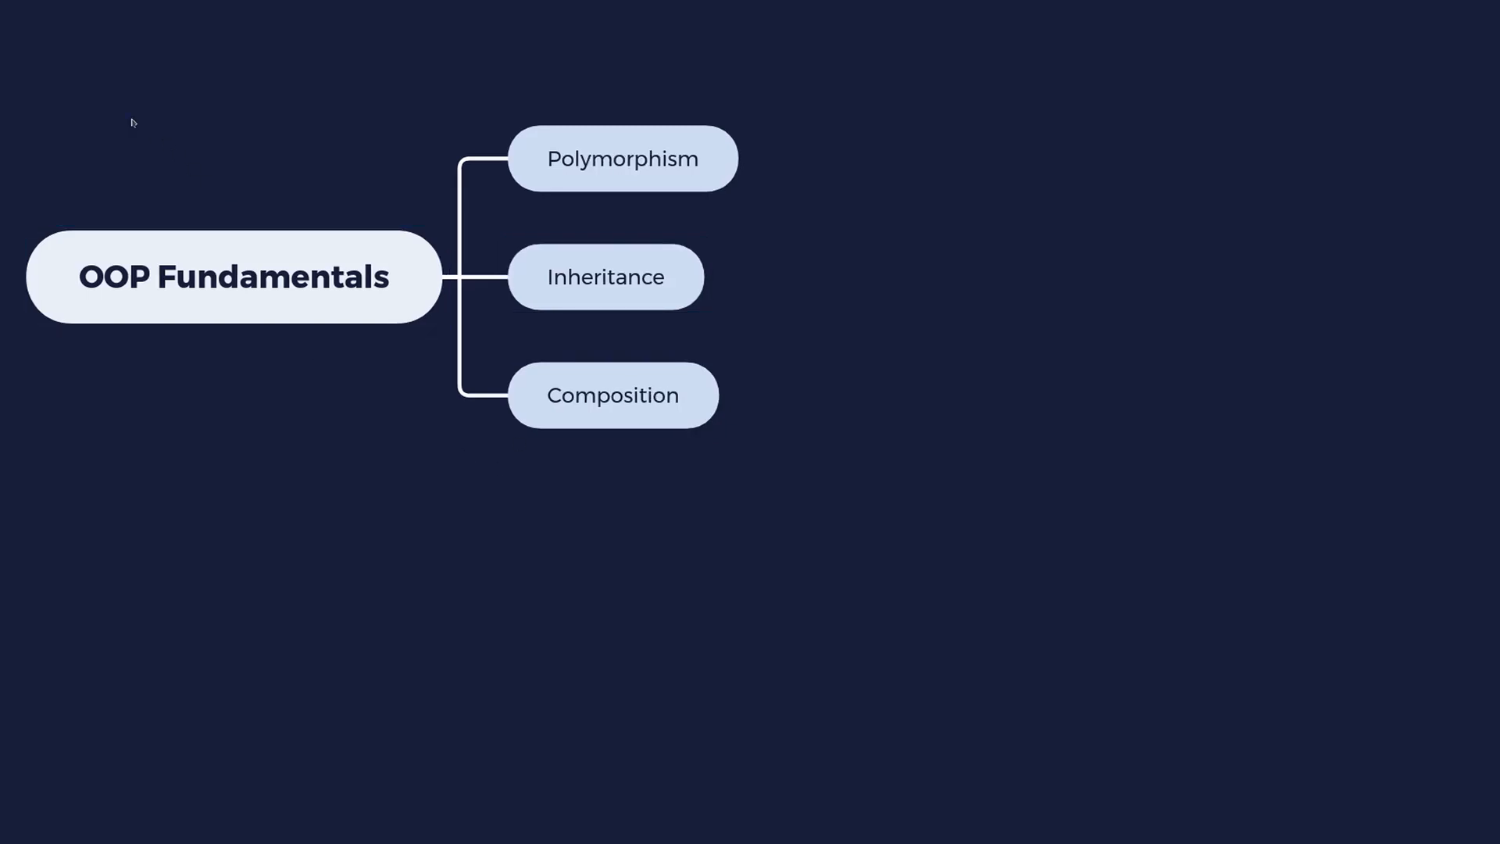
{"action": "left_click", "coordinate": [234, 277]}
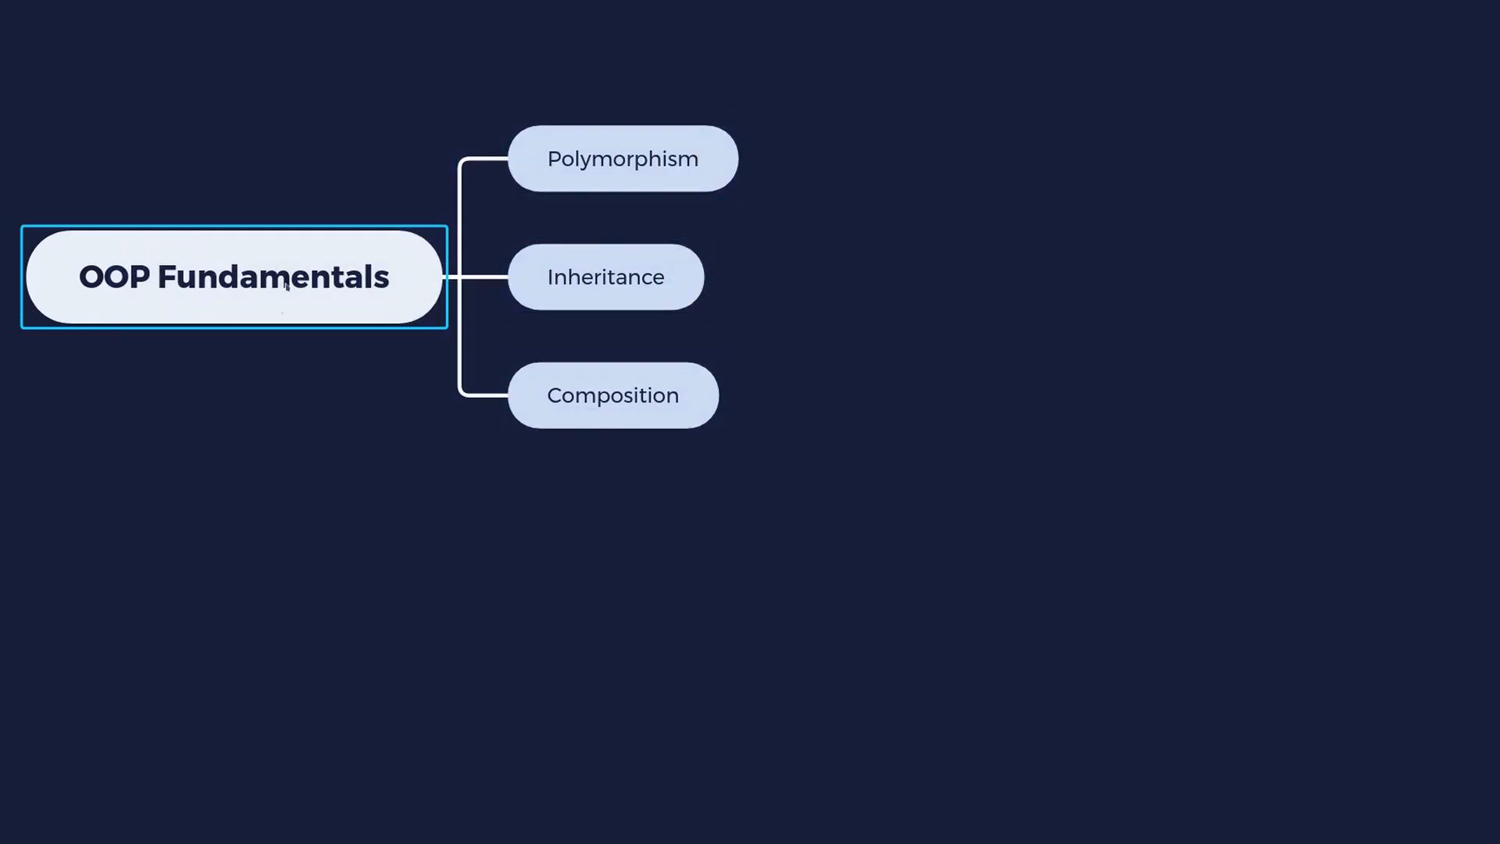
{"action": "double_click", "coordinate": [233, 276]}
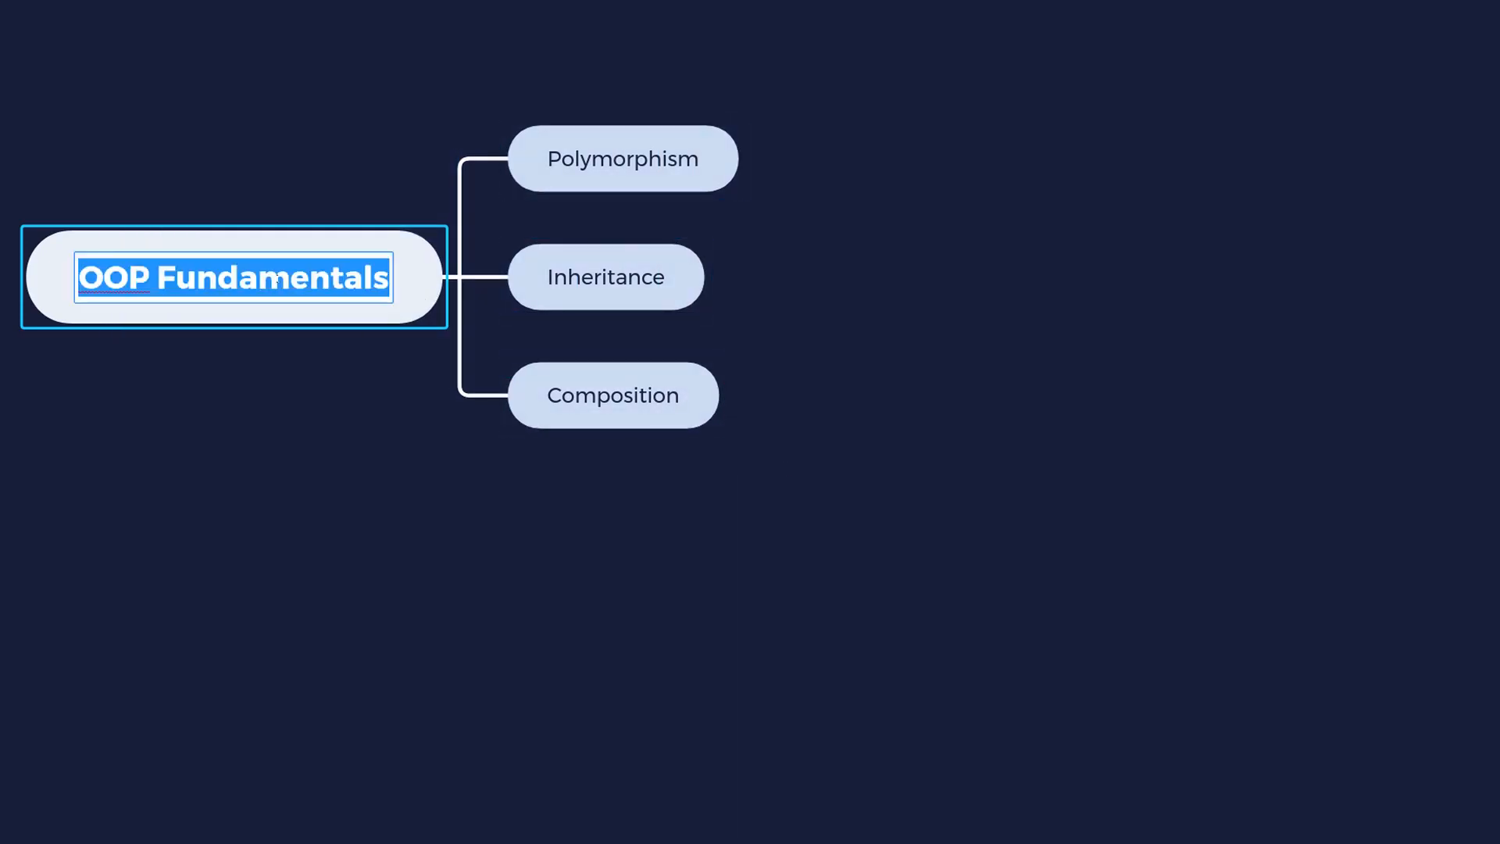
{"action": "left_click", "coordinate": [622, 158]}
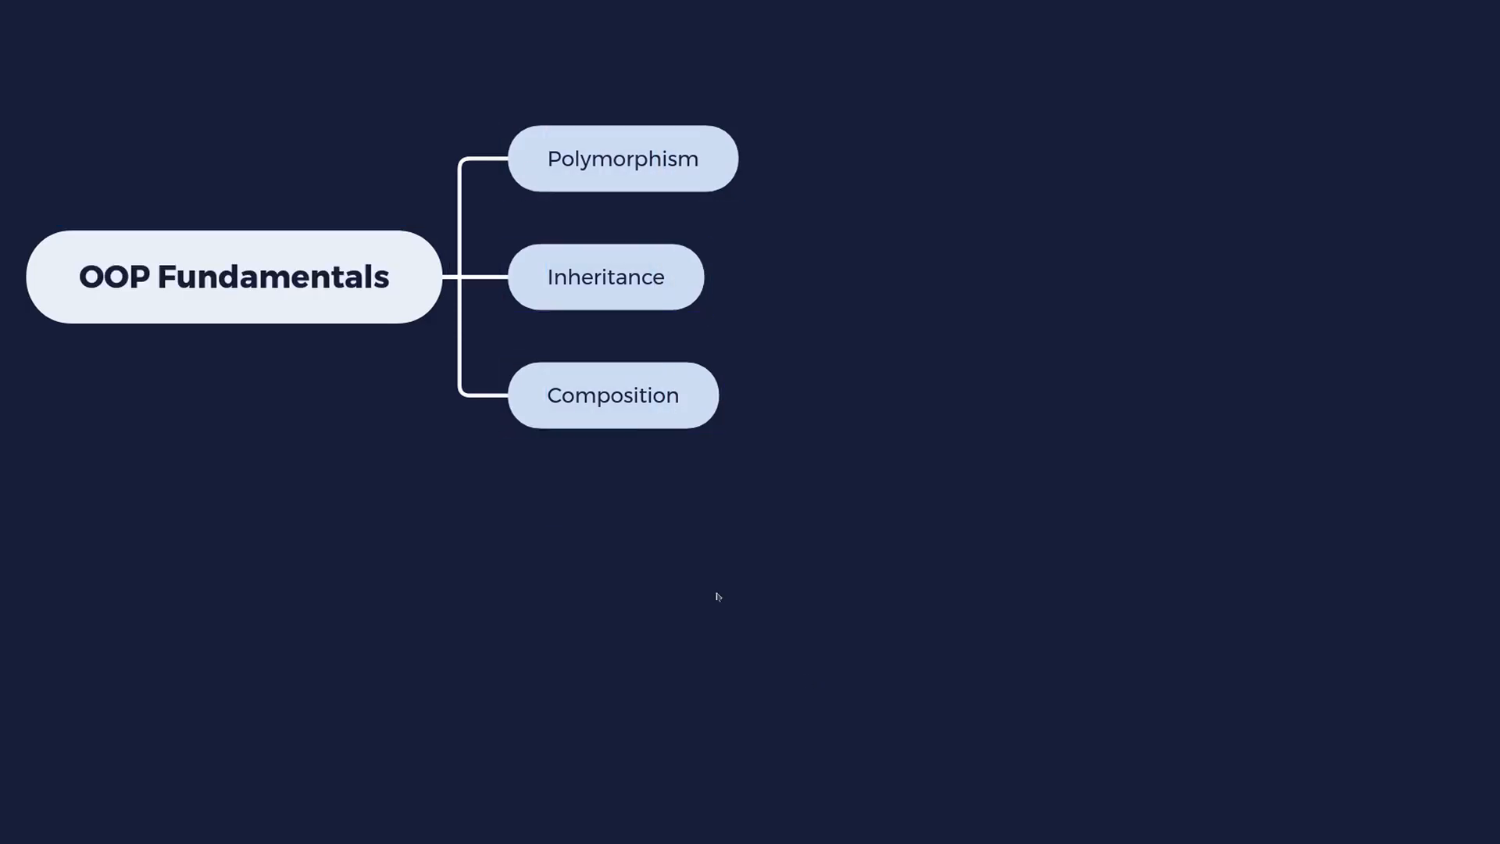
Step: Select the Composition branch to add a sibling topic below it
{"action": "left_click", "coordinate": [612, 393]}
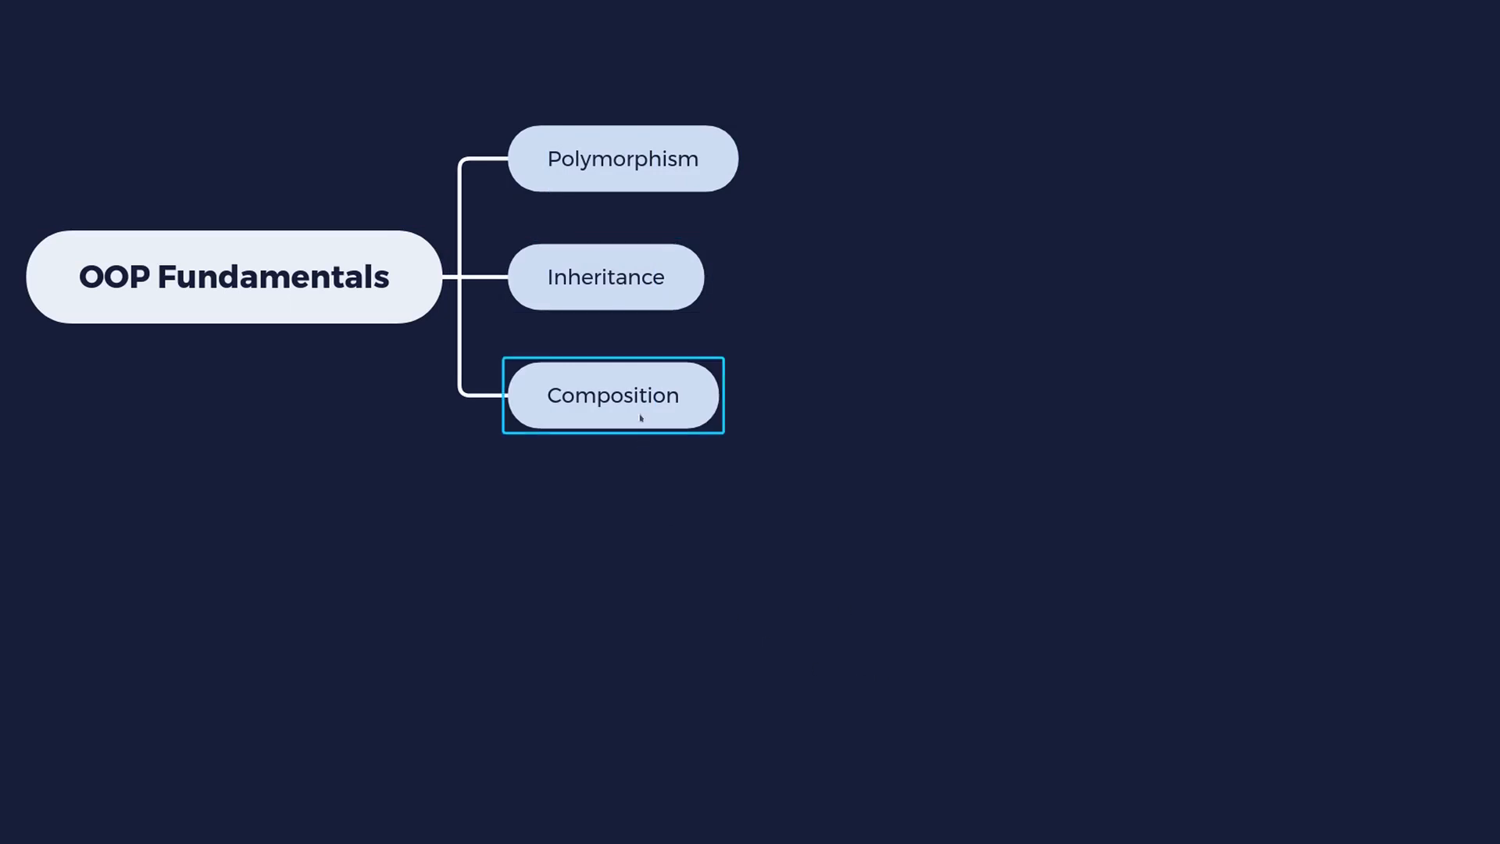
{"action": "mouse_move", "coordinate": [669, 691]}
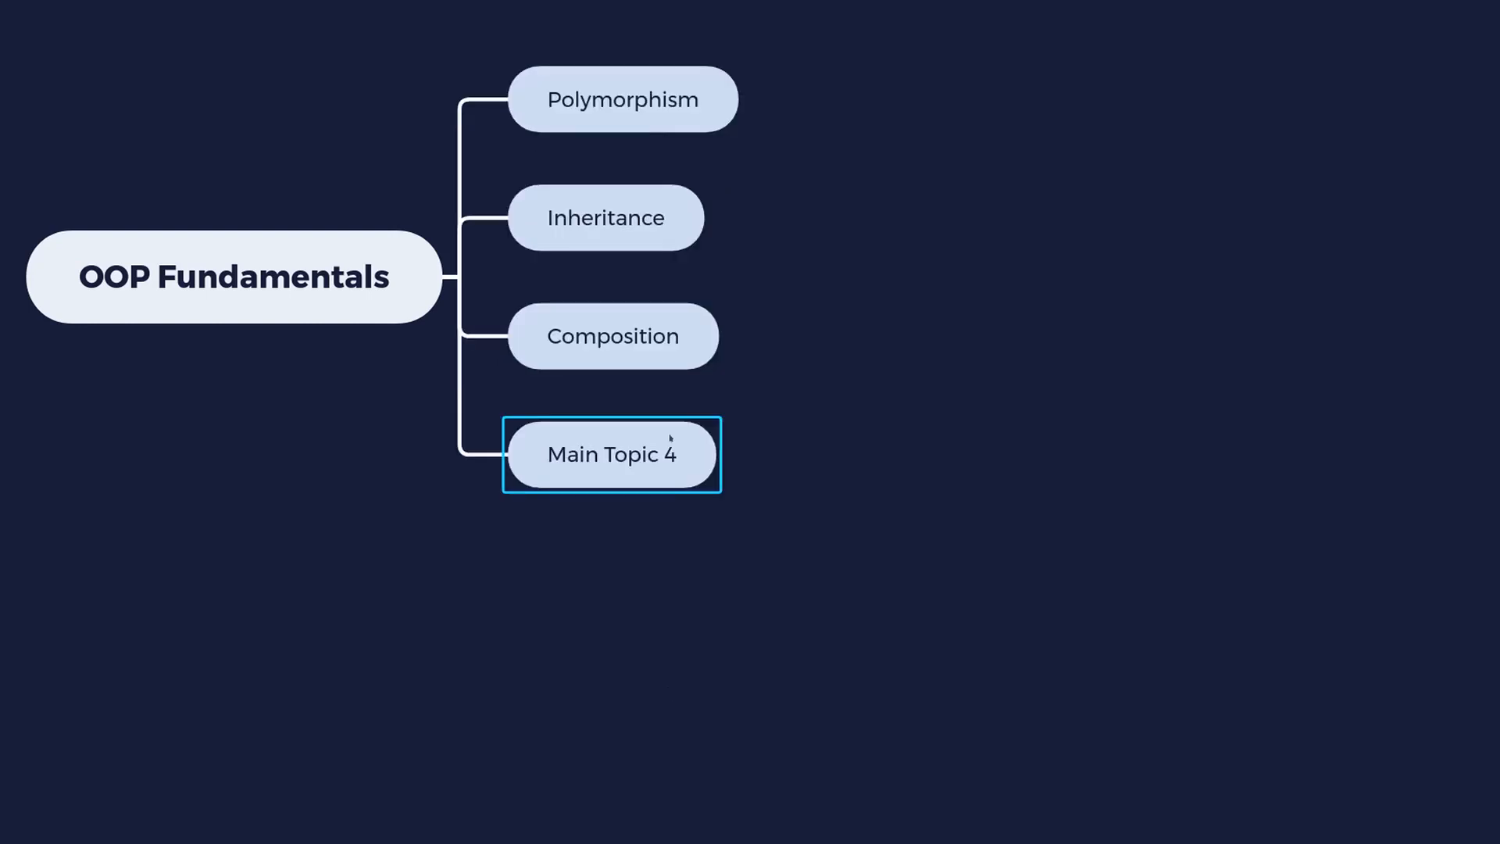
Step: Type 'Cohe' into the new fourth topic as the start of 'Cohesion'
{"action": "type", "text": "Cohesion"}
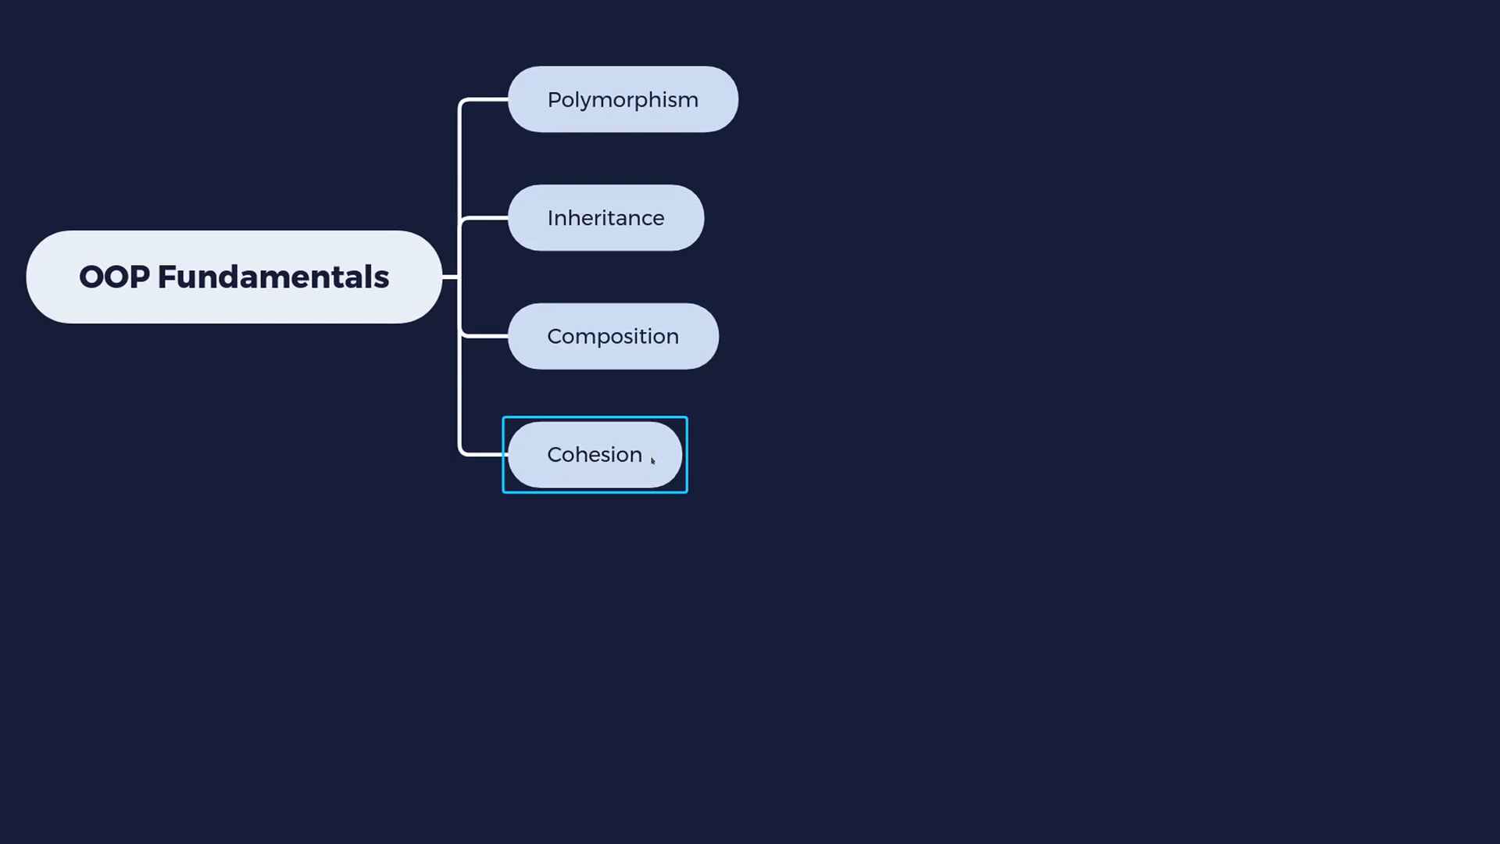
{"action": "mouse_move", "coordinate": [759, 586]}
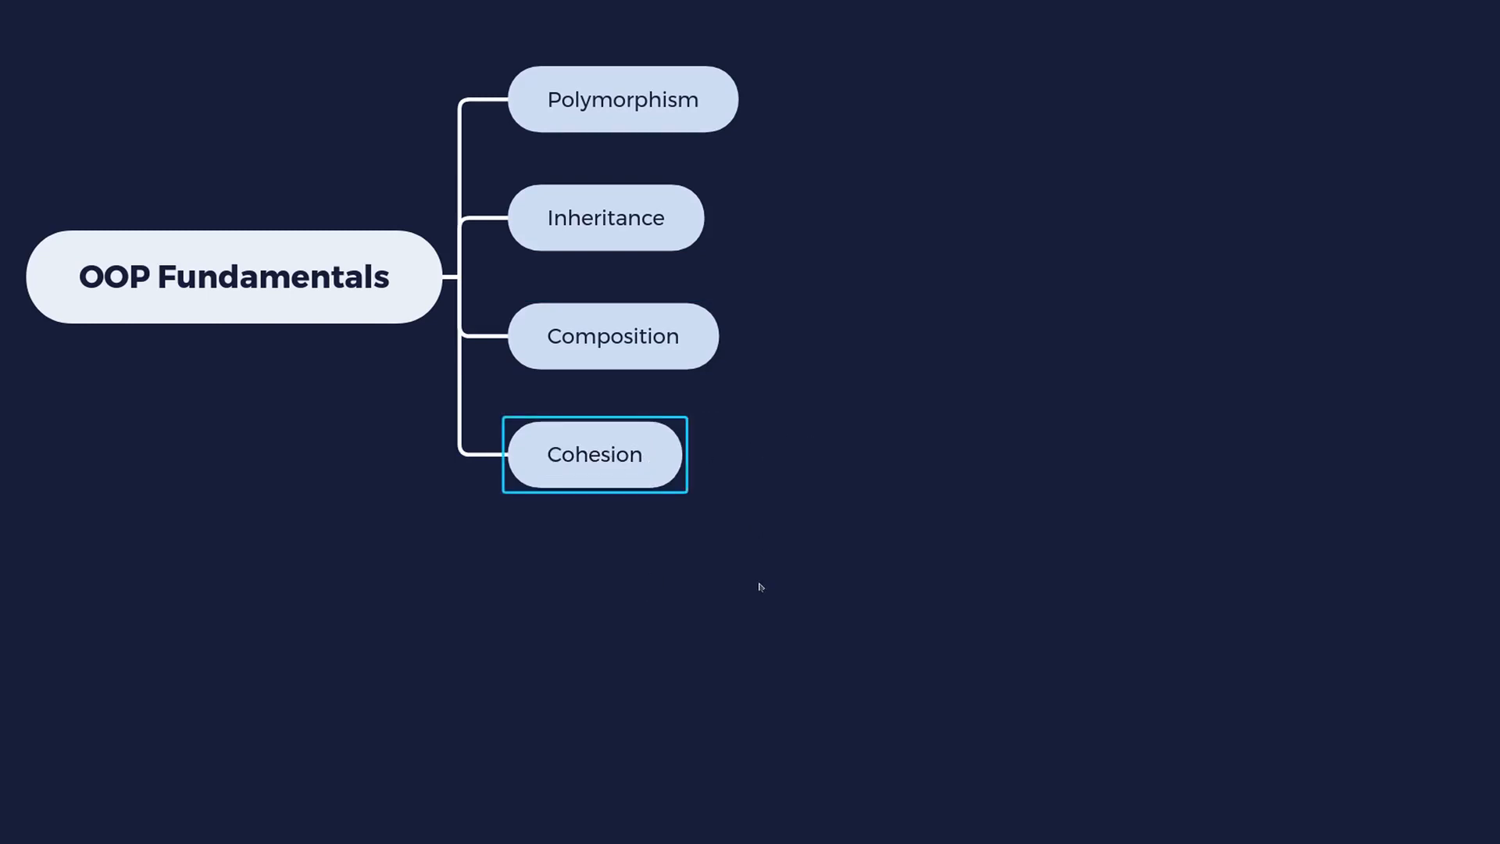
{"action": "mouse_move", "coordinate": [619, 615]}
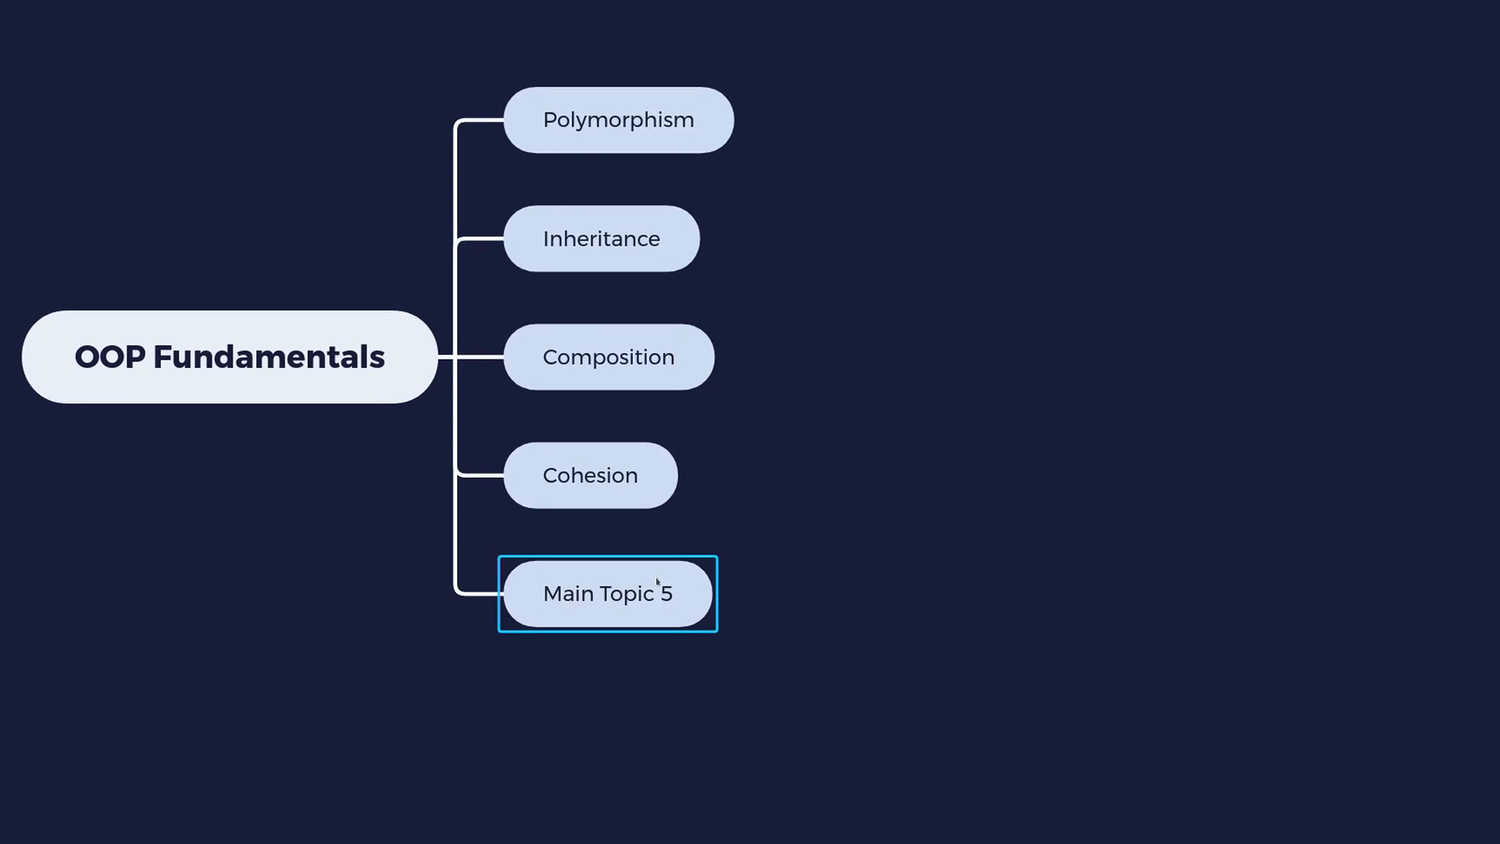
{"action": "double_click", "coordinate": [606, 593]}
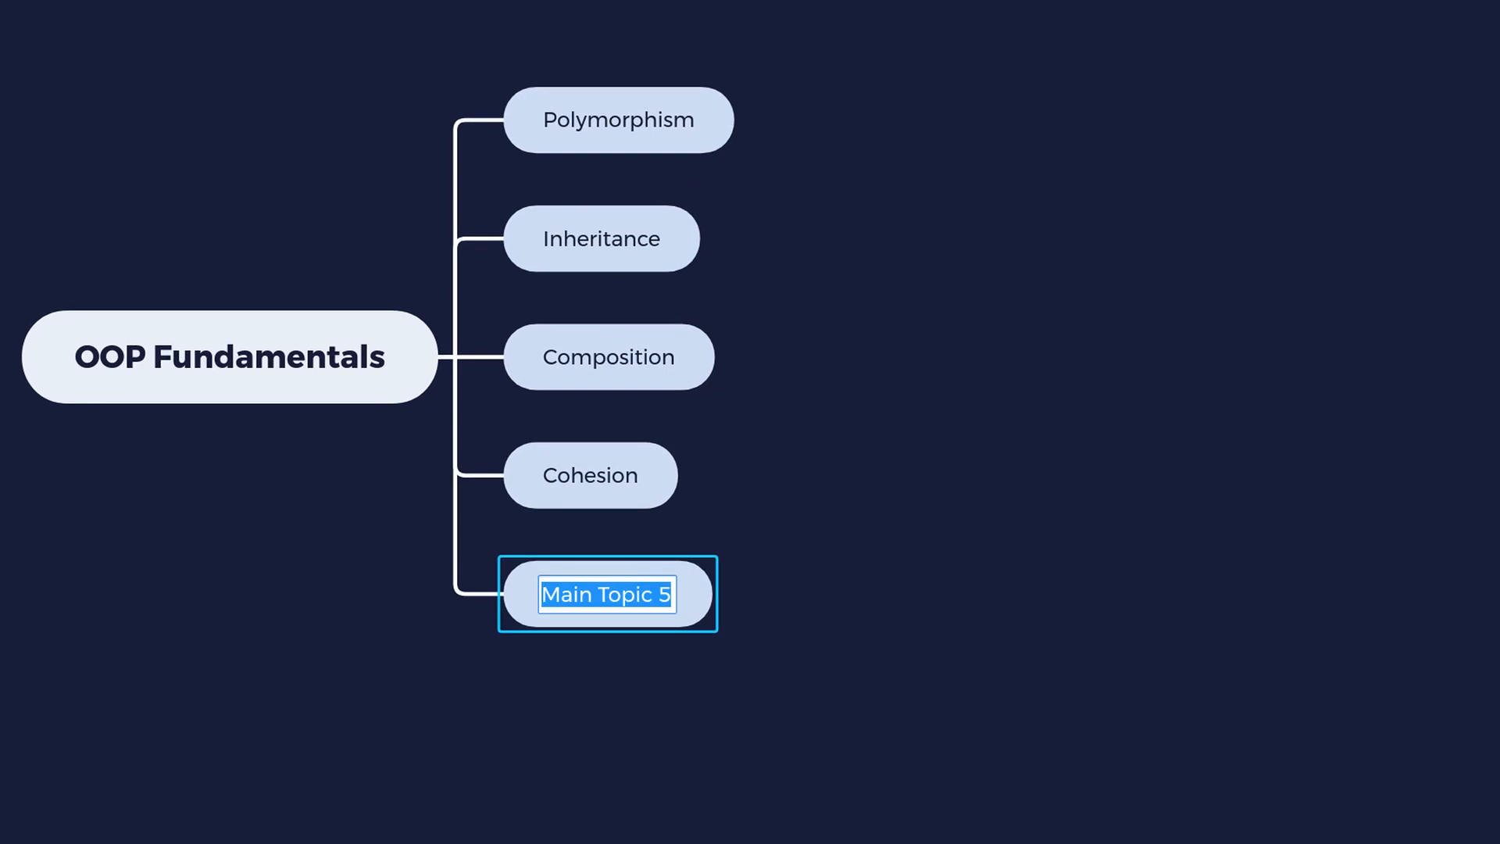
{"action": "type", "text": "Coupling"}
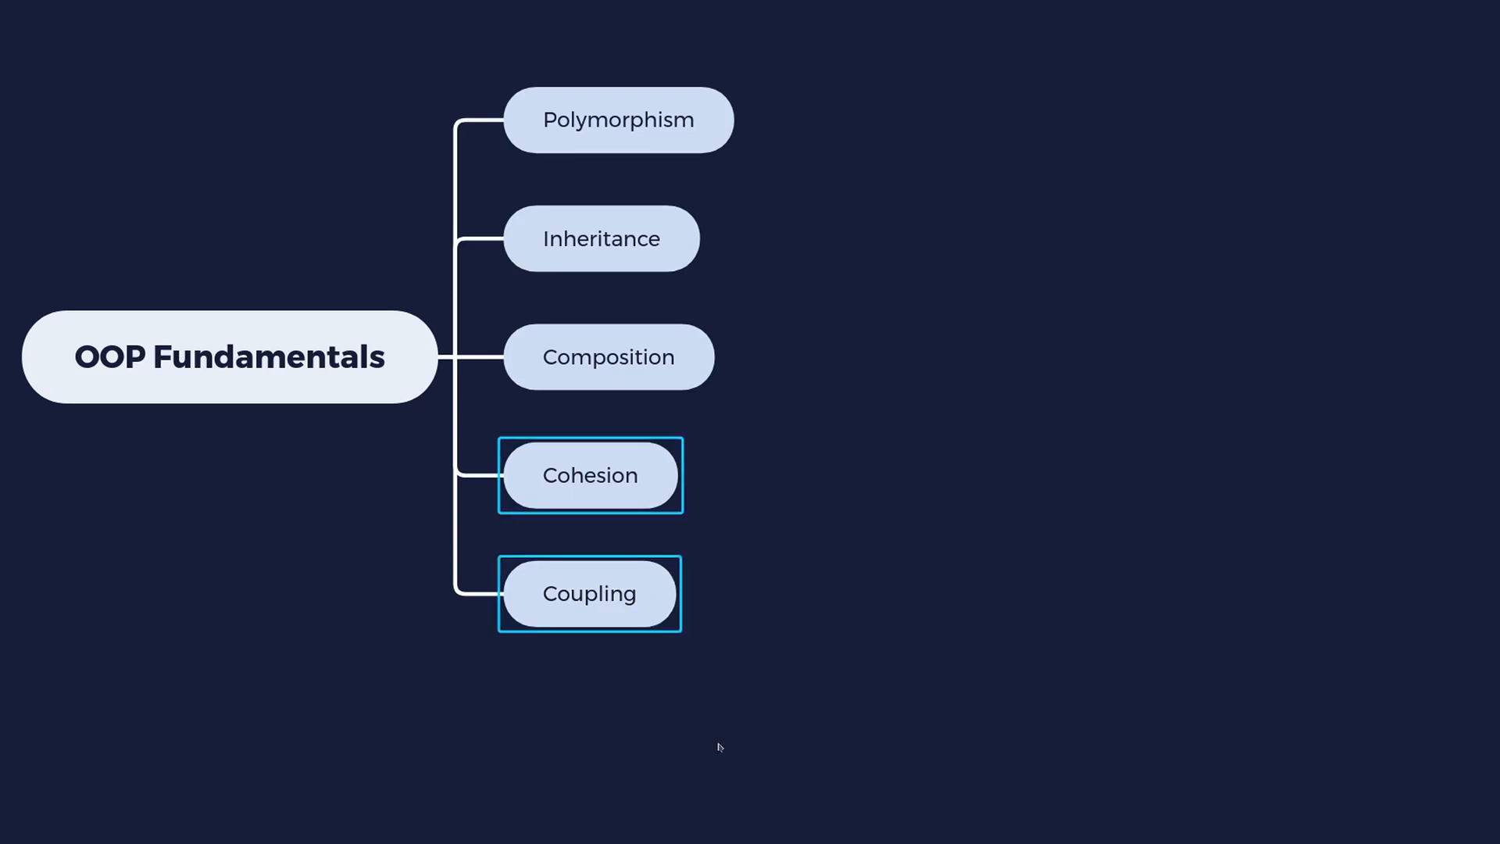
{"action": "mouse_move", "coordinate": [716, 689]}
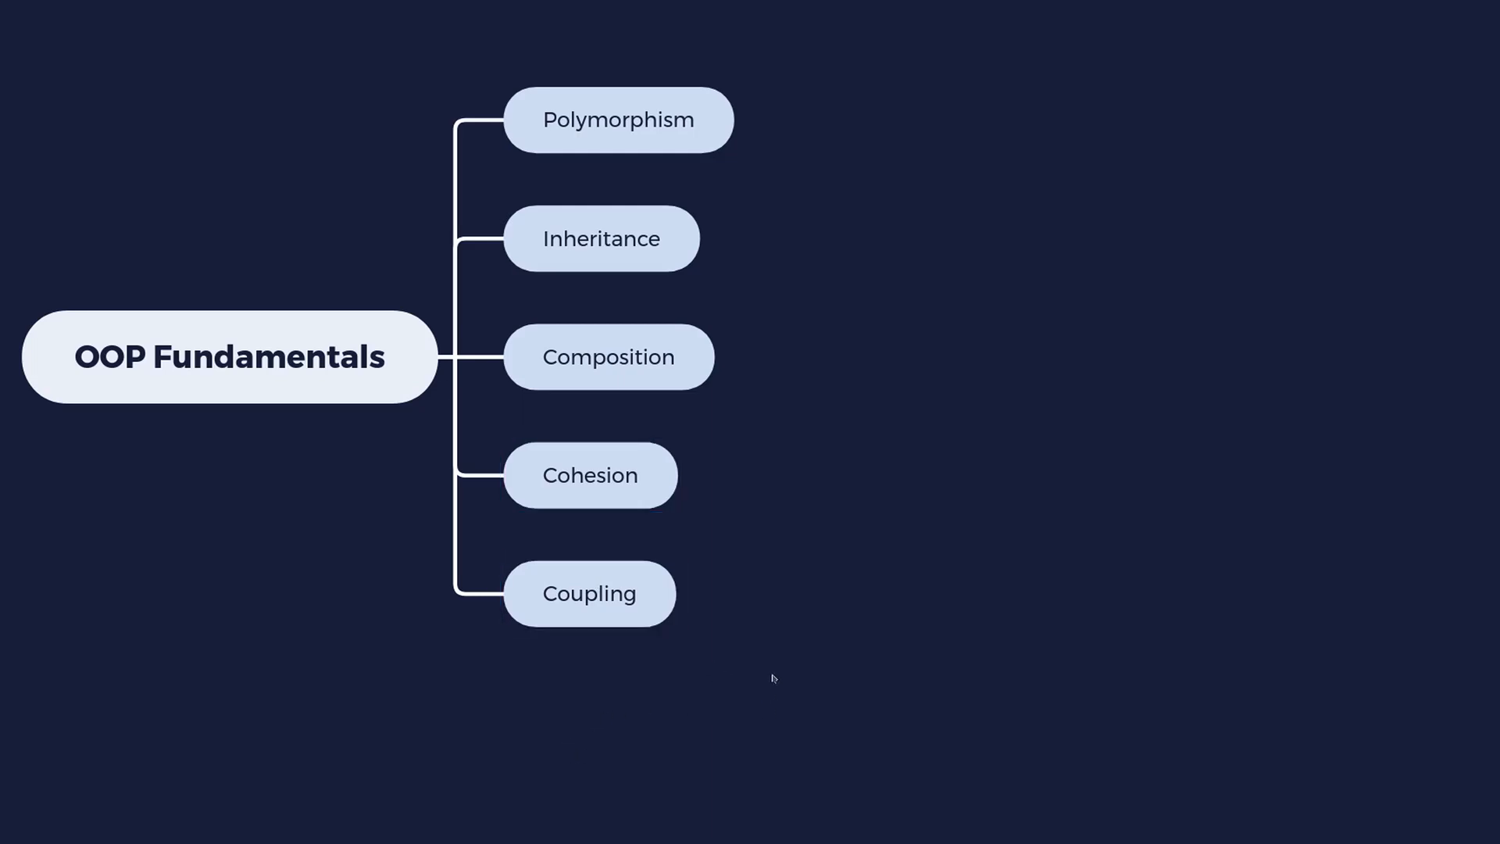
{"action": "left_click", "coordinate": [589, 593]}
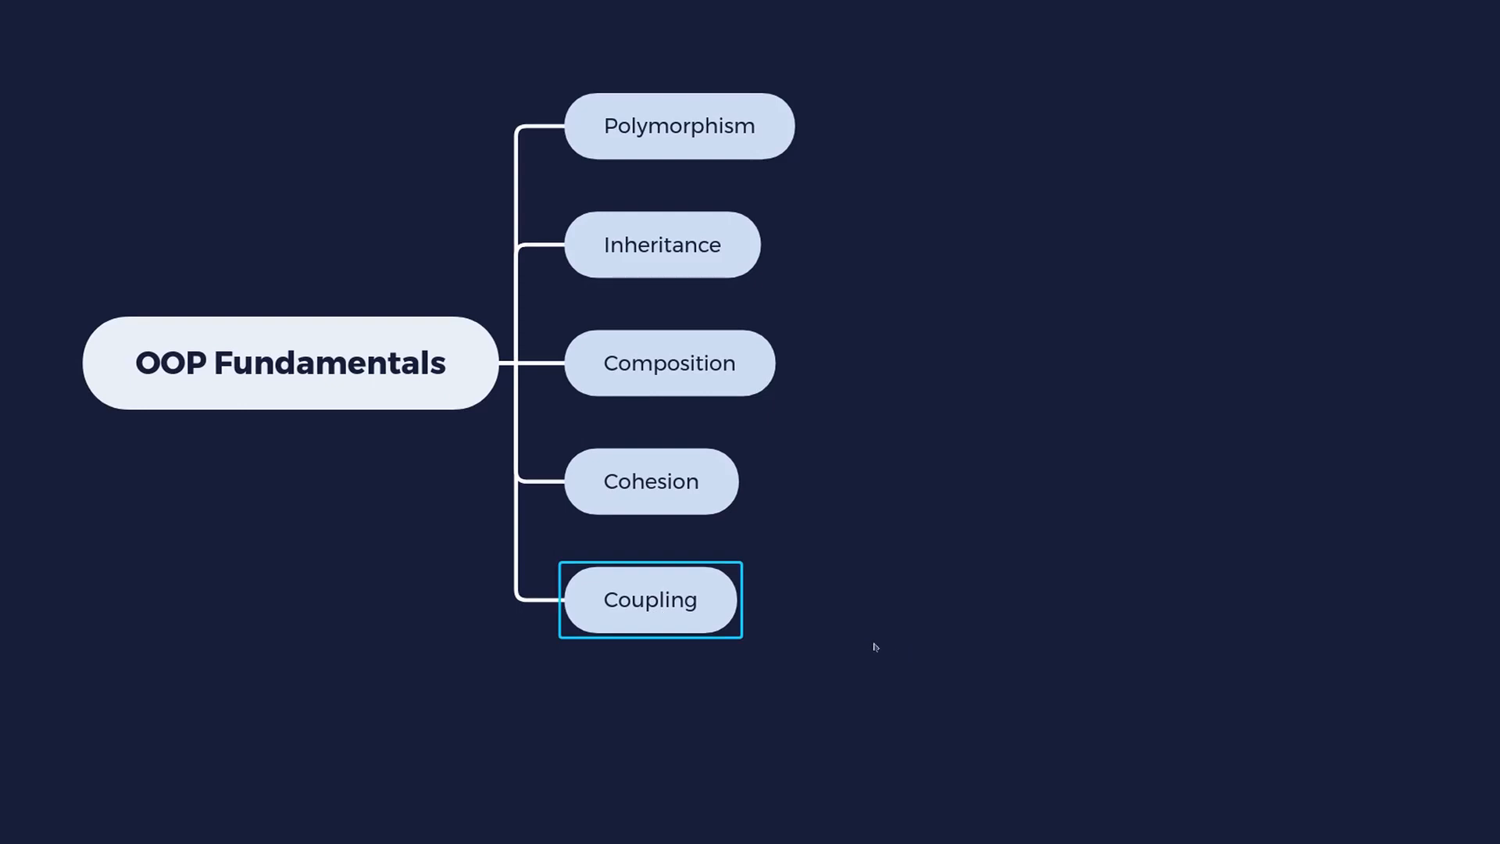
{"action": "mouse_move", "coordinate": [904, 628]}
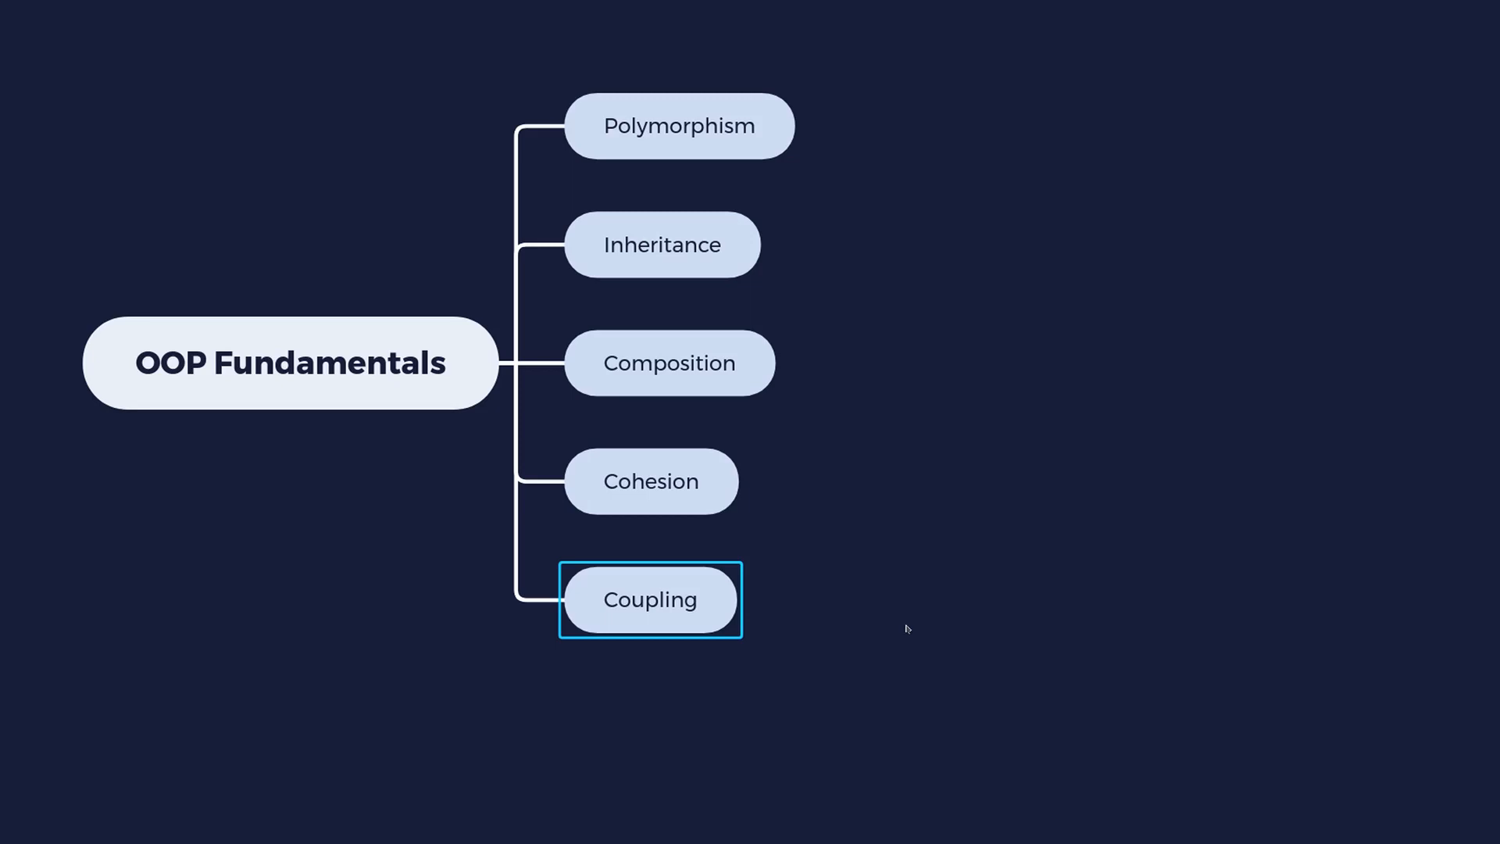
{"action": "left_click", "coordinate": [670, 362]}
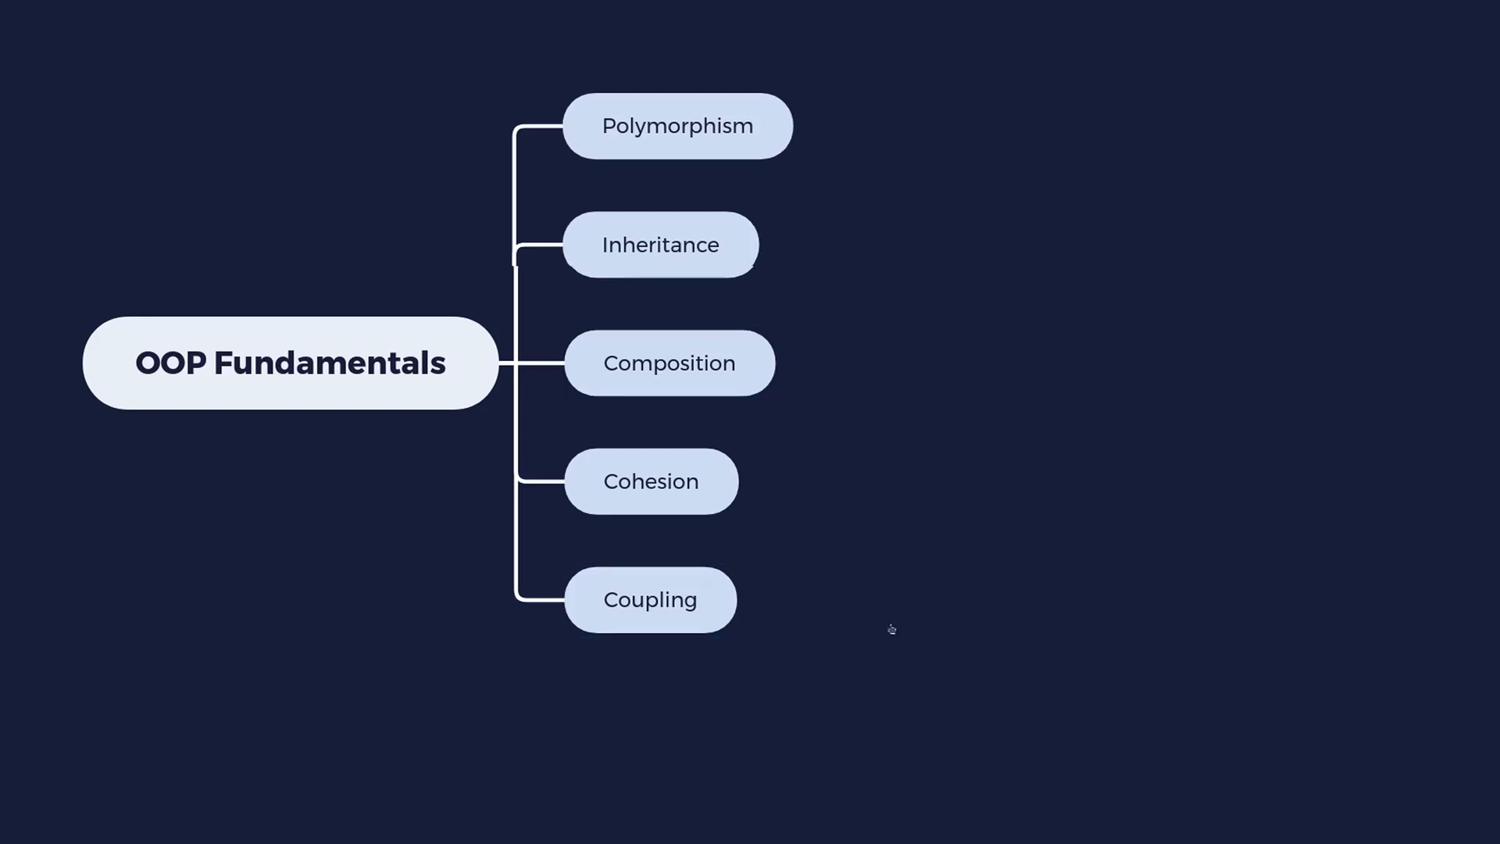
{"action": "left_click", "coordinate": [649, 600]}
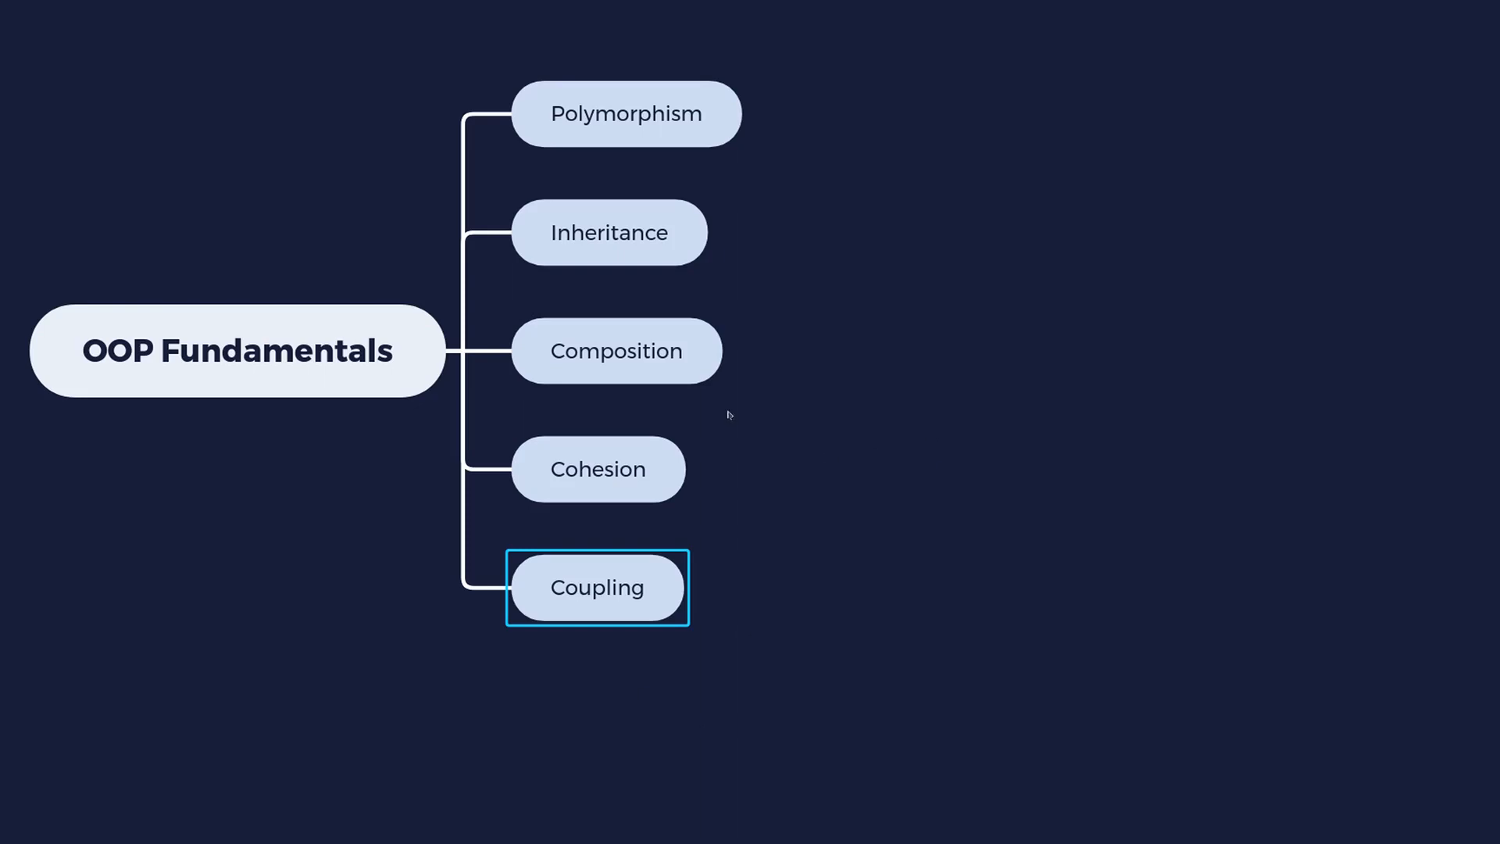
{"action": "left_click", "coordinate": [616, 350]}
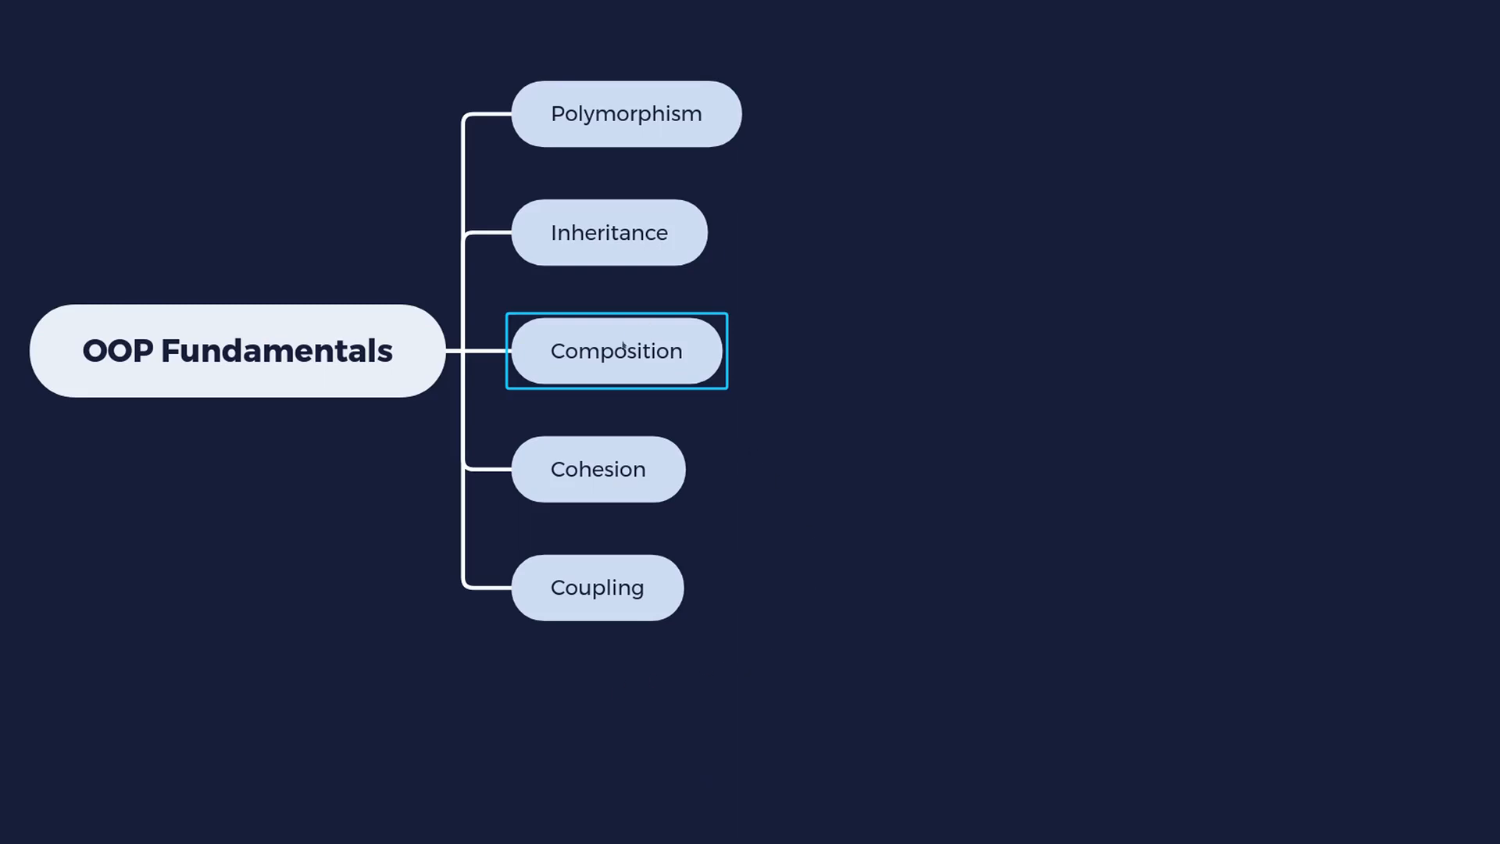
{"action": "mouse_move", "coordinate": [718, 470]}
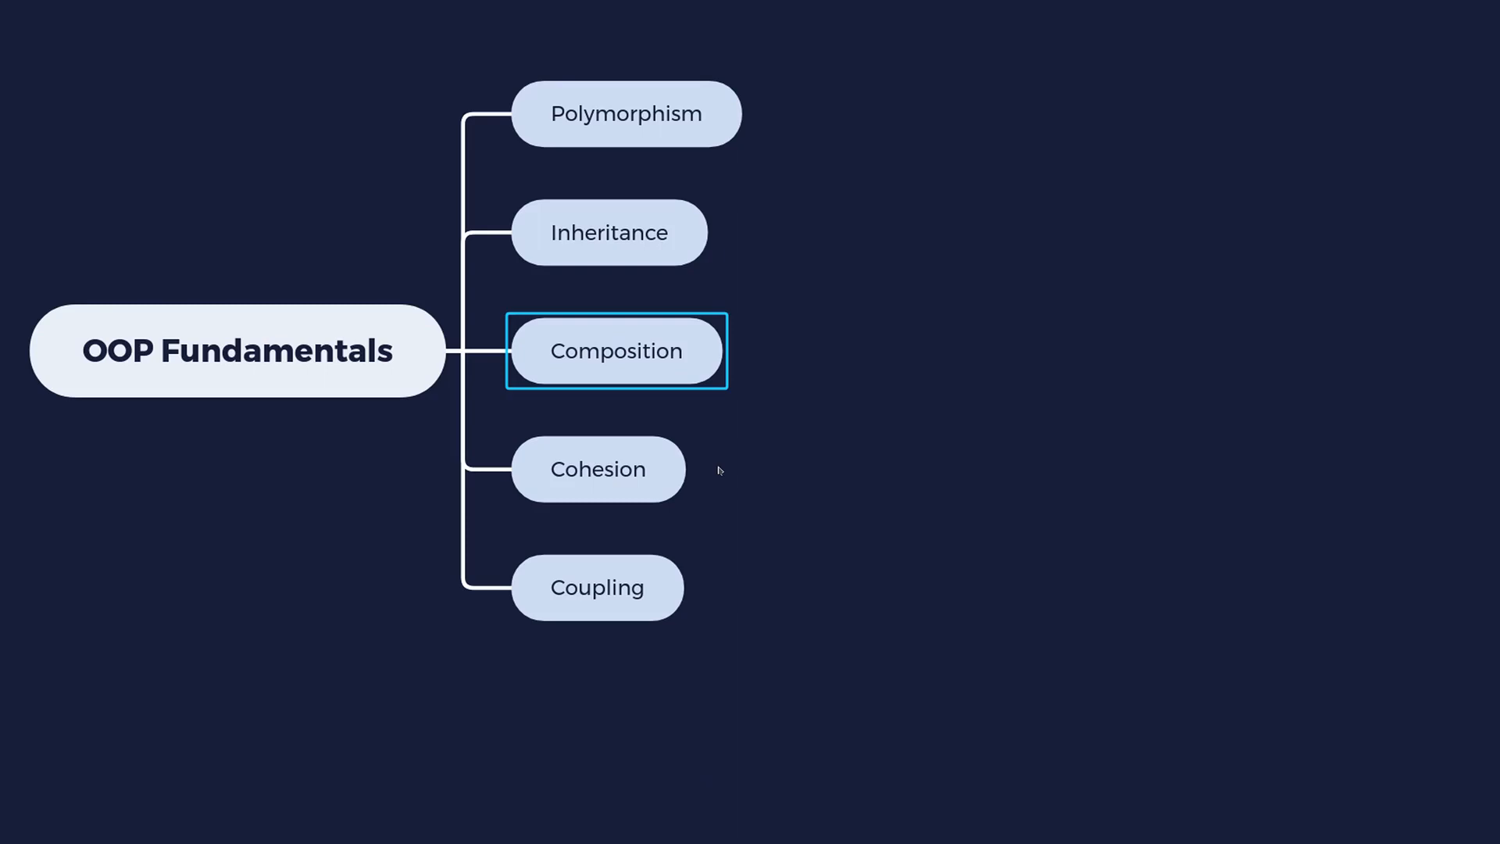
{"action": "mouse_move", "coordinate": [759, 481]}
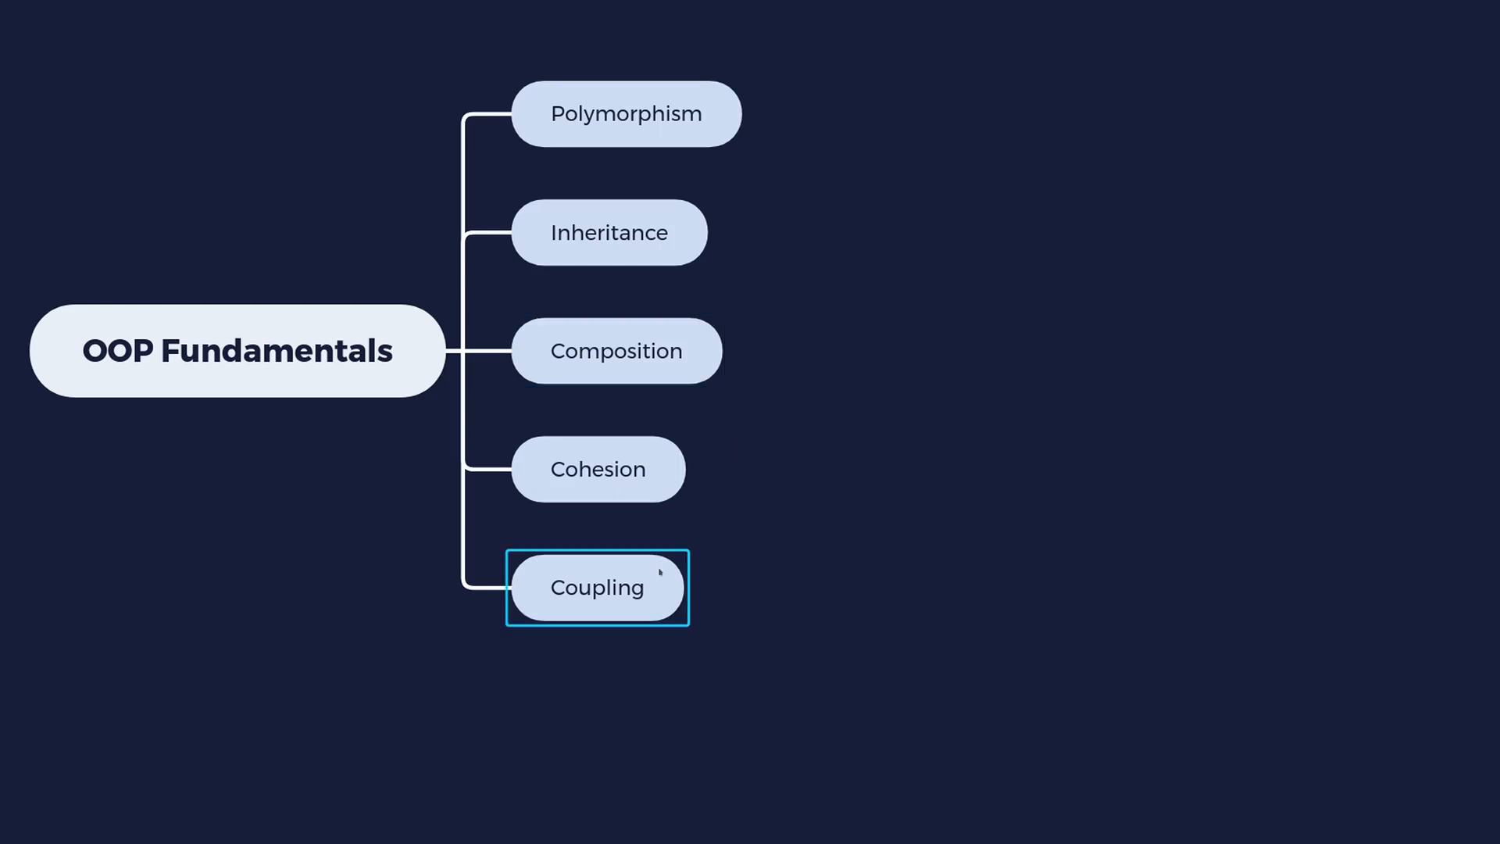
{"action": "mouse_move", "coordinate": [877, 583]}
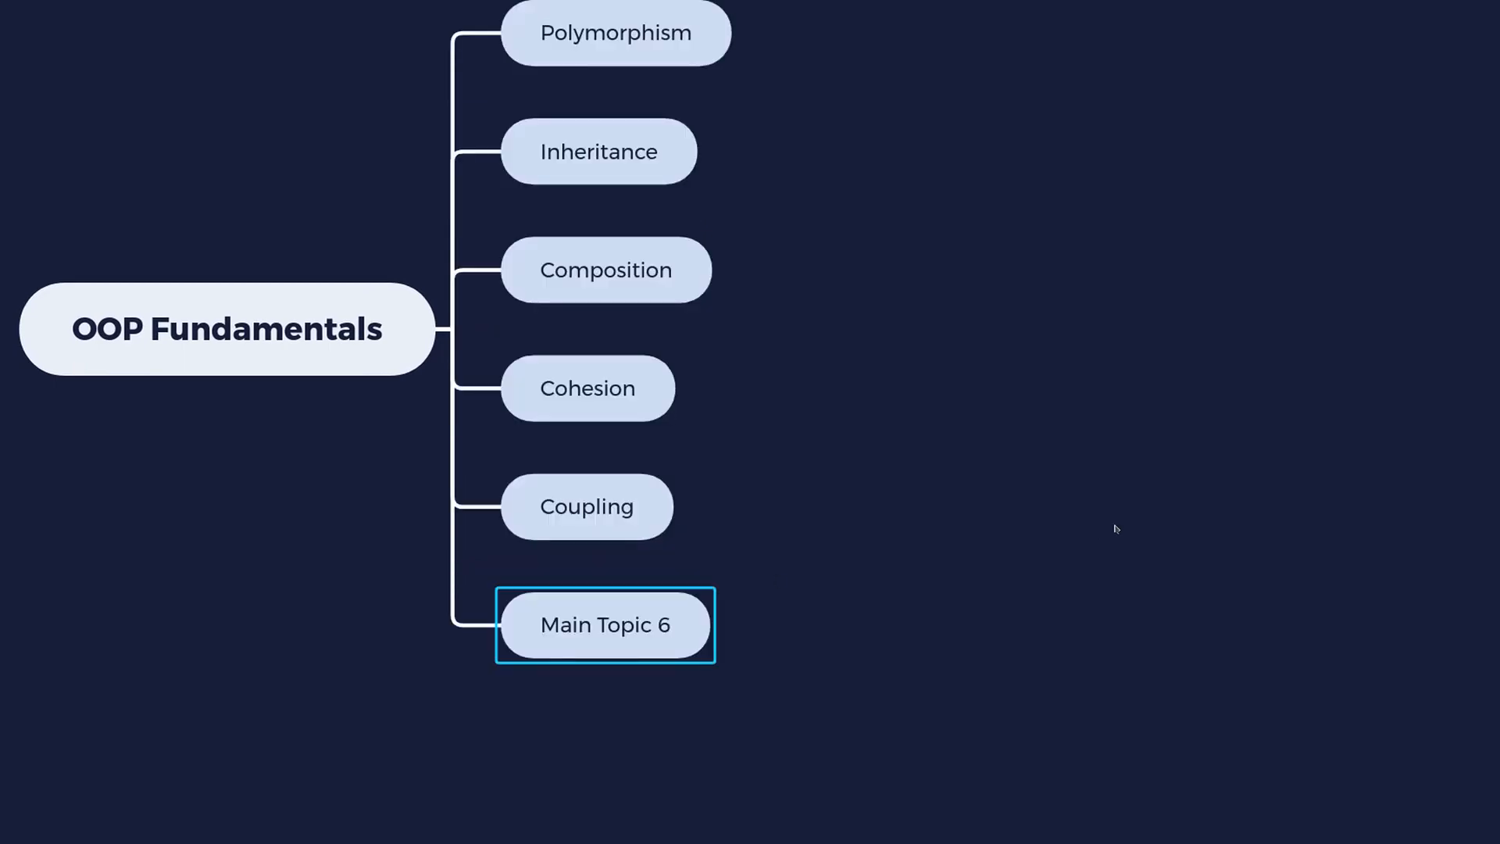
Step: Type 'Abstraction' as the label of the new sixth branch
{"action": "type", "text": "A"}
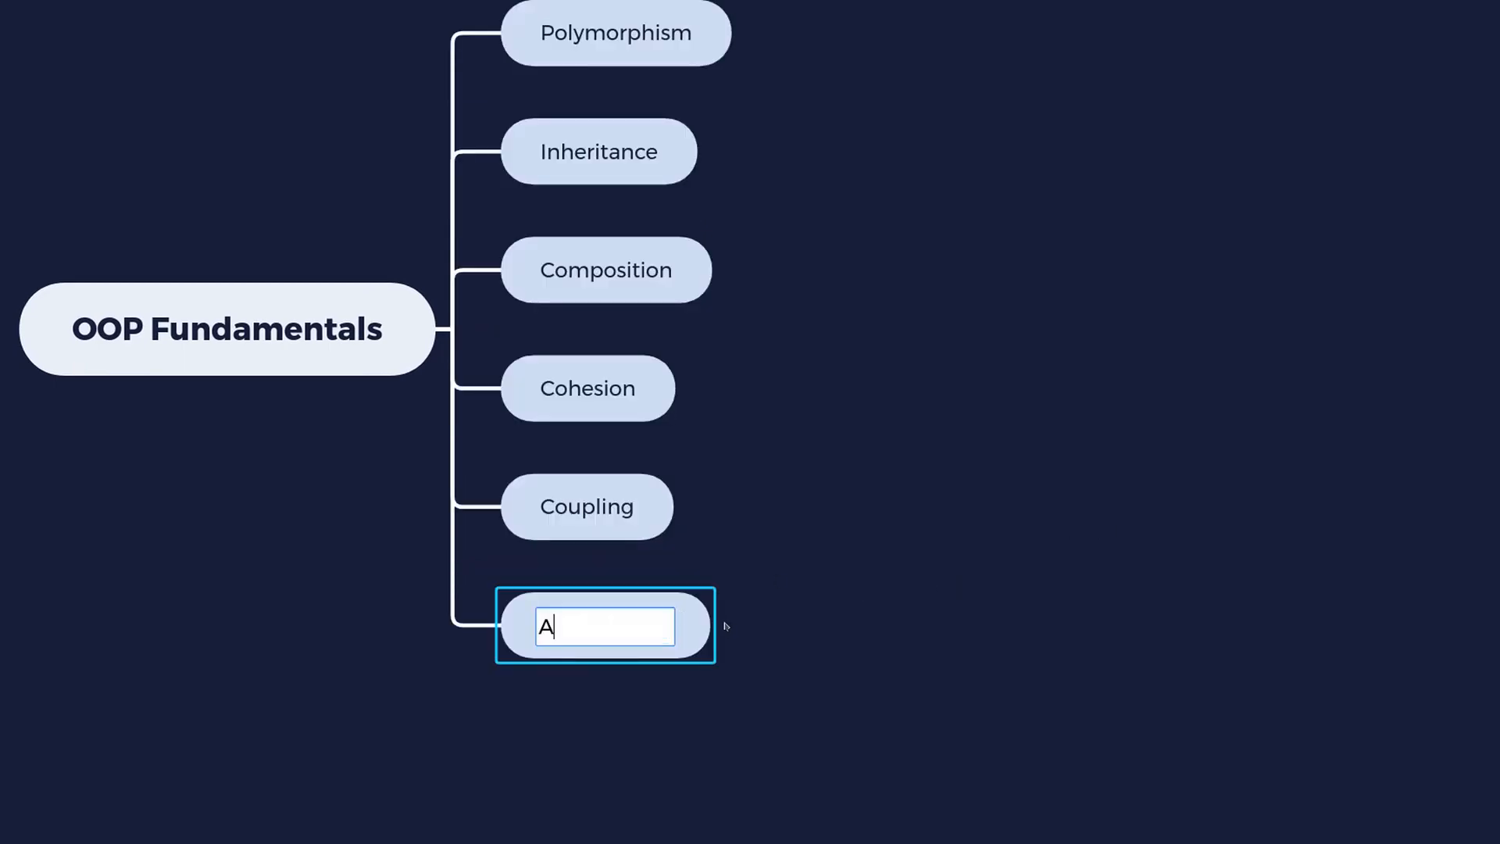
{"action": "type", "text": "bstrac"}
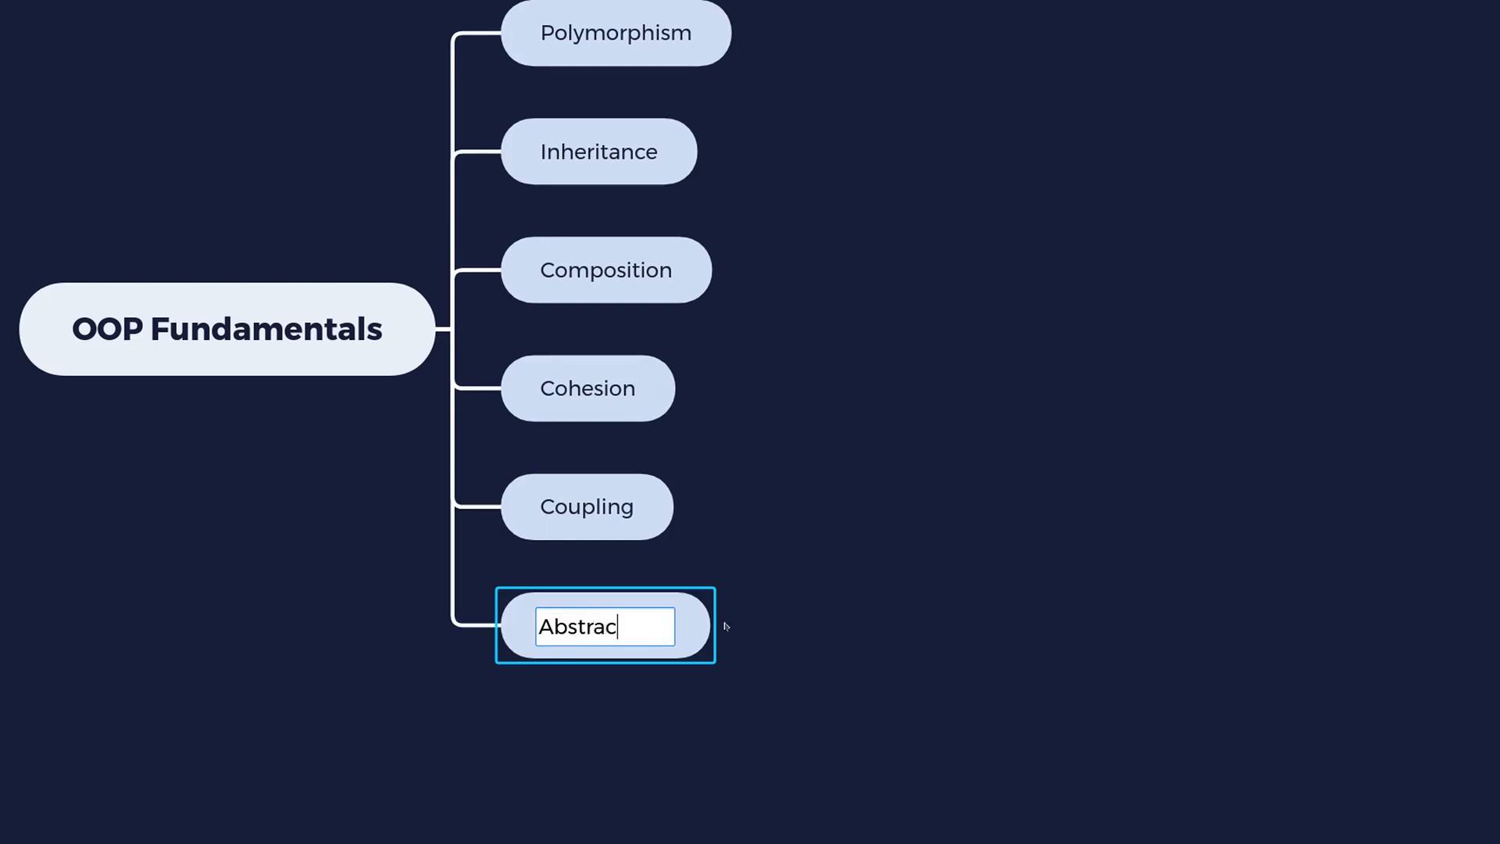
{"action": "type", "text": "tion"}
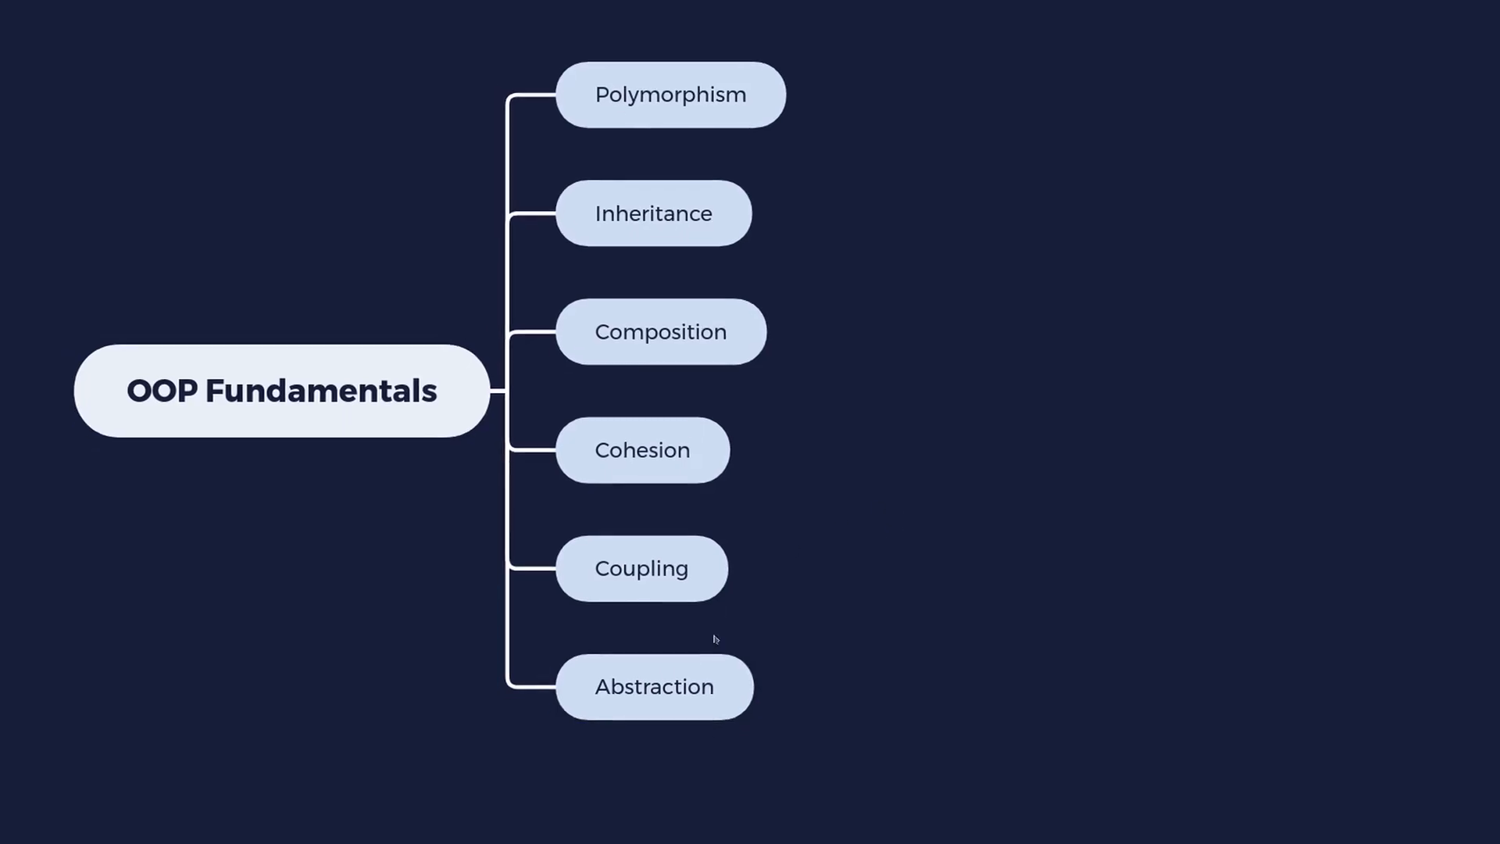
{"action": "left_click", "coordinate": [655, 686]}
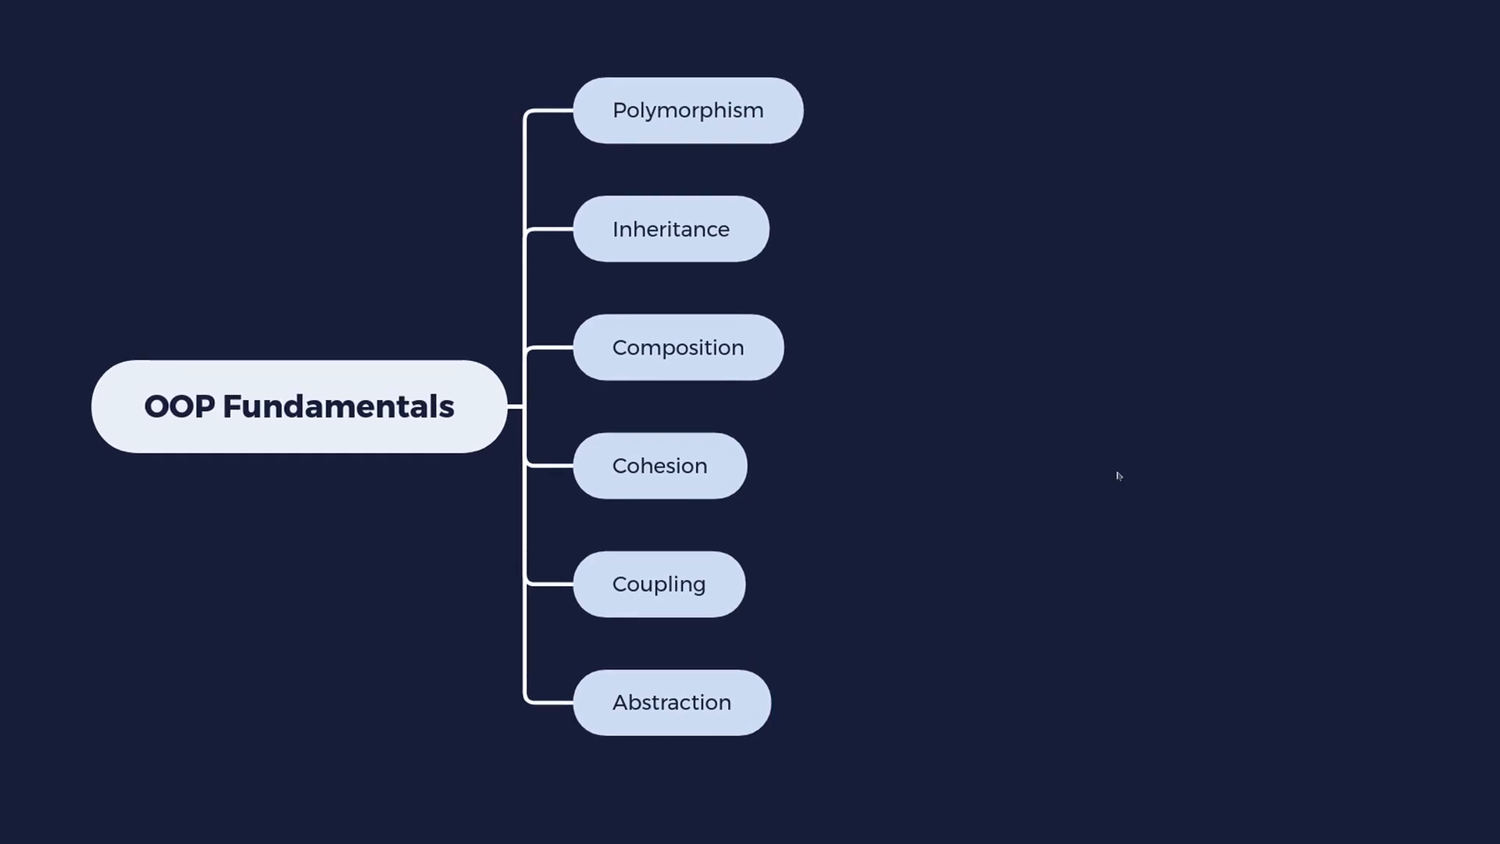
{"action": "left_click", "coordinate": [298, 406]}
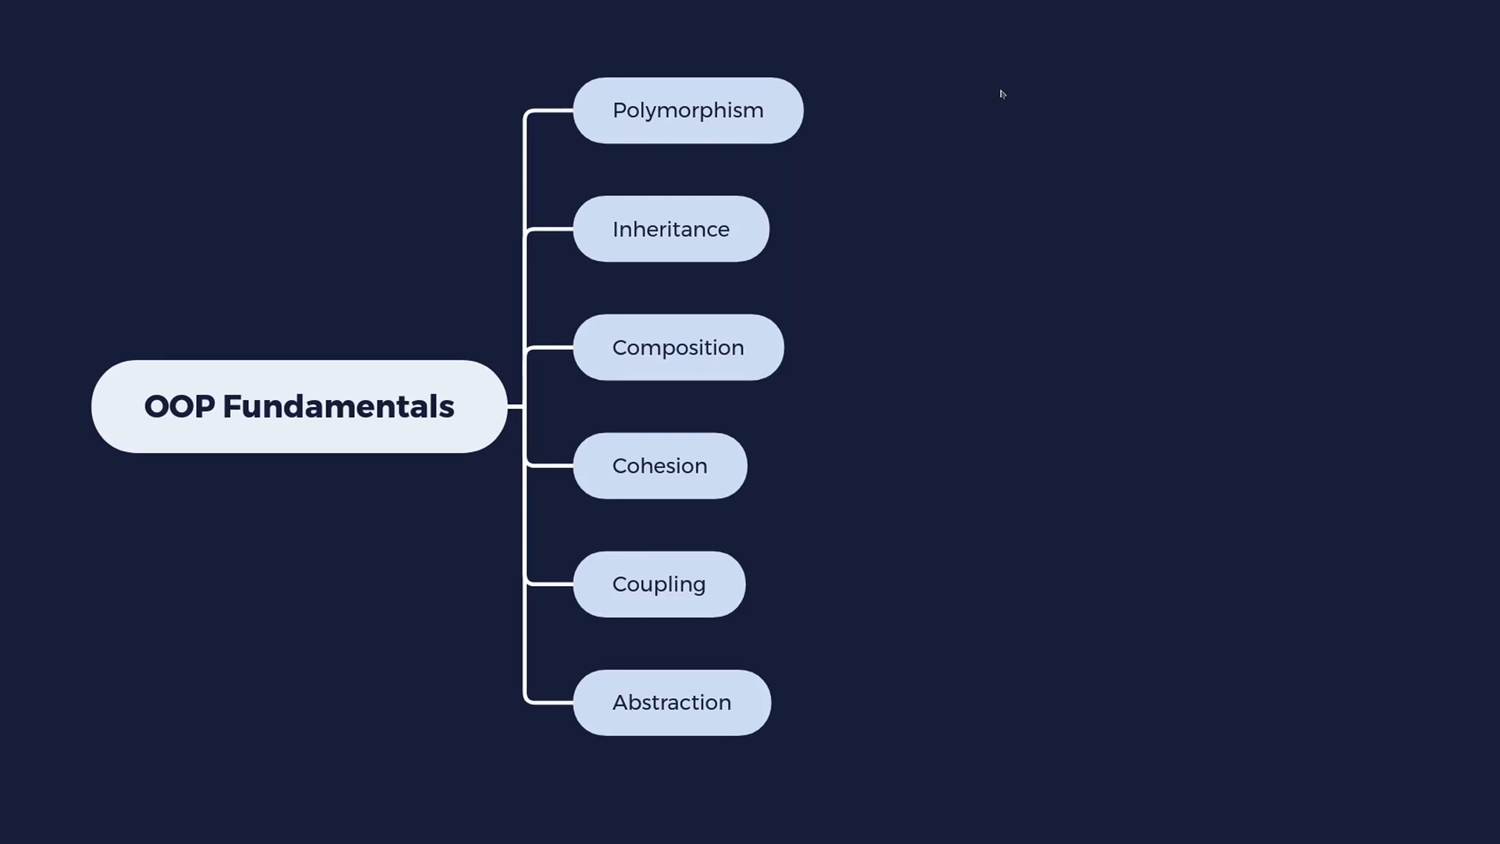
{"action": "mouse_move", "coordinate": [993, 118]}
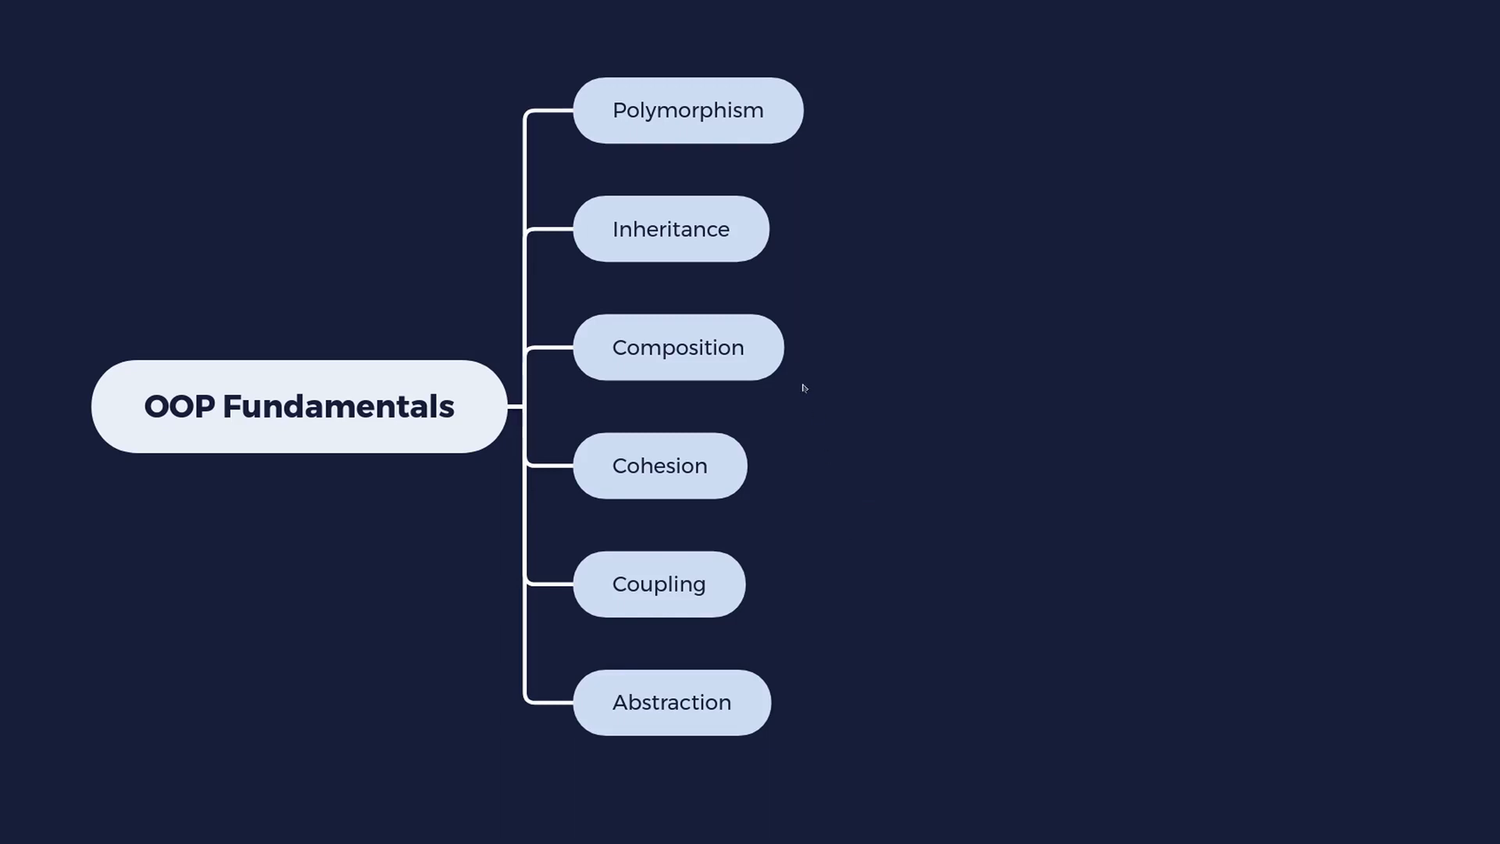
{"action": "left_click", "coordinate": [670, 227]}
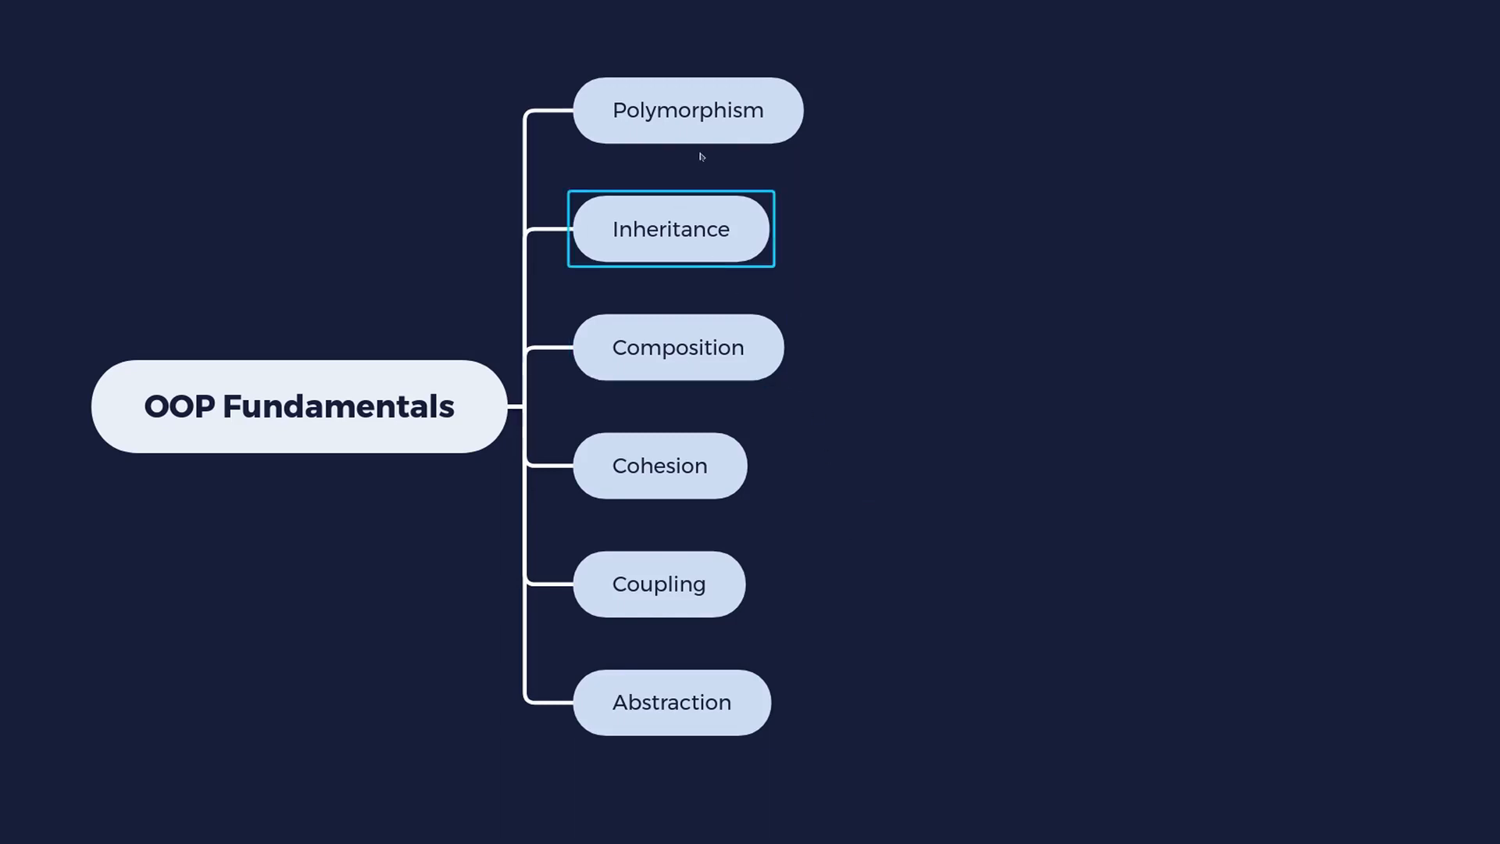
{"action": "left_click", "coordinate": [686, 109]}
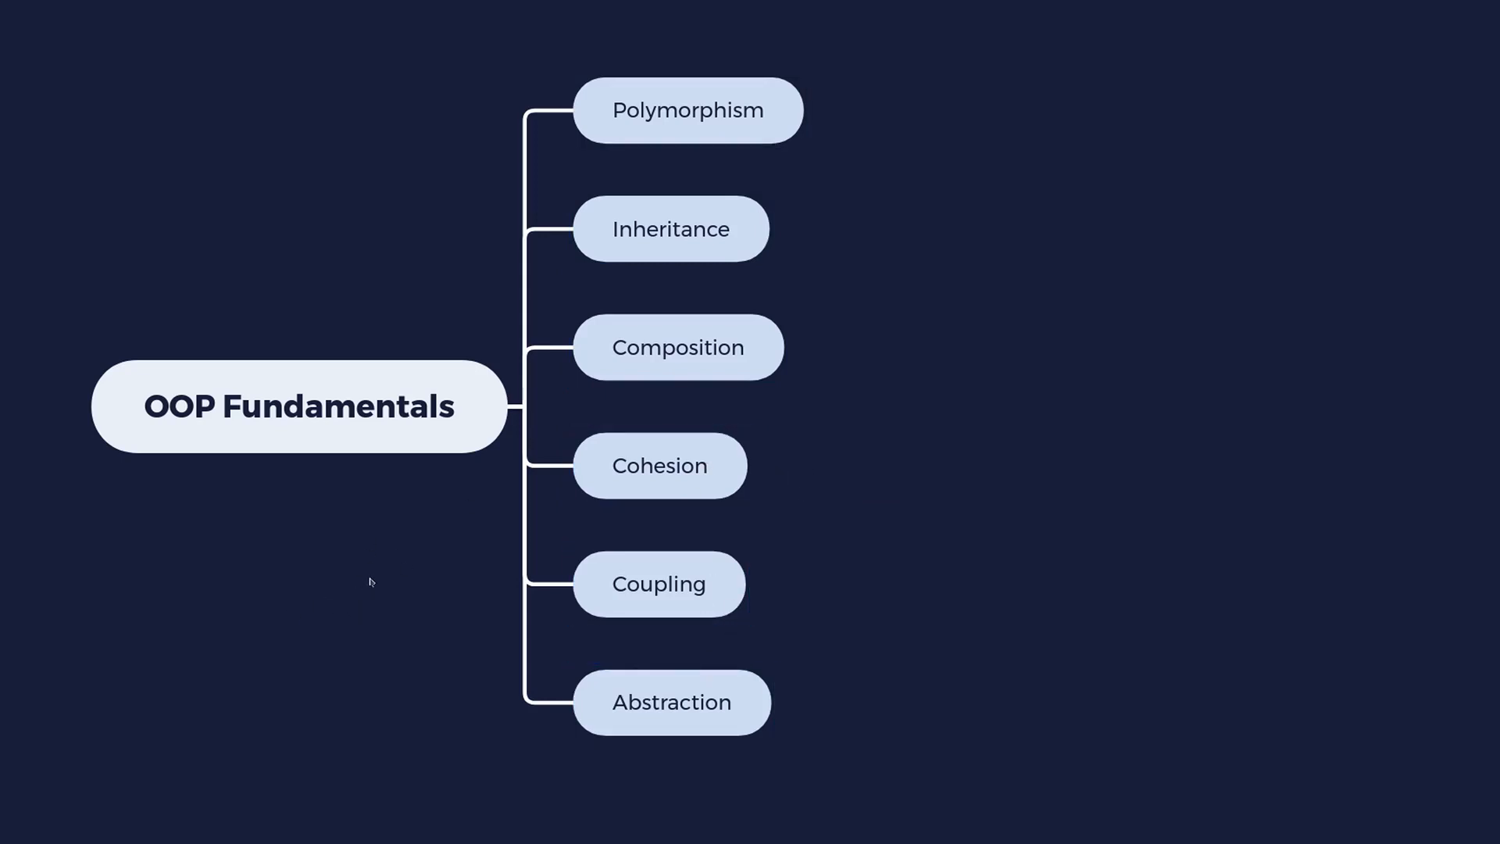
{"action": "left_click", "coordinate": [298, 405]}
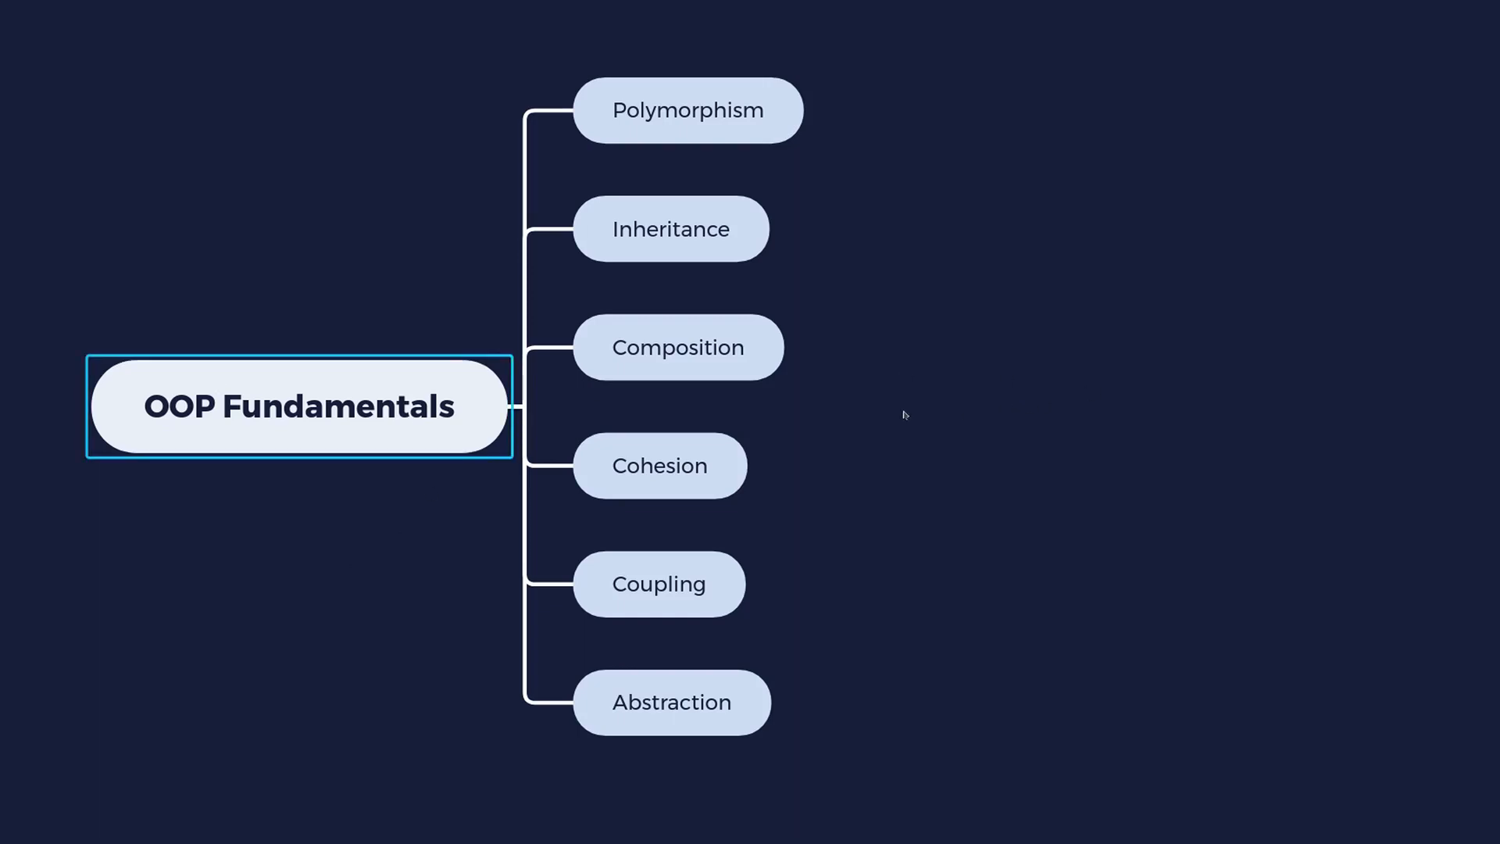
{"action": "mouse_move", "coordinate": [461, 700]}
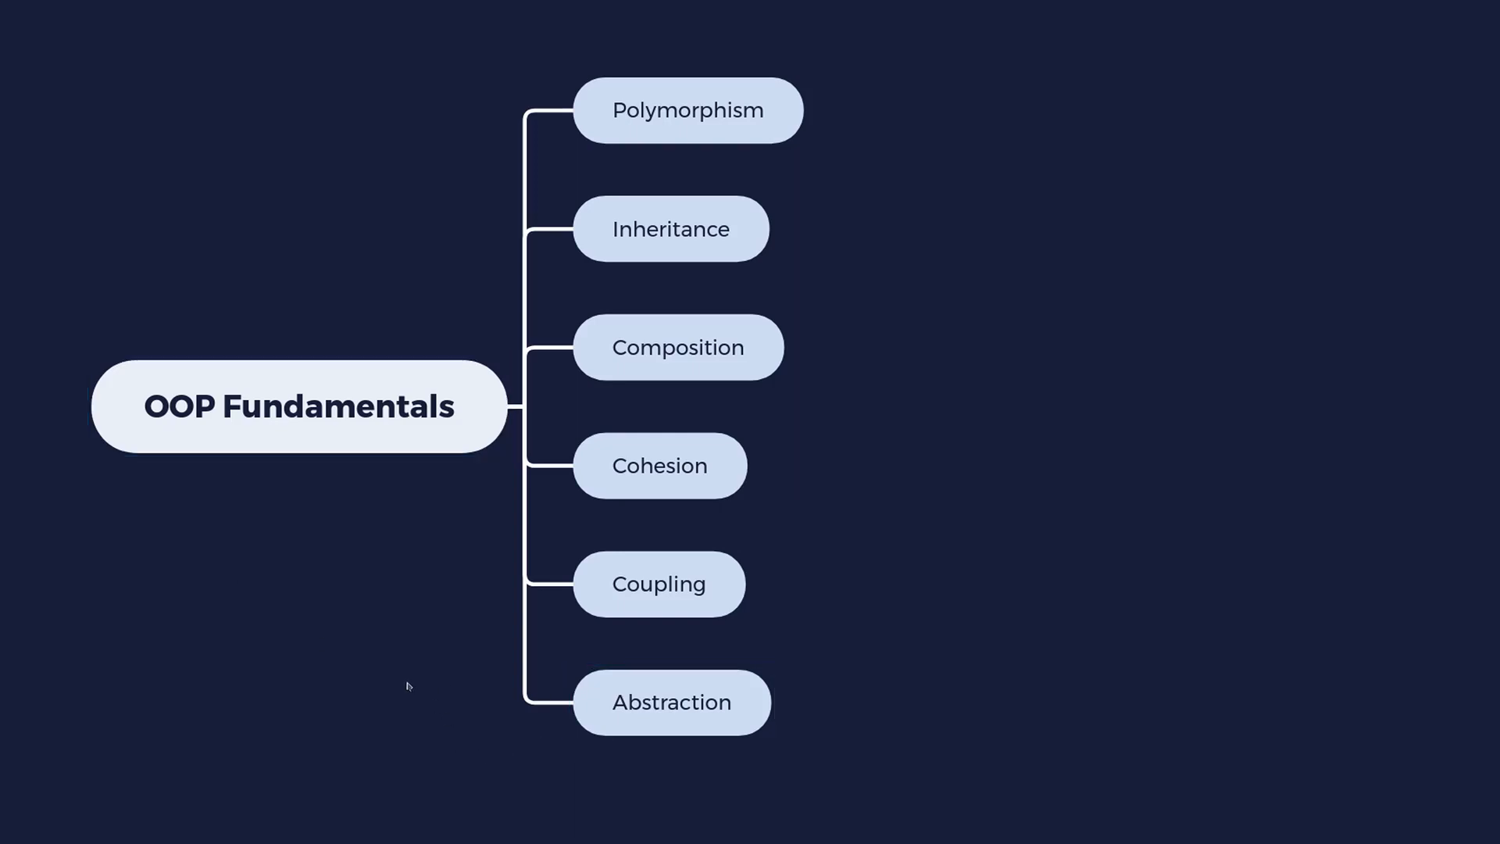
{"action": "mouse_move", "coordinate": [426, 613]}
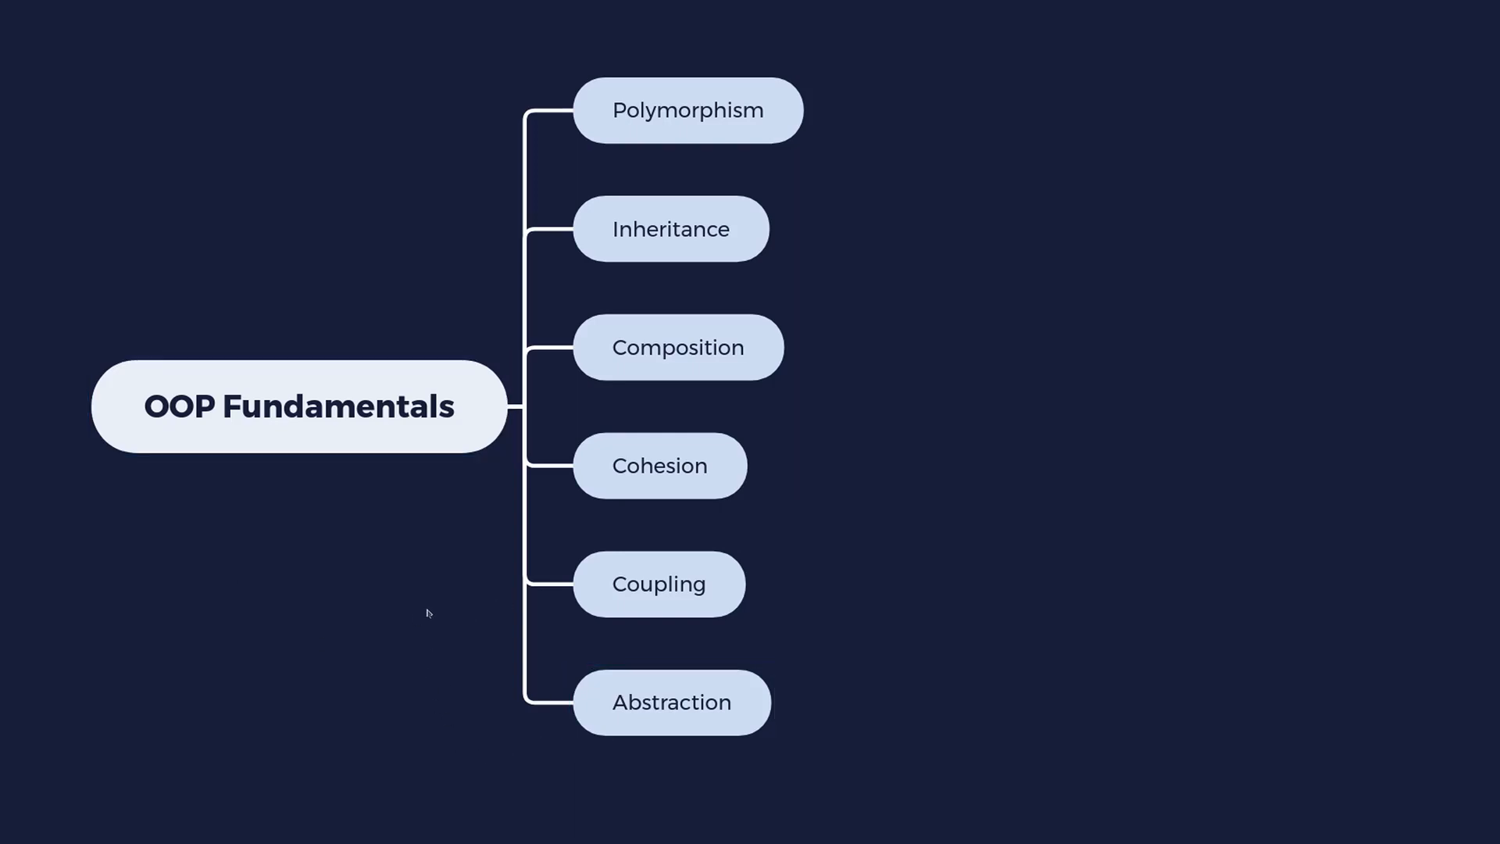
{"action": "mouse_move", "coordinate": [552, 675]}
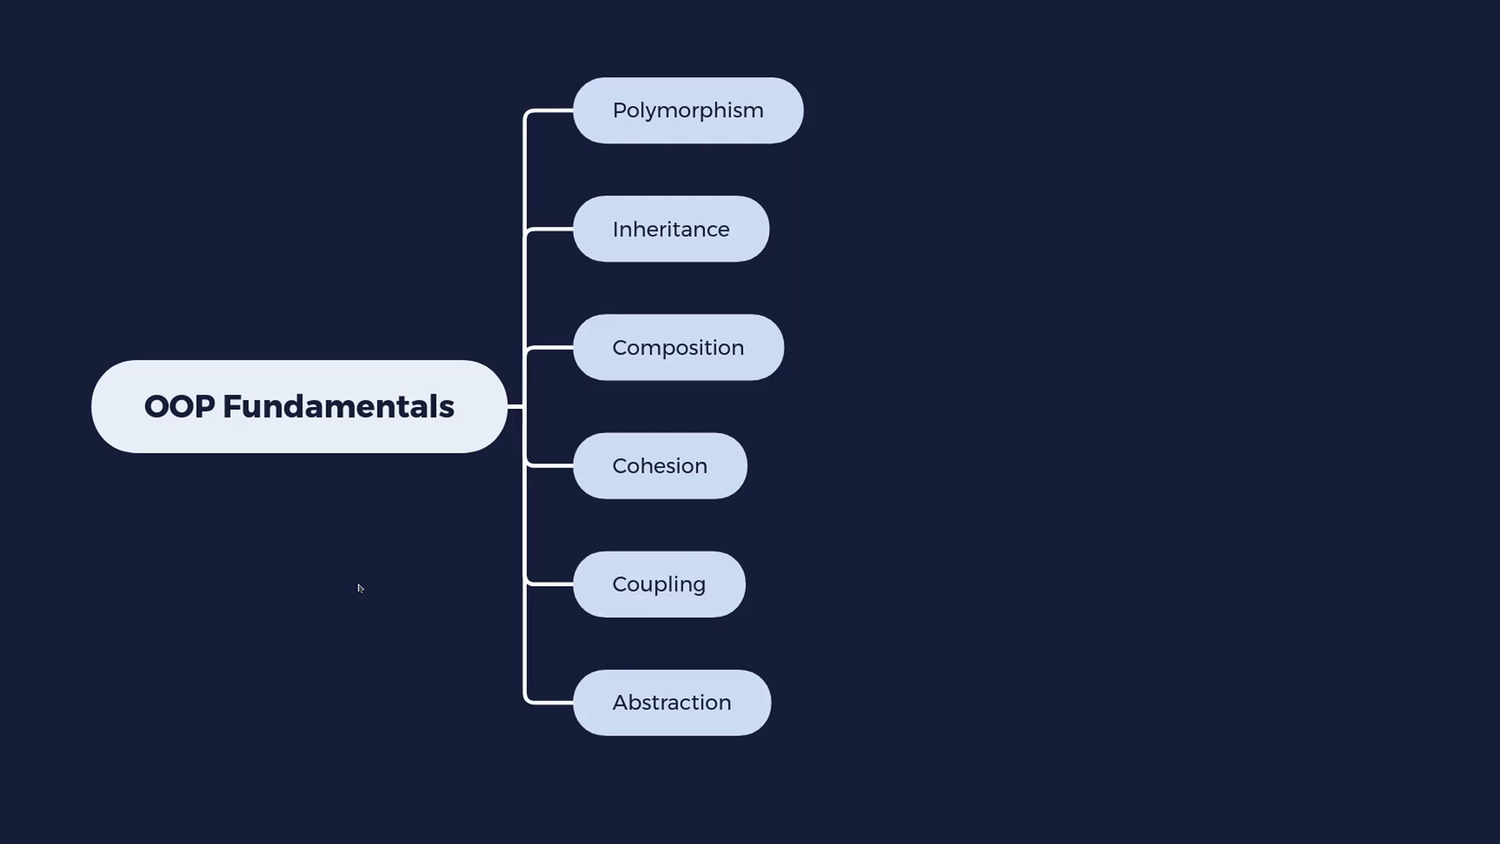
{"action": "mouse_move", "coordinate": [368, 593]}
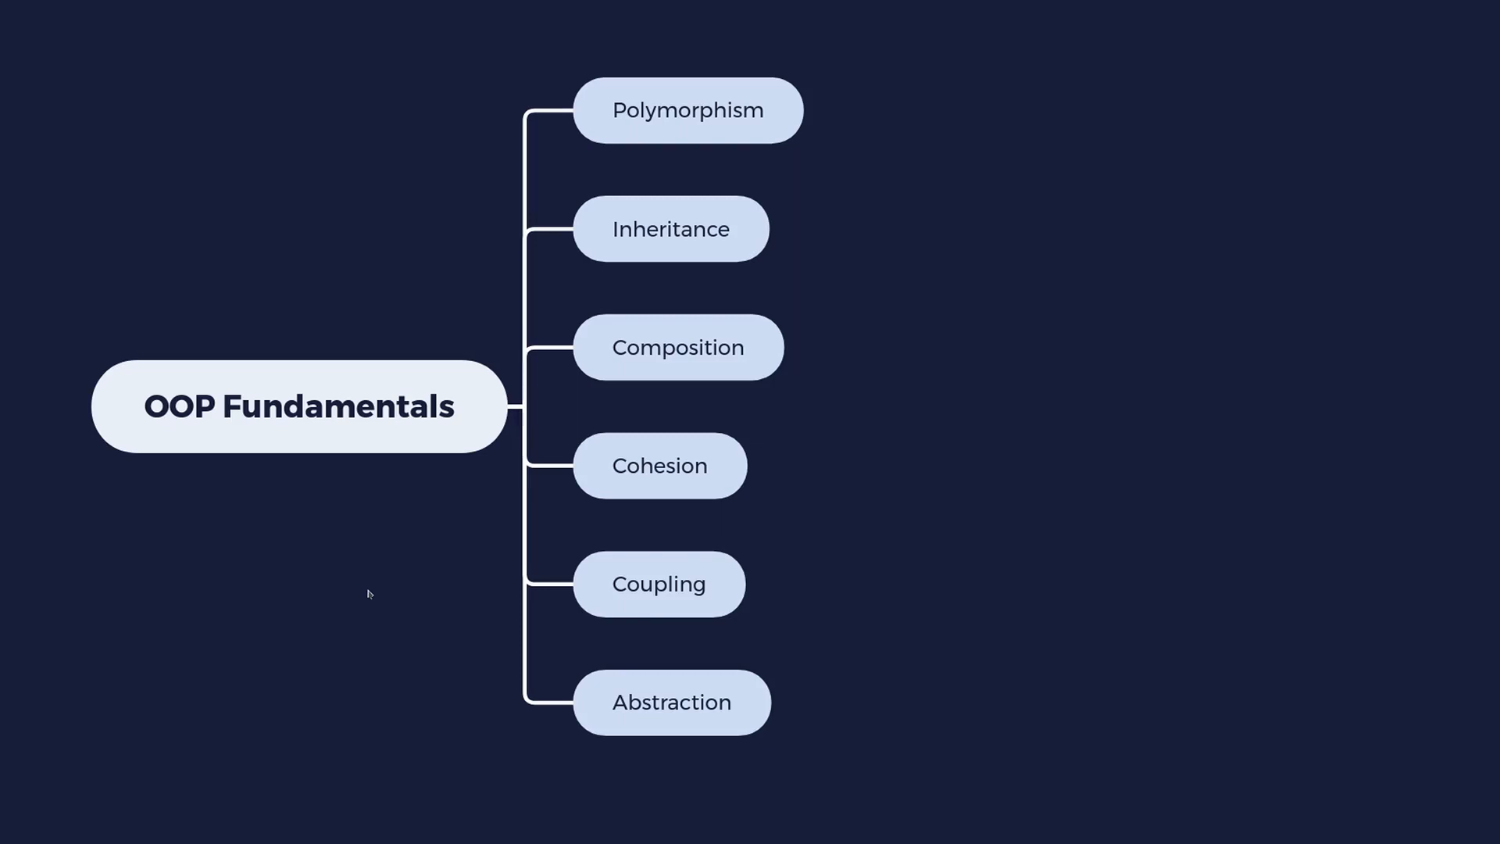
{"action": "mouse_move", "coordinate": [369, 623]}
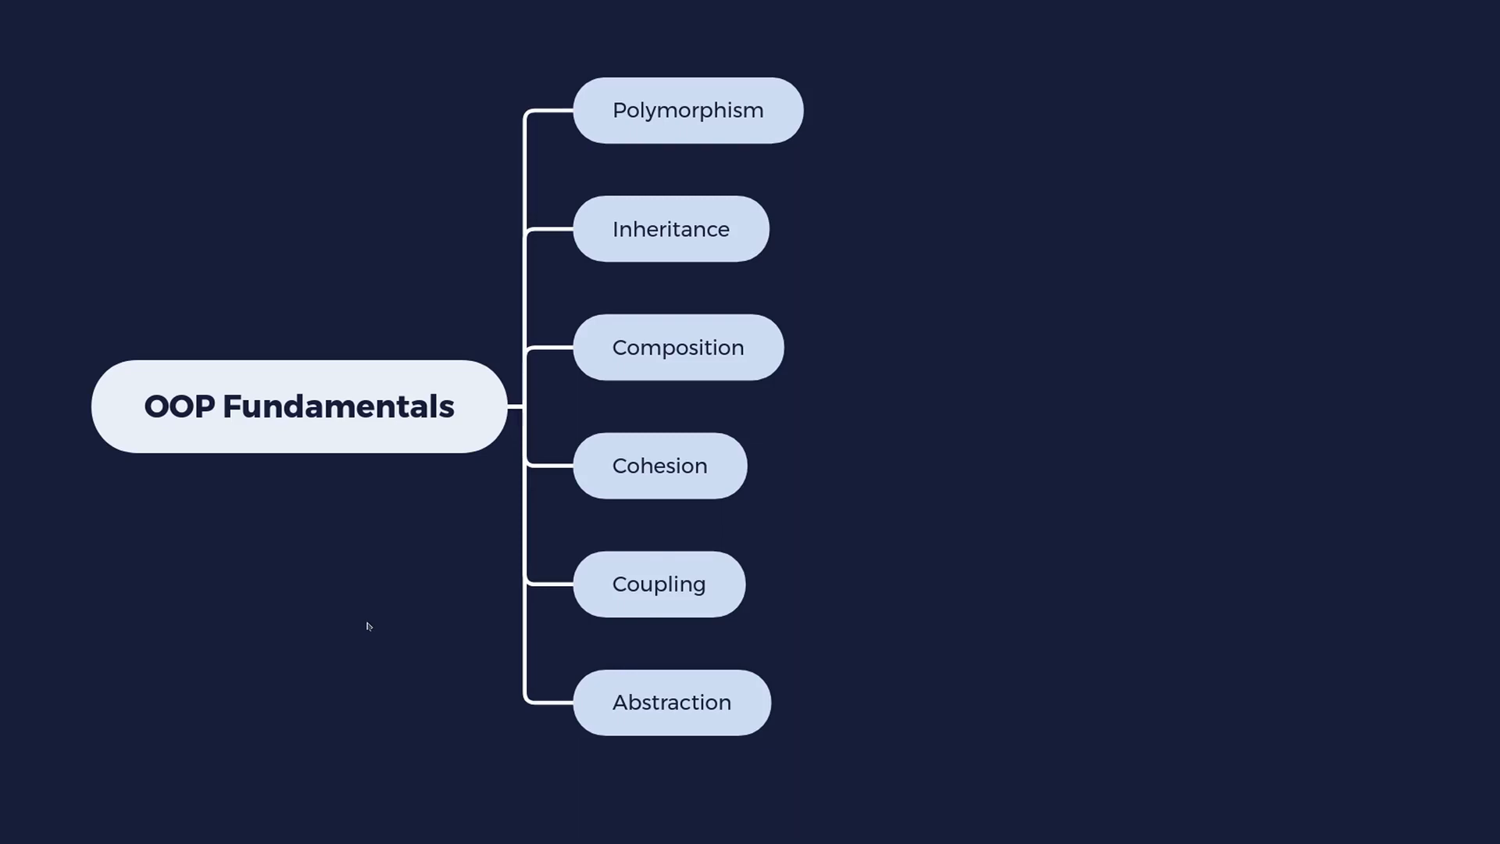
{"action": "mouse_move", "coordinate": [389, 645]}
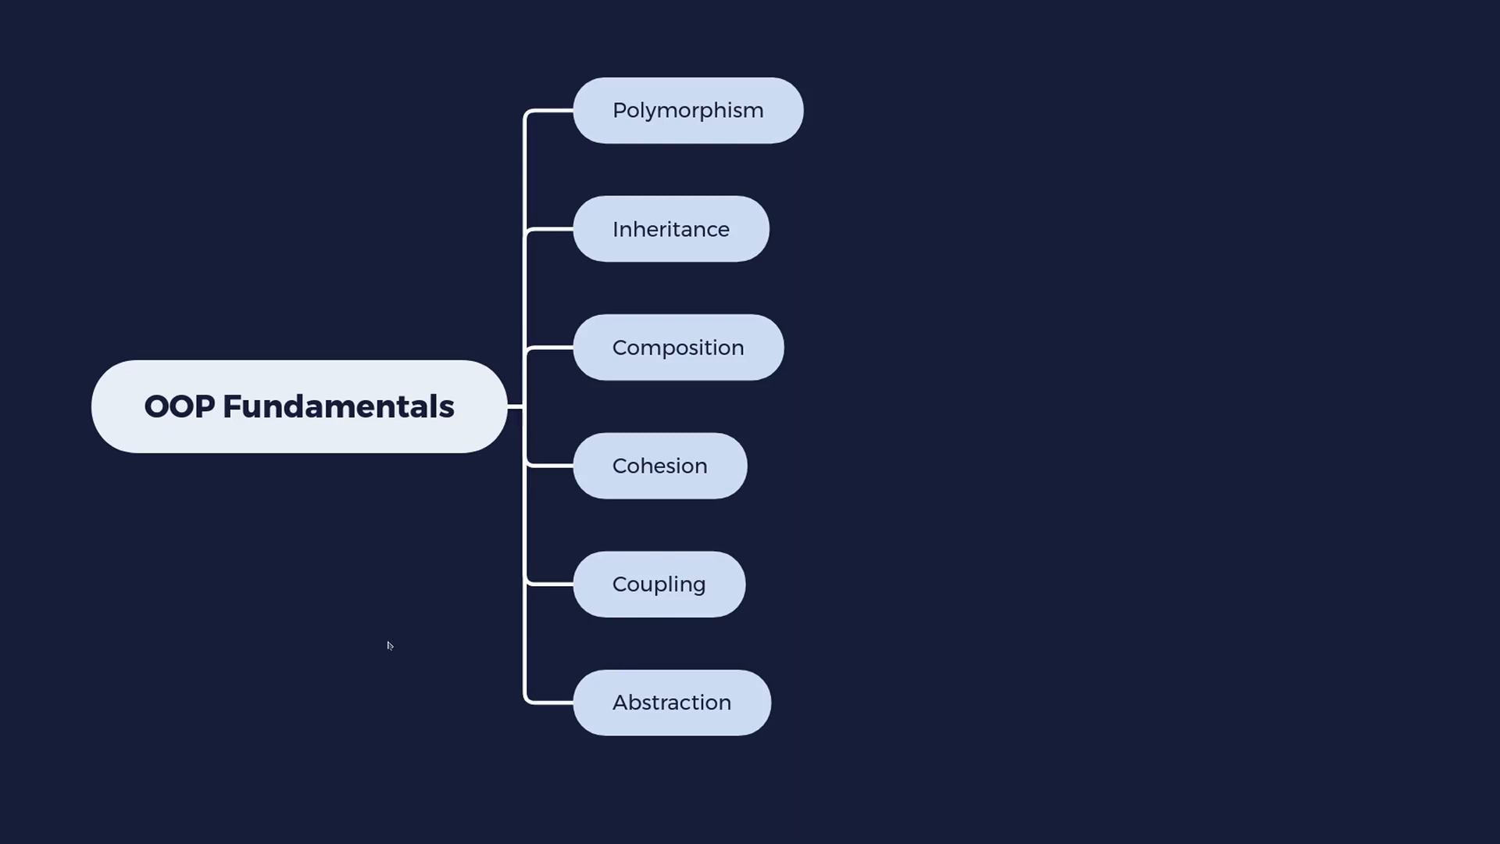
{"action": "mouse_move", "coordinate": [387, 617]}
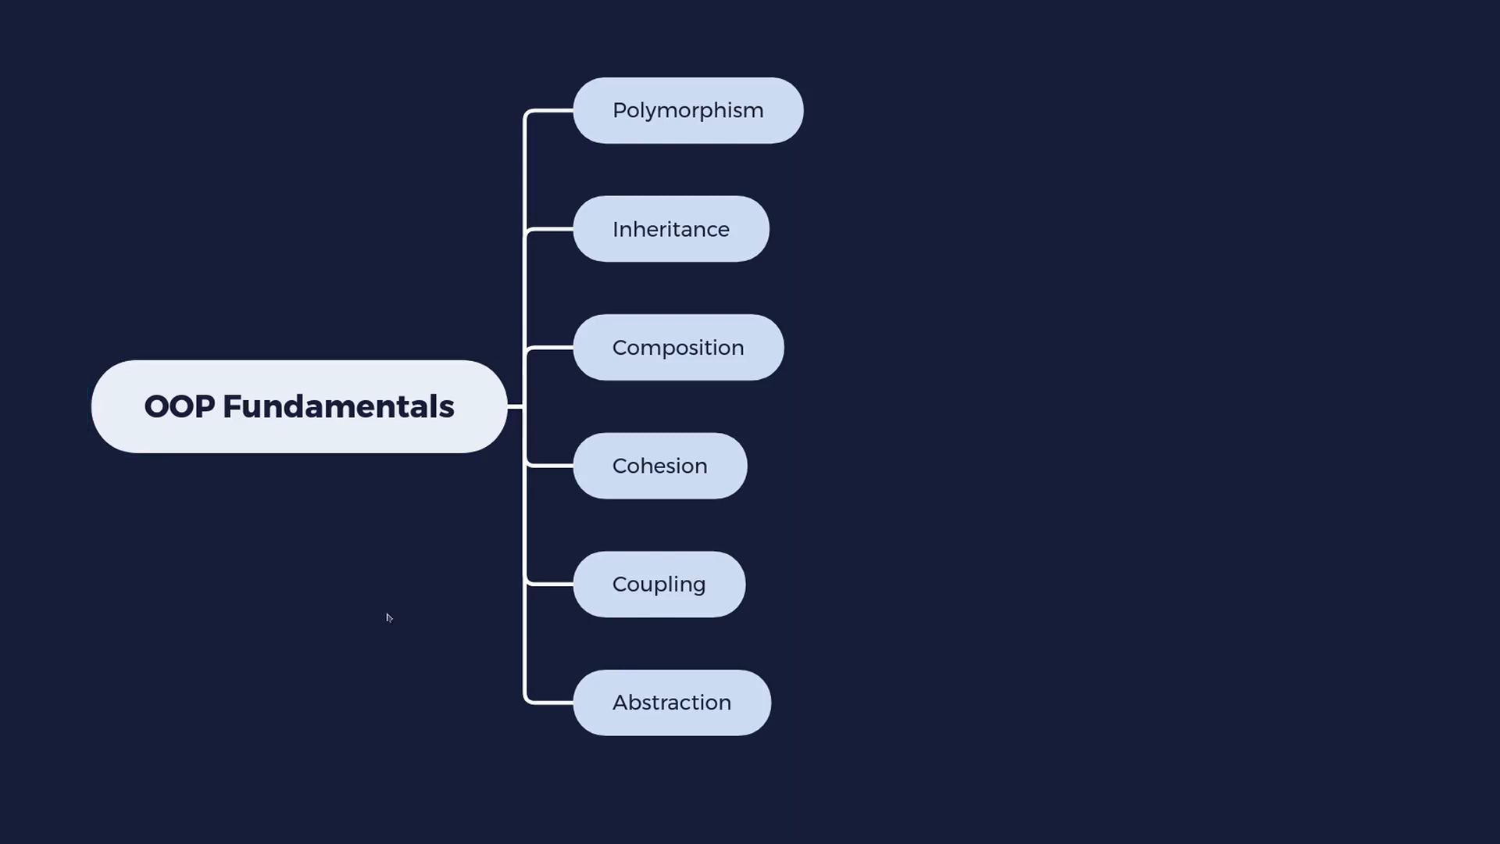